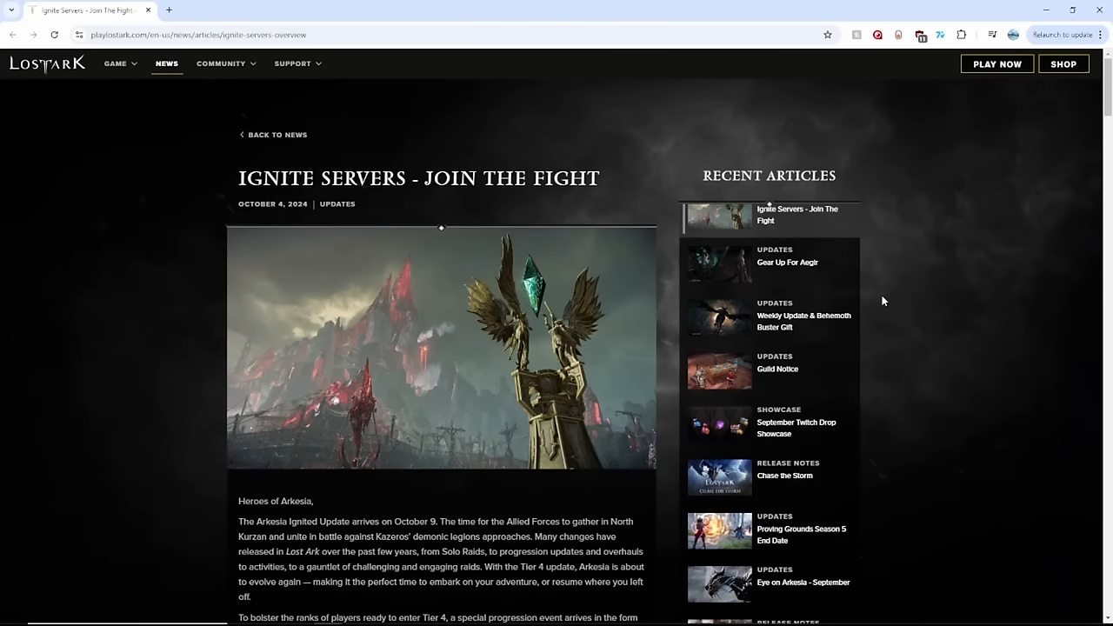
mouse_move(547, 372)
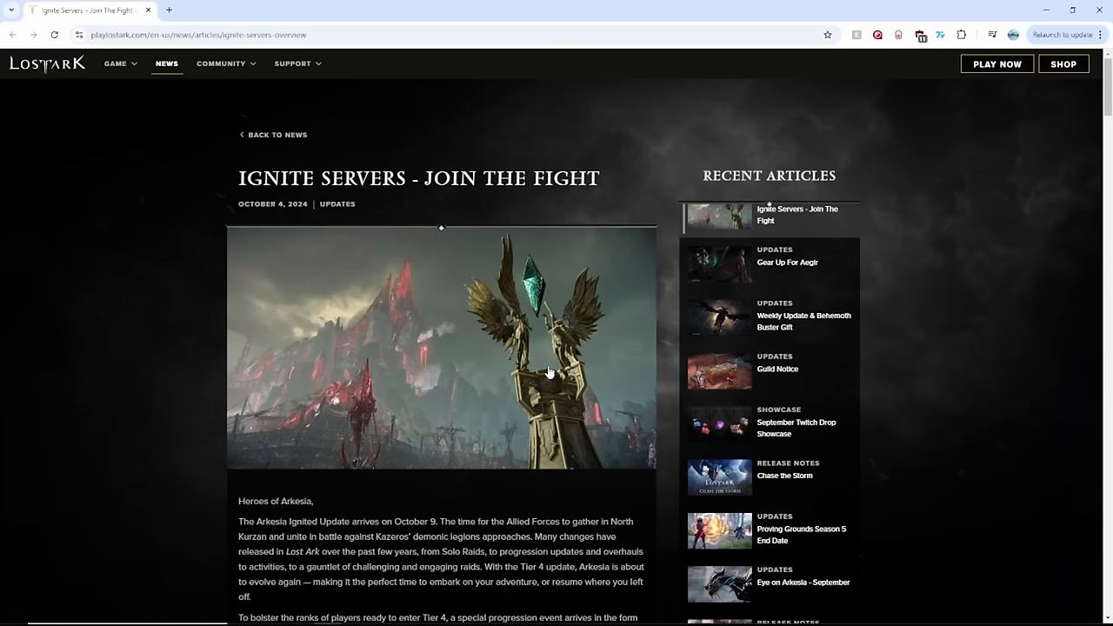
mouse_move(556, 376)
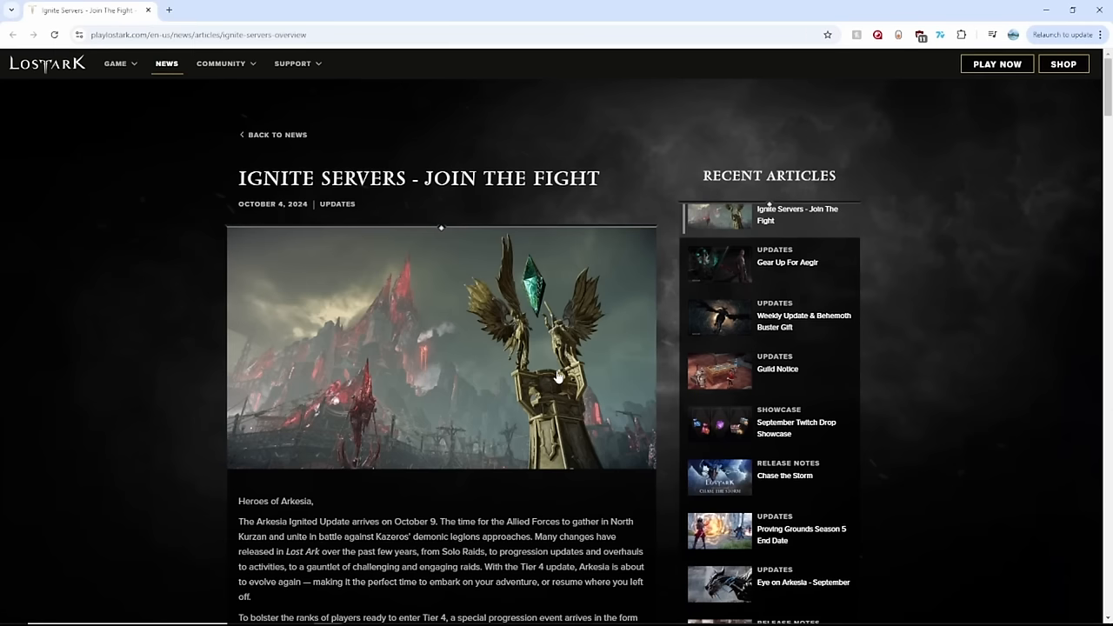
mouse_move(605, 442)
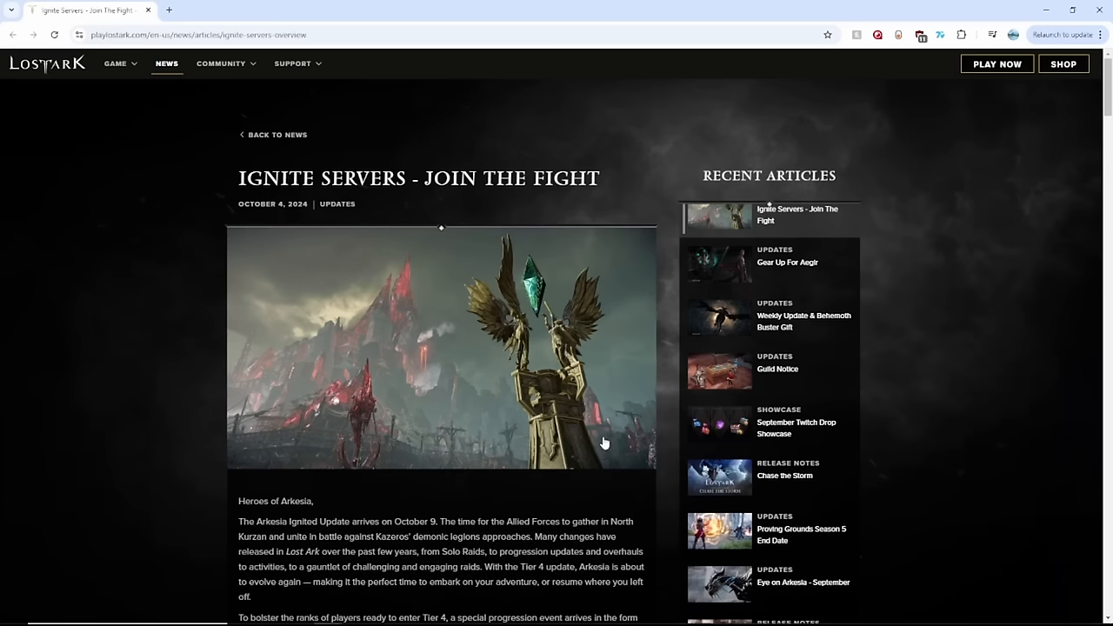
Step: Scroll past the introduction to the Ignite Server Overview heading
scroll(down, 3)
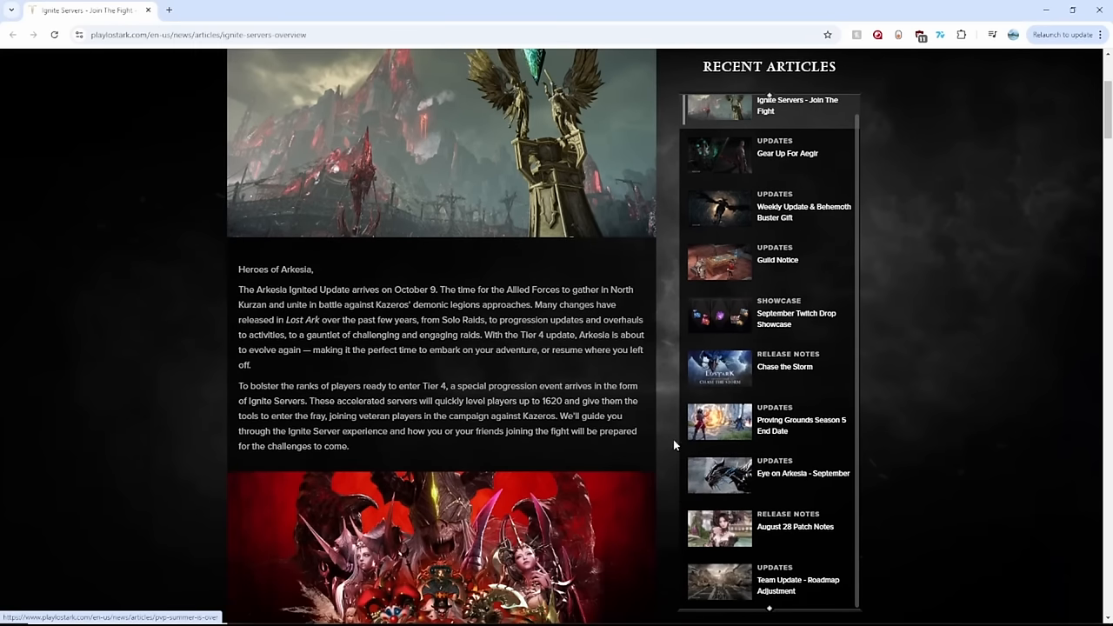
mouse_move(642, 431)
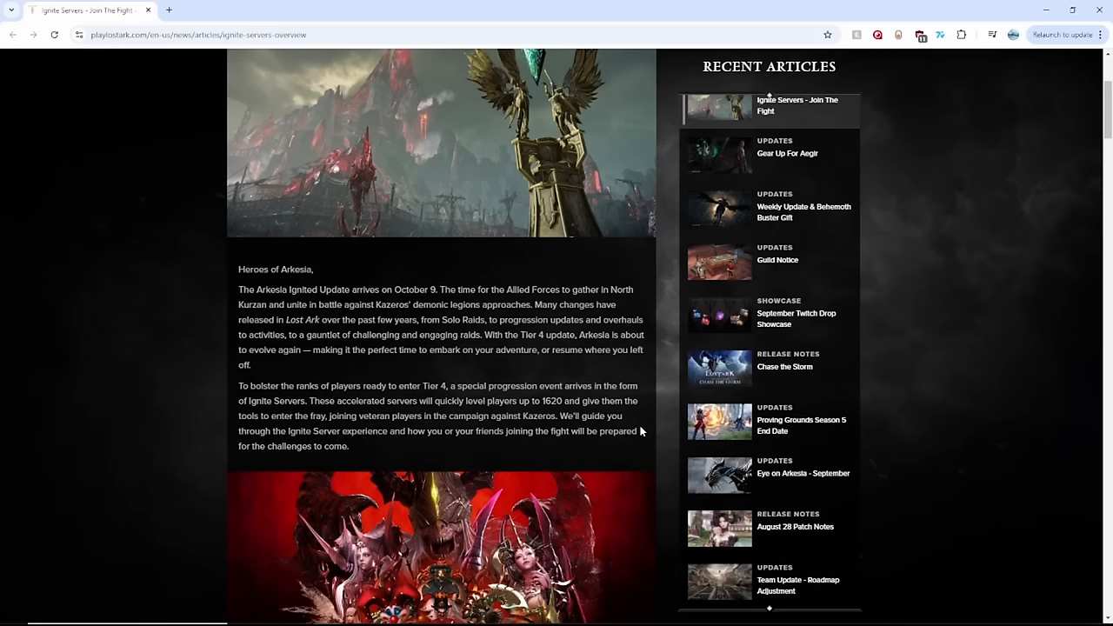
scroll(down, 3)
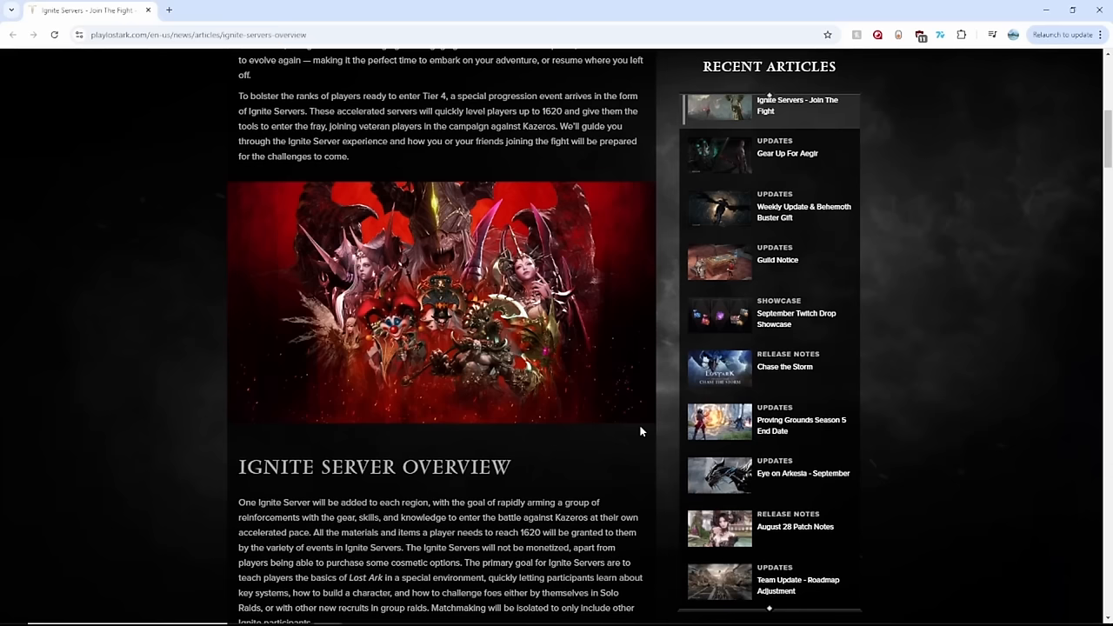
Step: Highlight the no-monetization sentence, then the '(including Legendary)' Runes note in the starting-gear paragraph
scroll(down, 3)
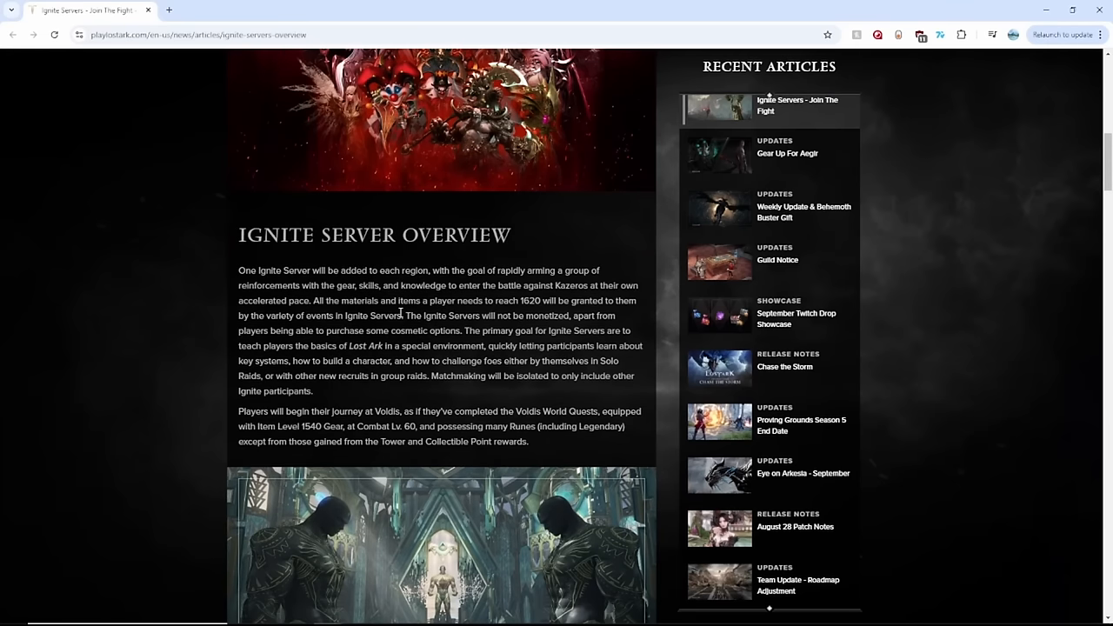
drag(404, 315, 572, 315)
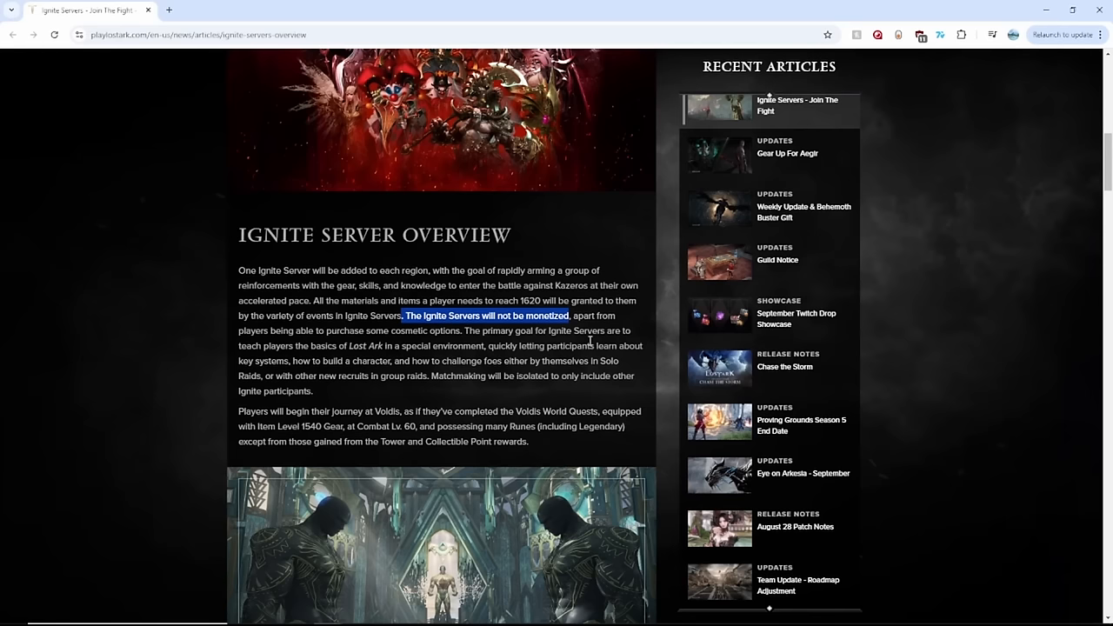
mouse_move(554, 346)
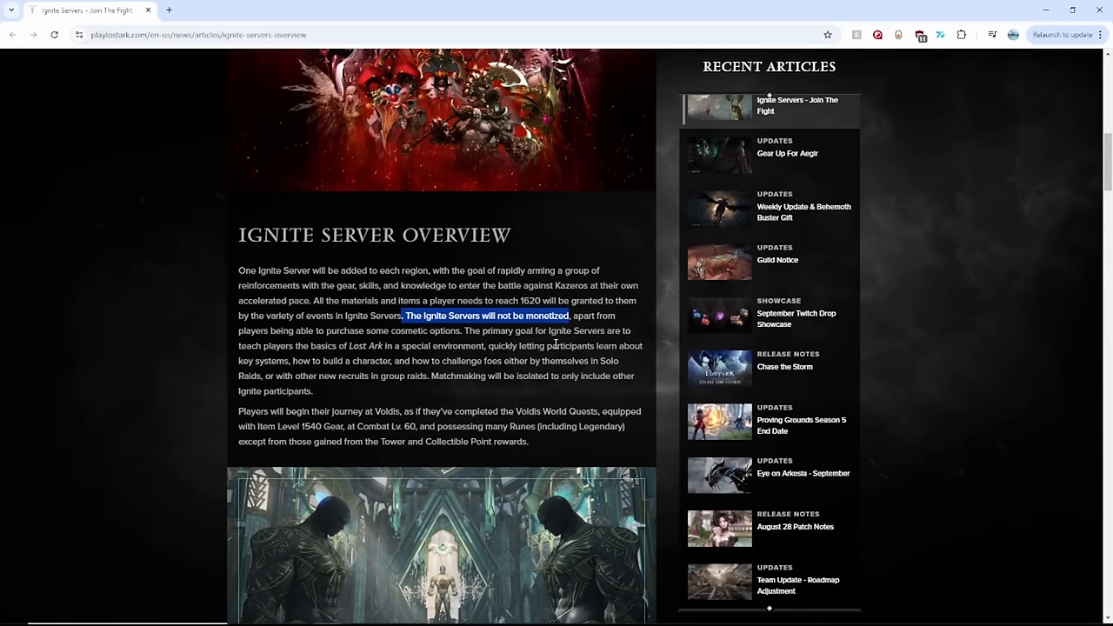
mouse_move(257, 339)
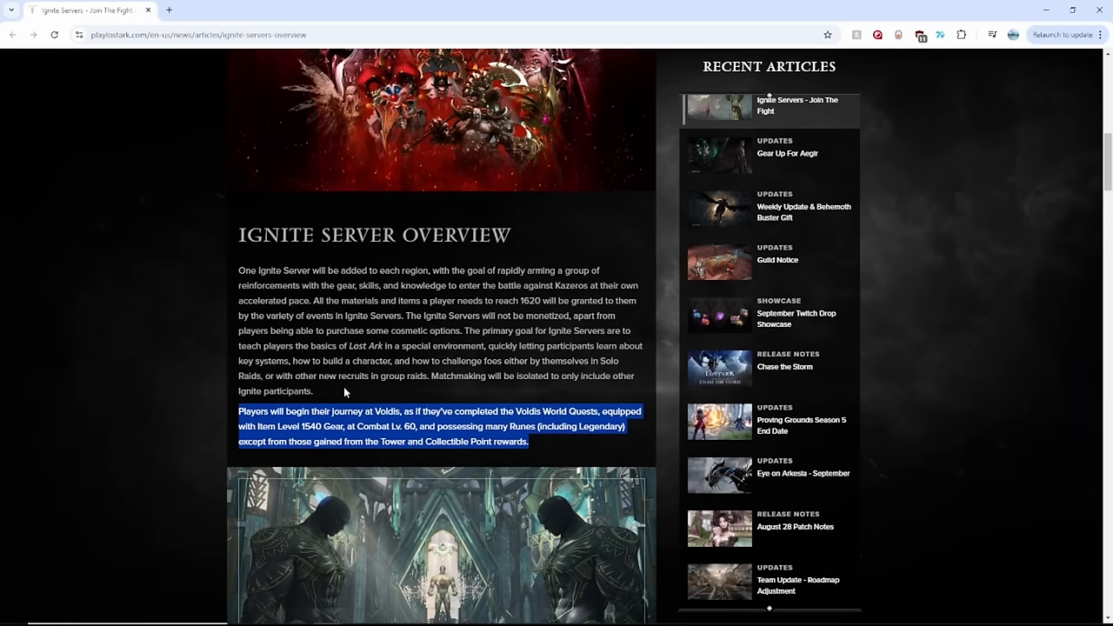
click(544, 426)
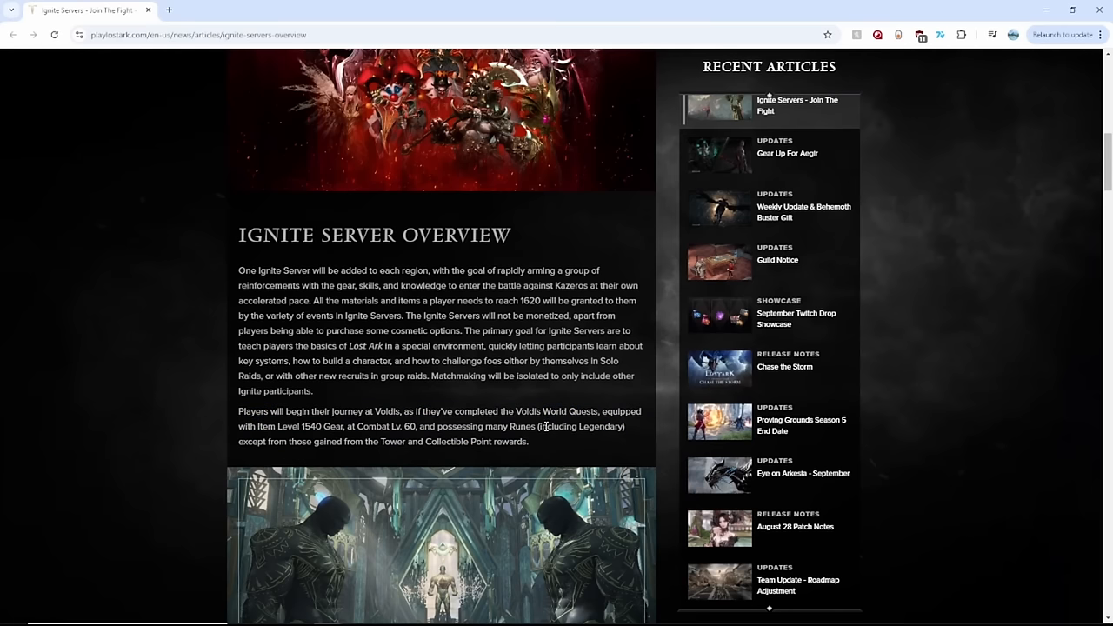
double_click(578, 426)
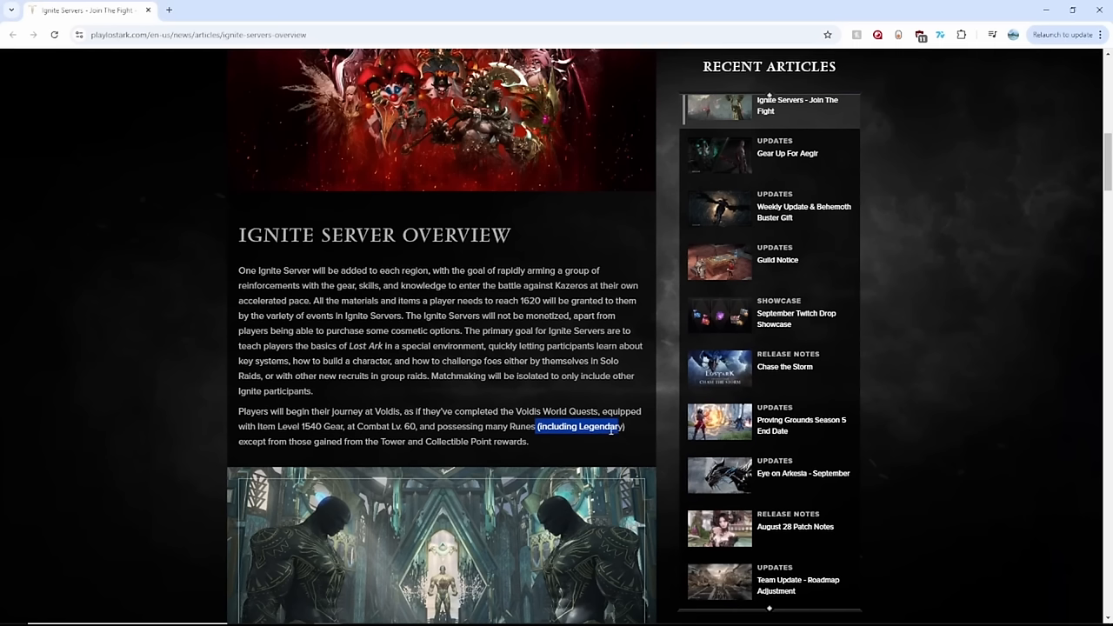
mouse_move(512, 331)
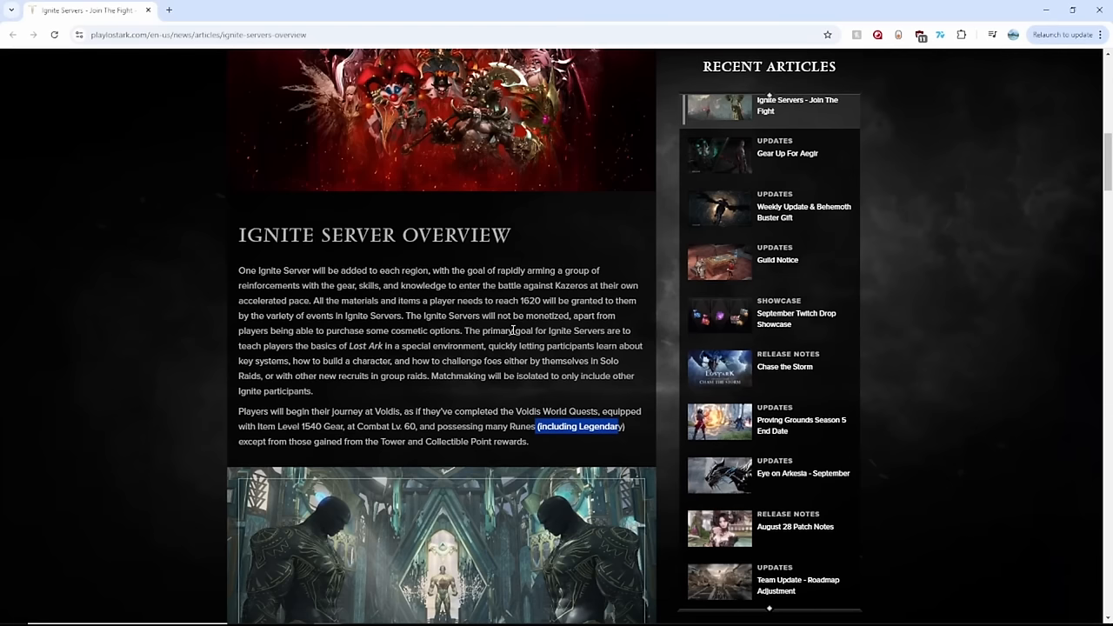
mouse_move(652, 432)
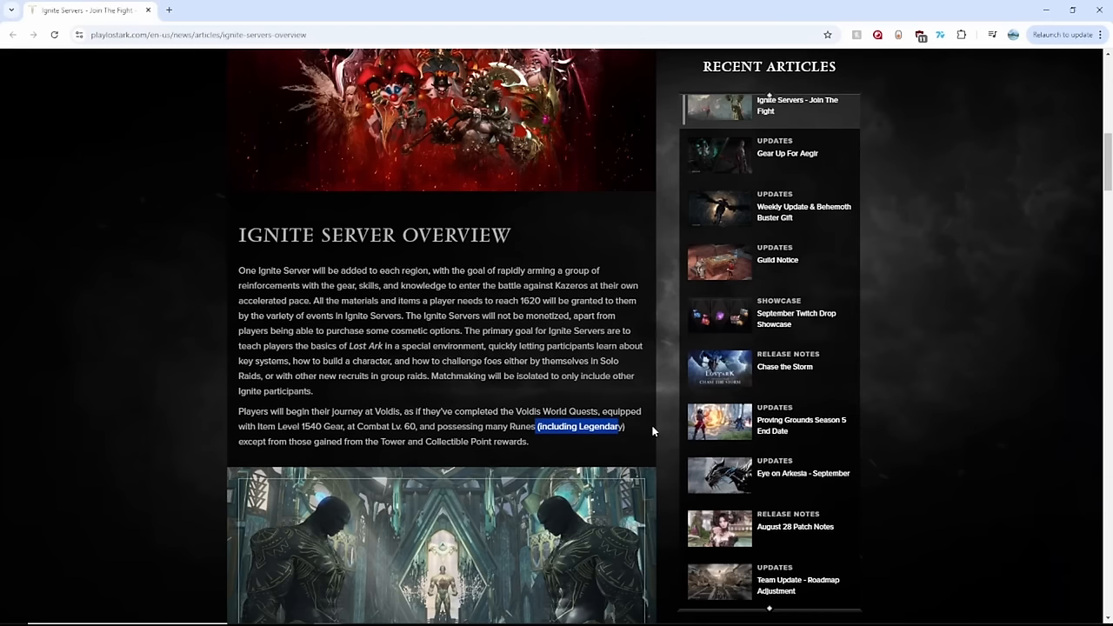
mouse_move(628, 432)
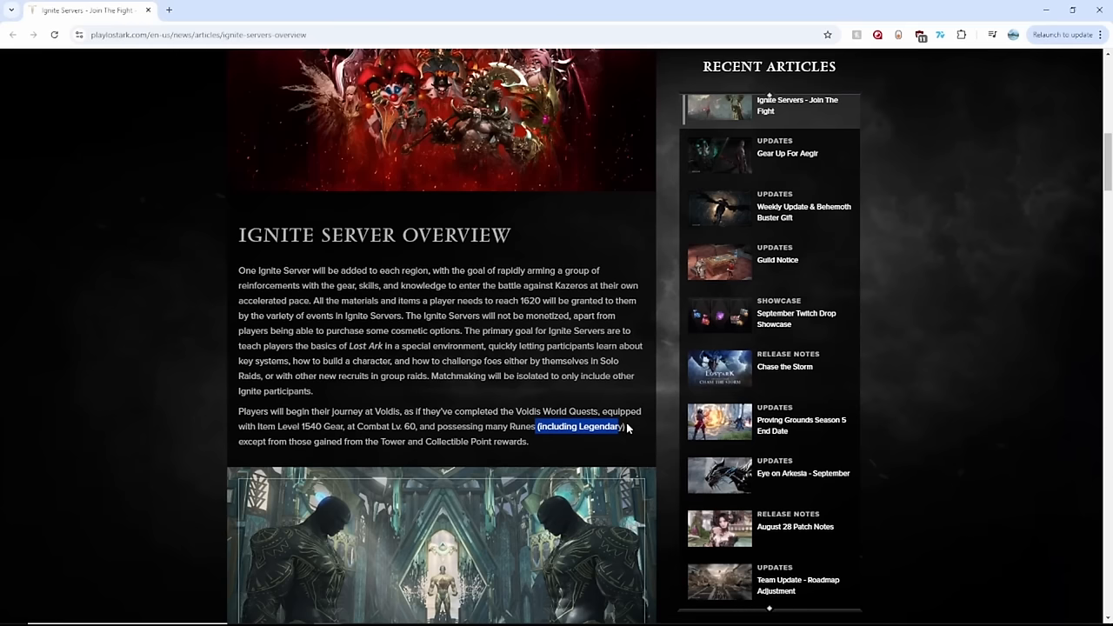
Step: Scroll to the bootcamp paragraph and highlight the passage on UI systems and the disabled Market
scroll(down, 3)
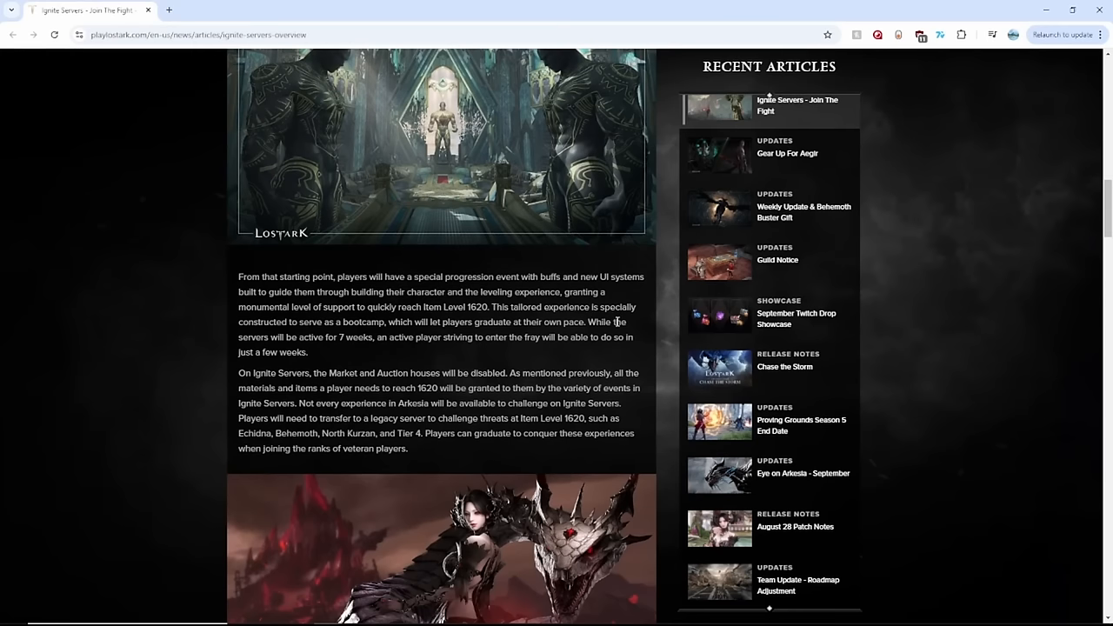
mouse_move(608, 292)
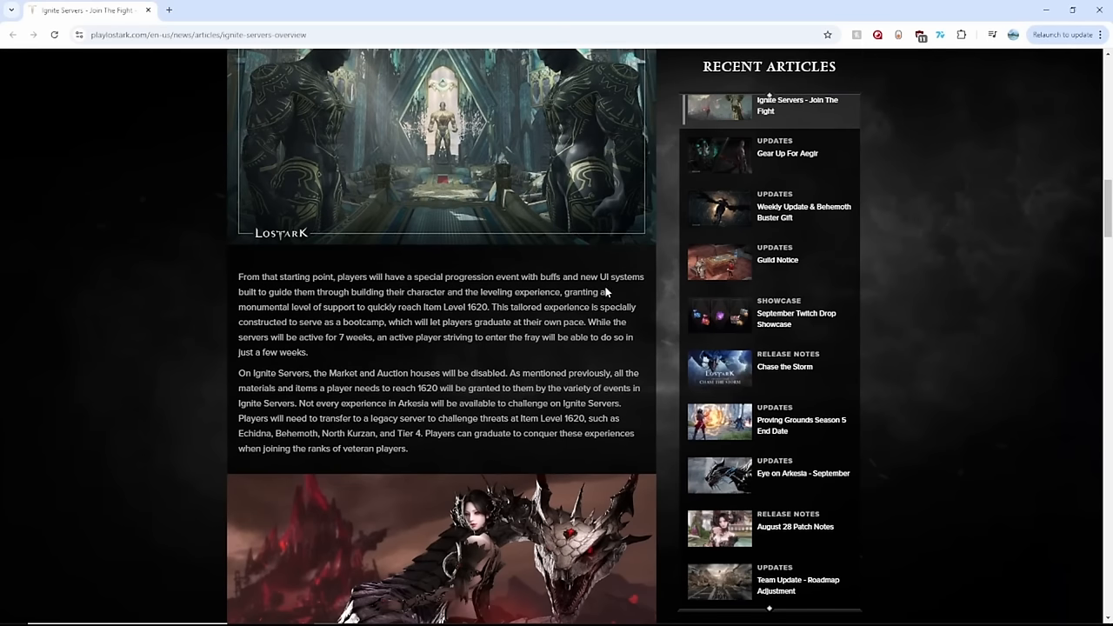
drag(597, 277, 407, 448)
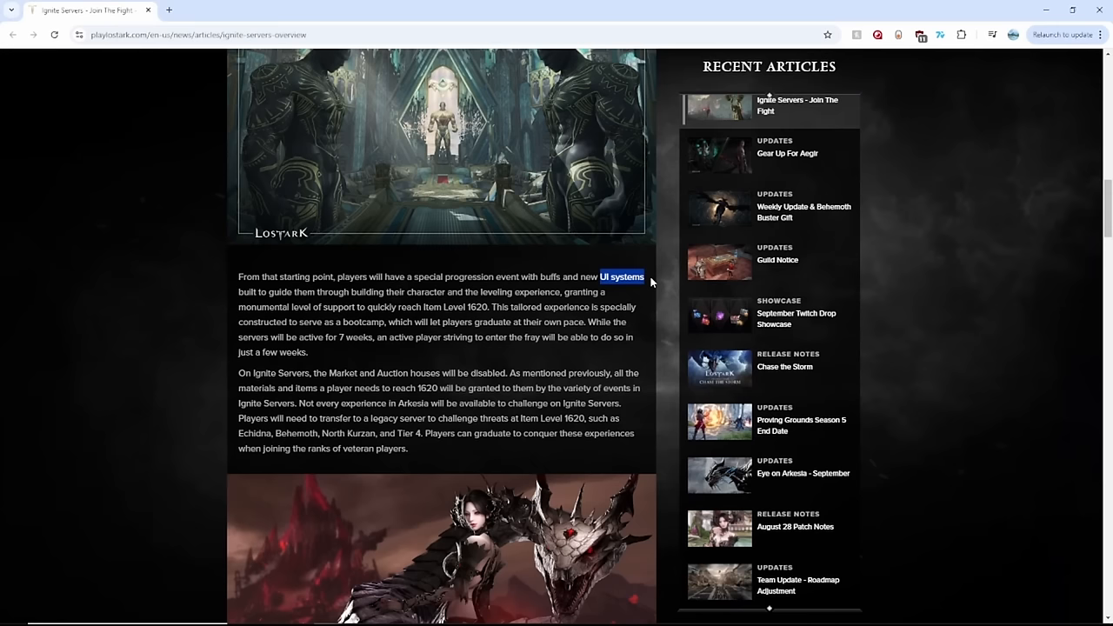
mouse_move(524, 332)
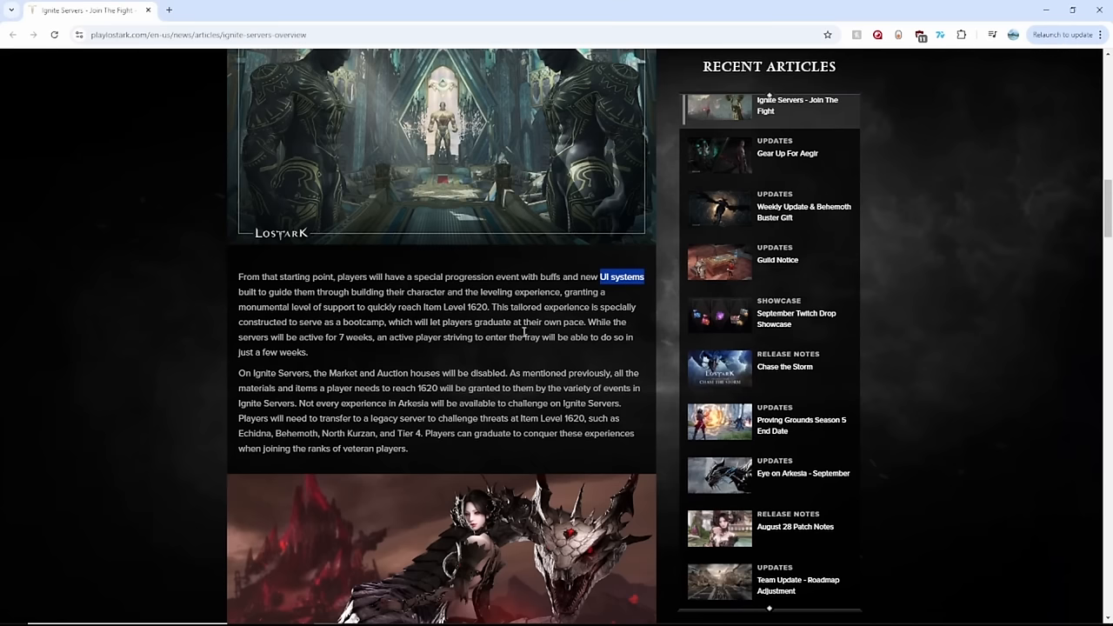
mouse_move(661, 374)
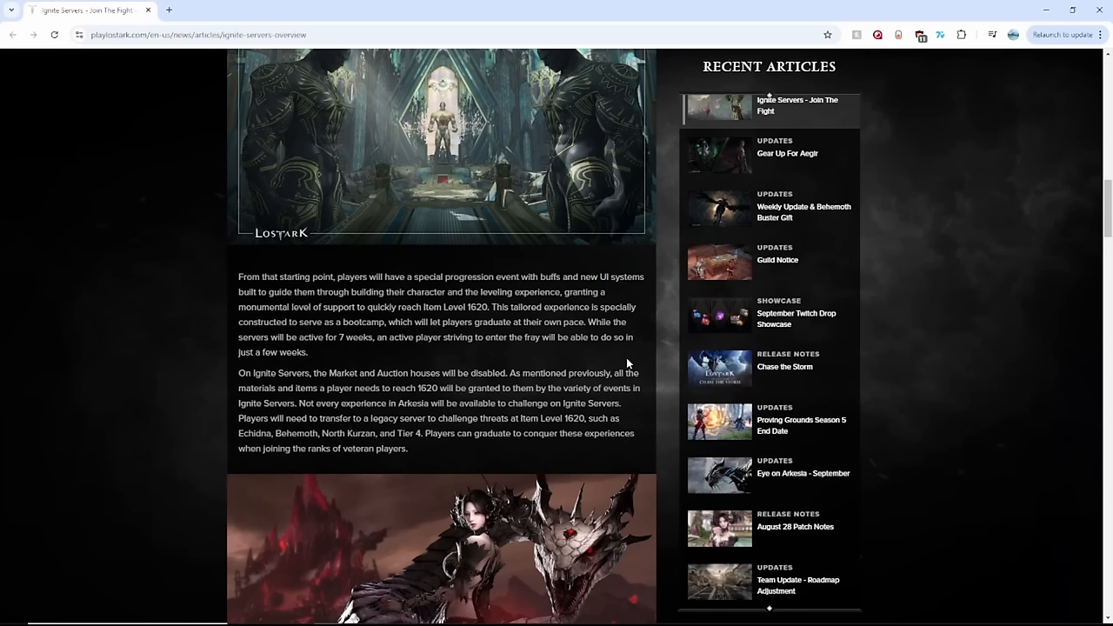
mouse_move(567, 354)
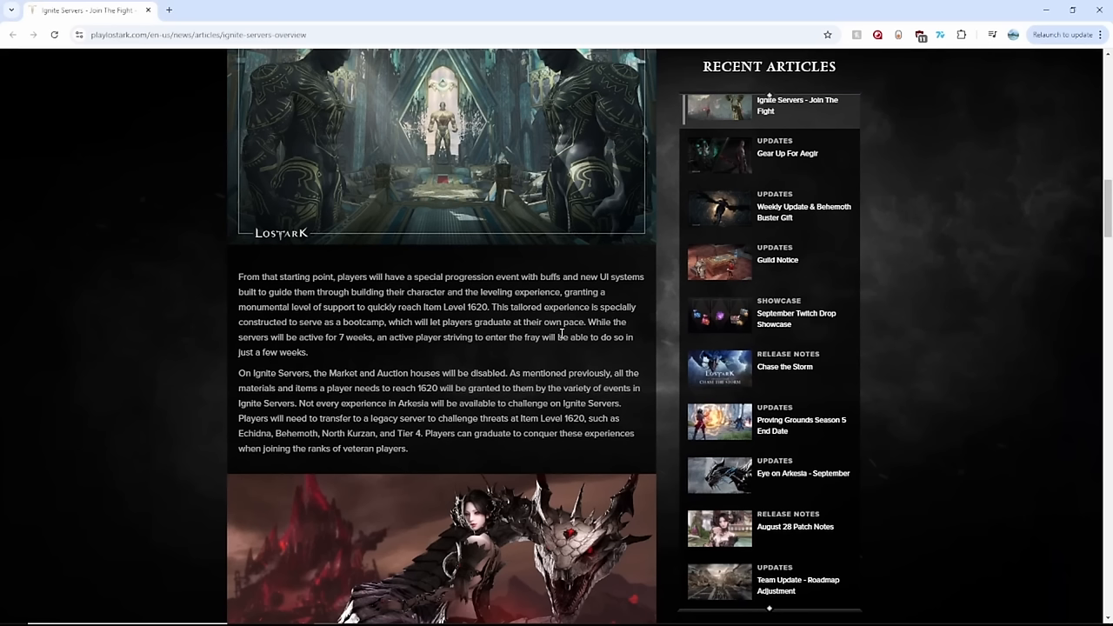
mouse_move(543, 374)
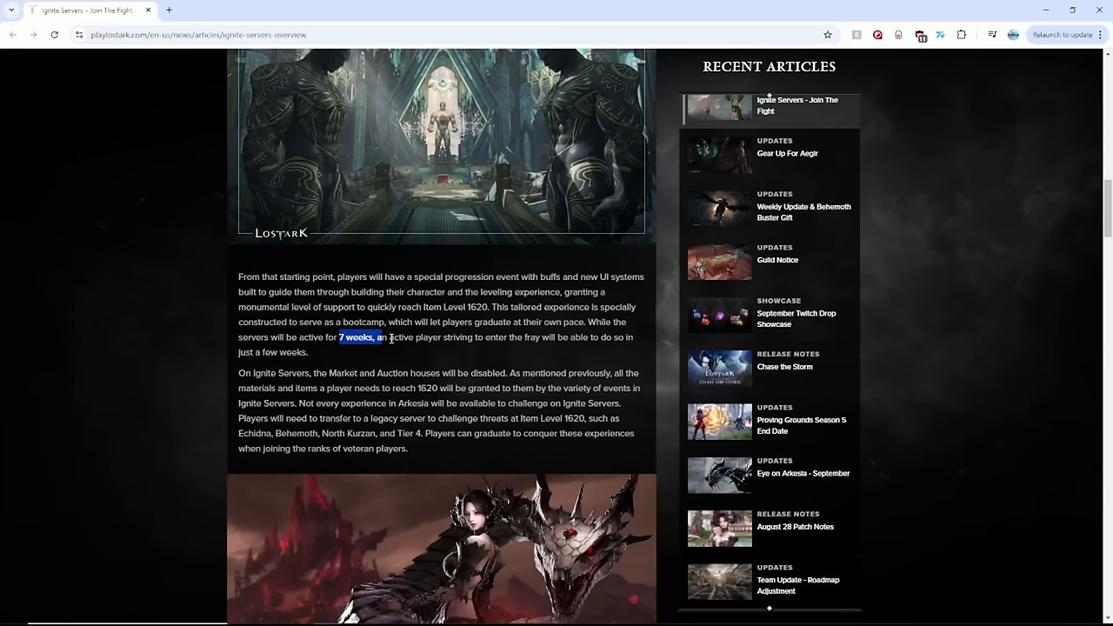
mouse_move(335, 320)
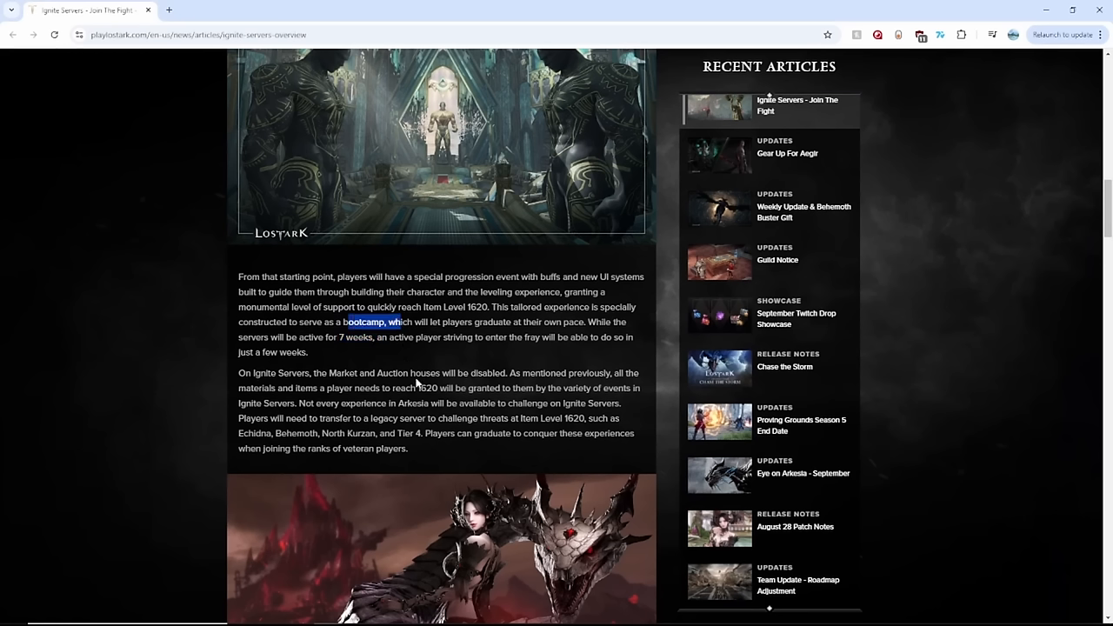
mouse_move(408, 359)
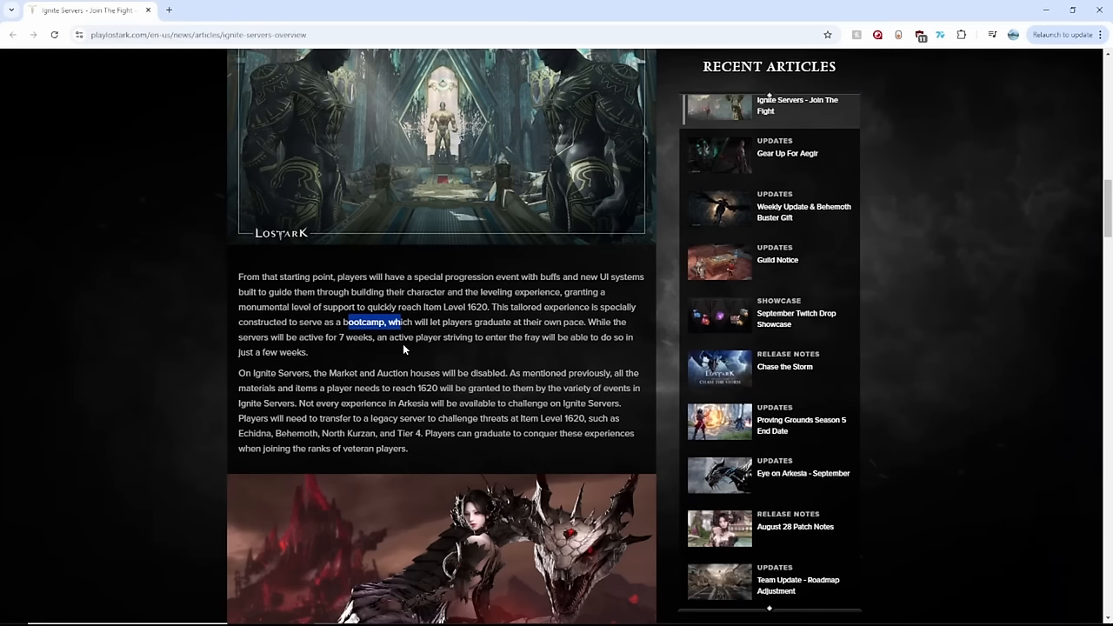
mouse_move(391, 339)
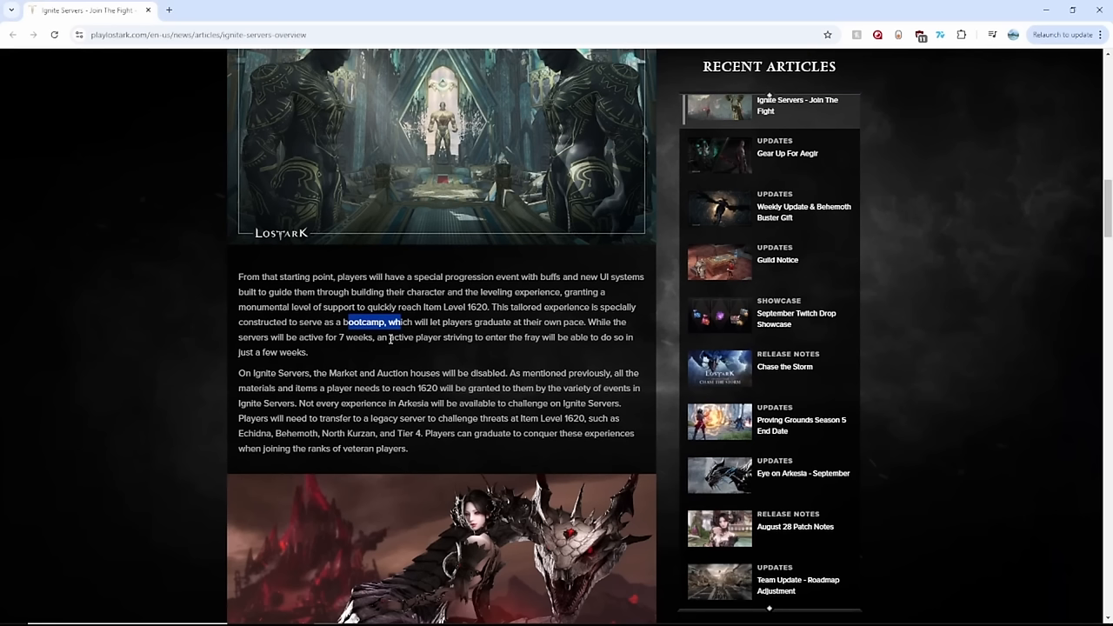
mouse_move(389, 382)
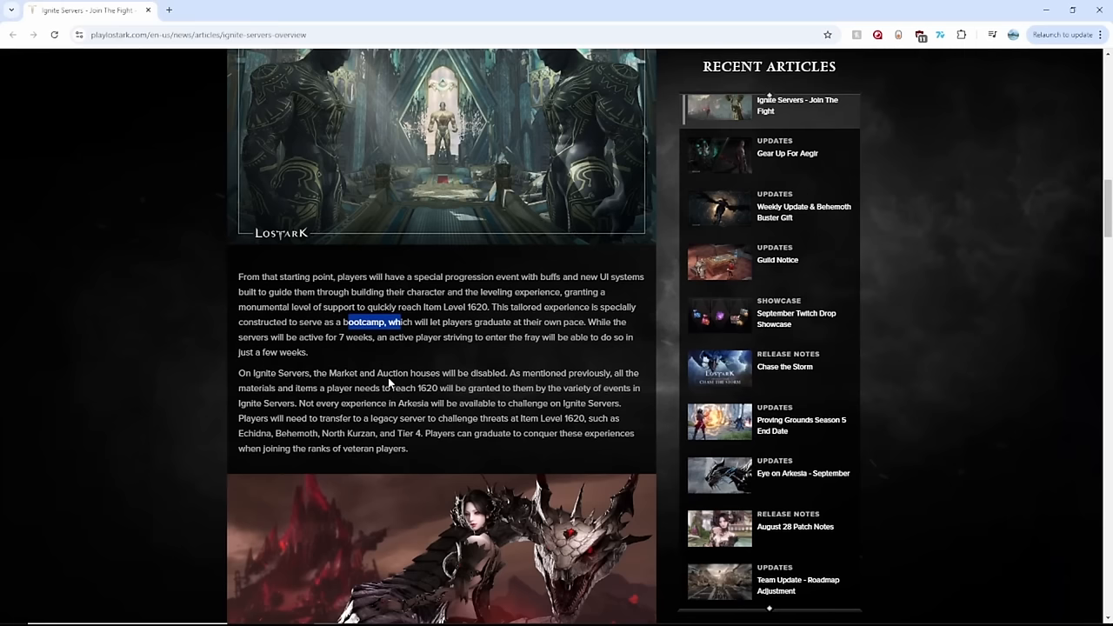
mouse_move(441, 377)
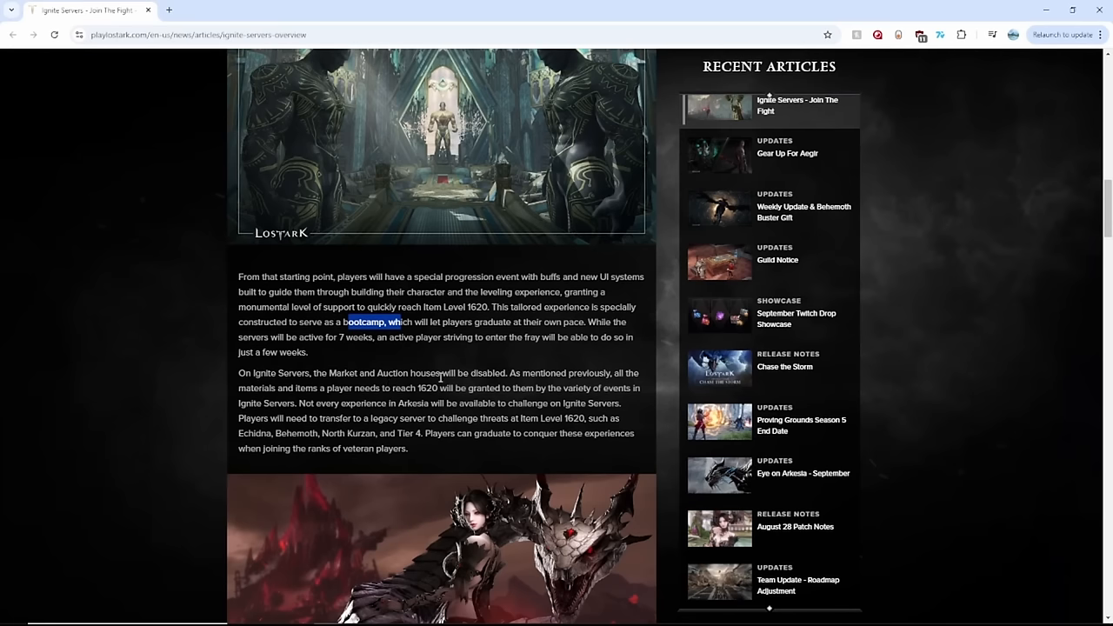
Step: Scroll past the dragon image and highlight the 'up to 6 characters' phrase before Event Support
scroll(down, 3)
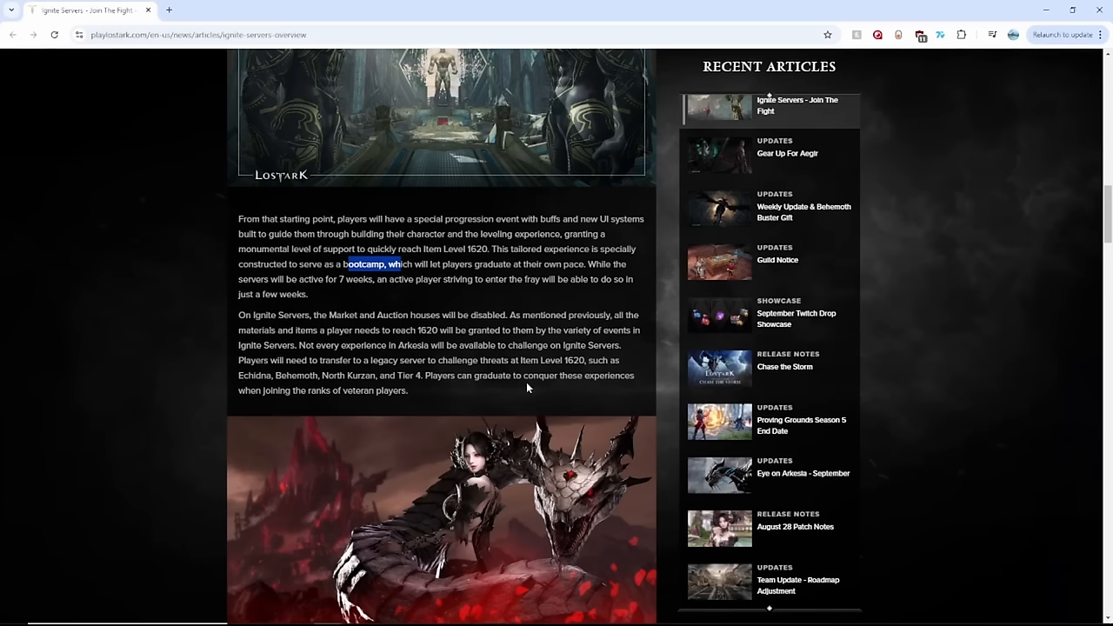
scroll(down, 3)
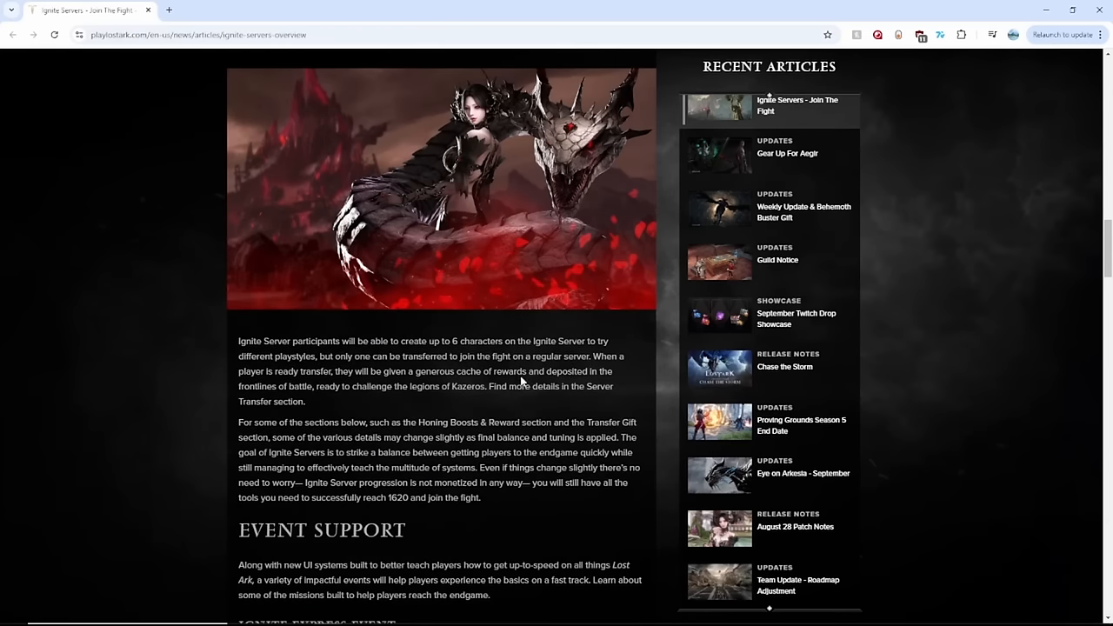
double_click(471, 340)
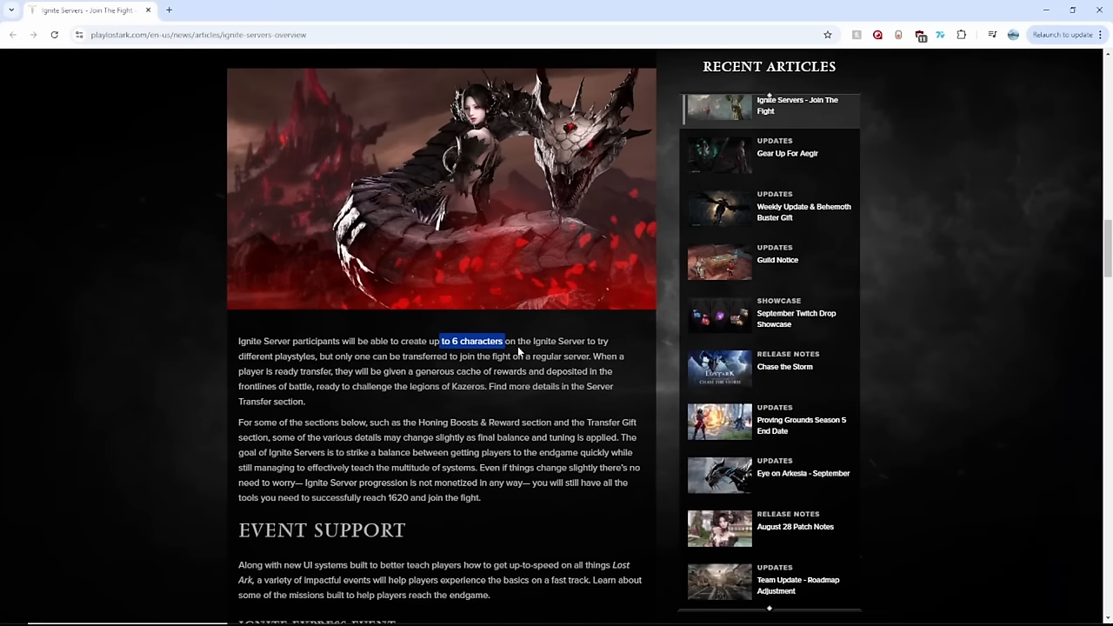
mouse_move(489, 369)
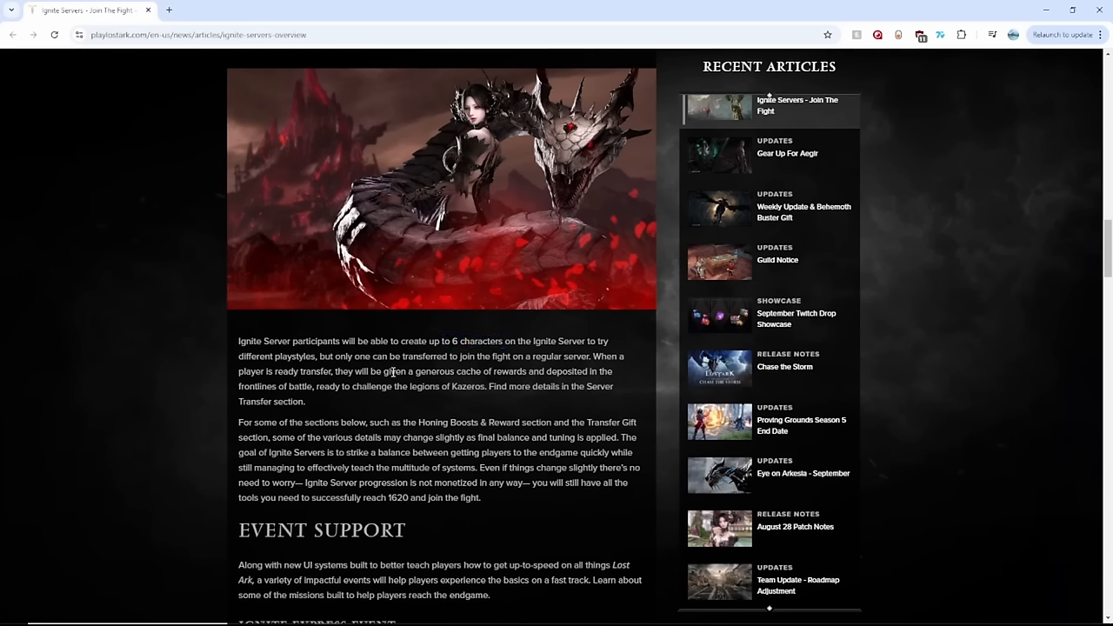
mouse_move(553, 391)
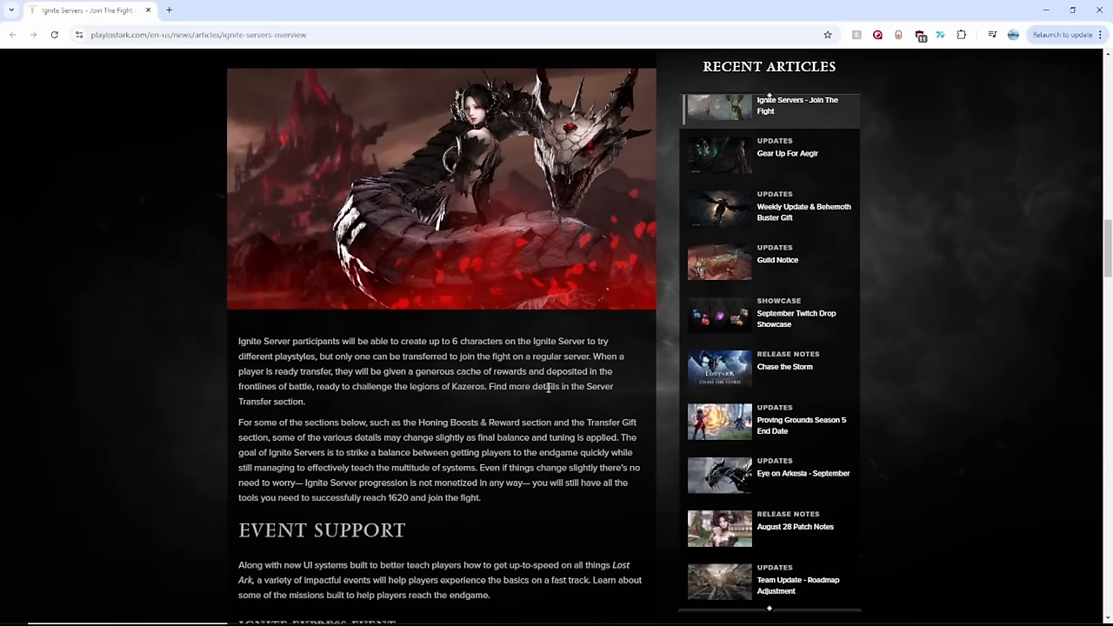
mouse_move(525, 400)
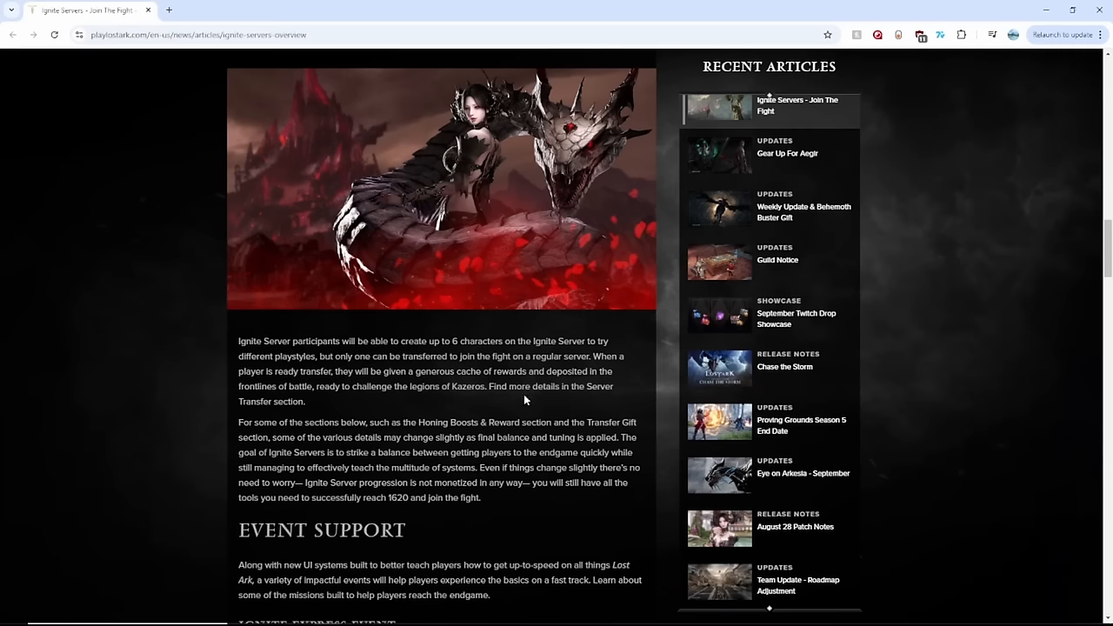
Step: Highlight the Akkan Gear selection chests reward phrase and the word 'higher' in the Ignite Express Event section
scroll(down, 3)
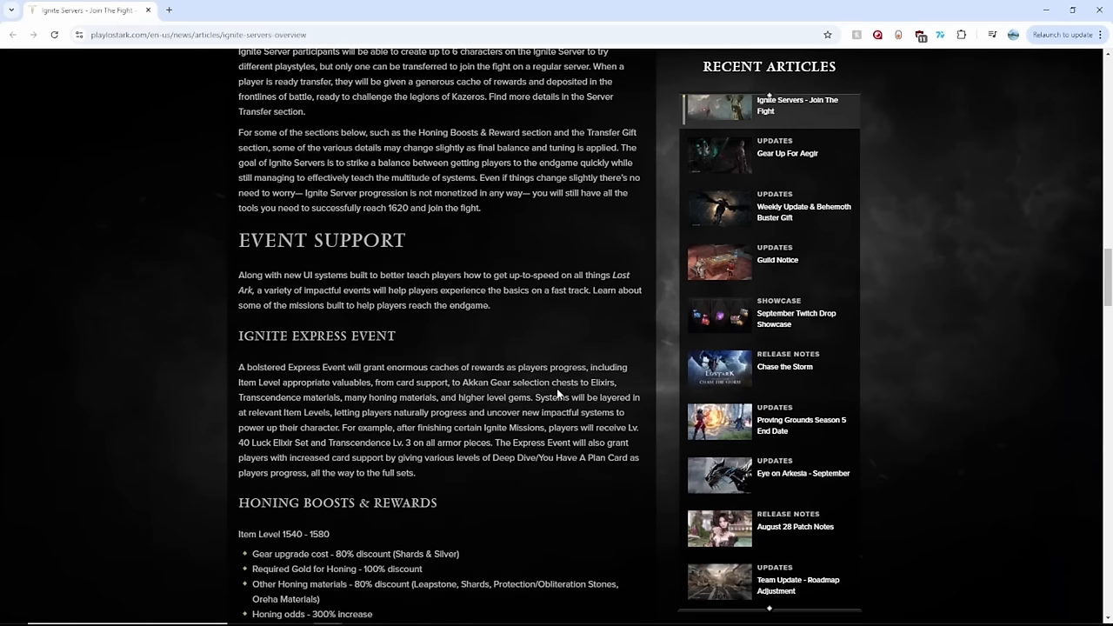
scroll(down, 3)
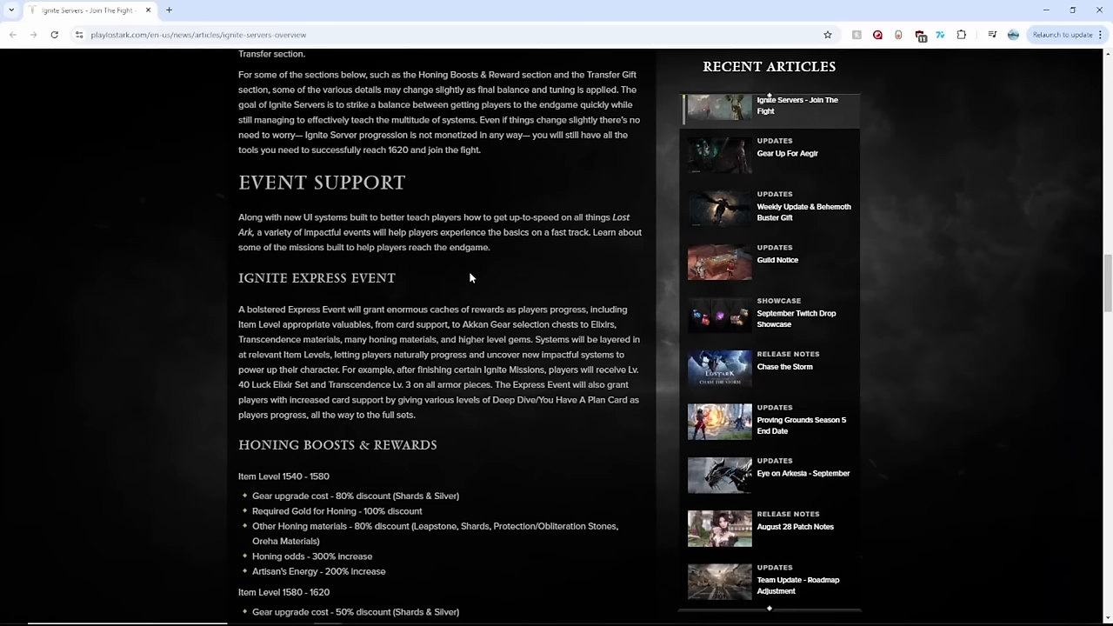
mouse_move(444, 283)
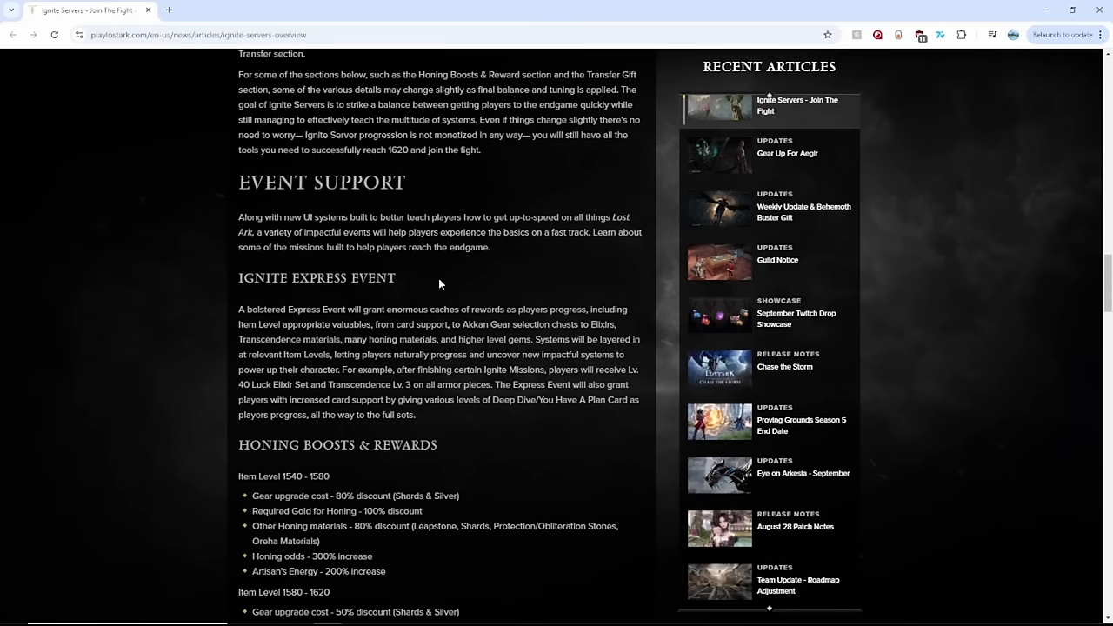
mouse_move(508, 279)
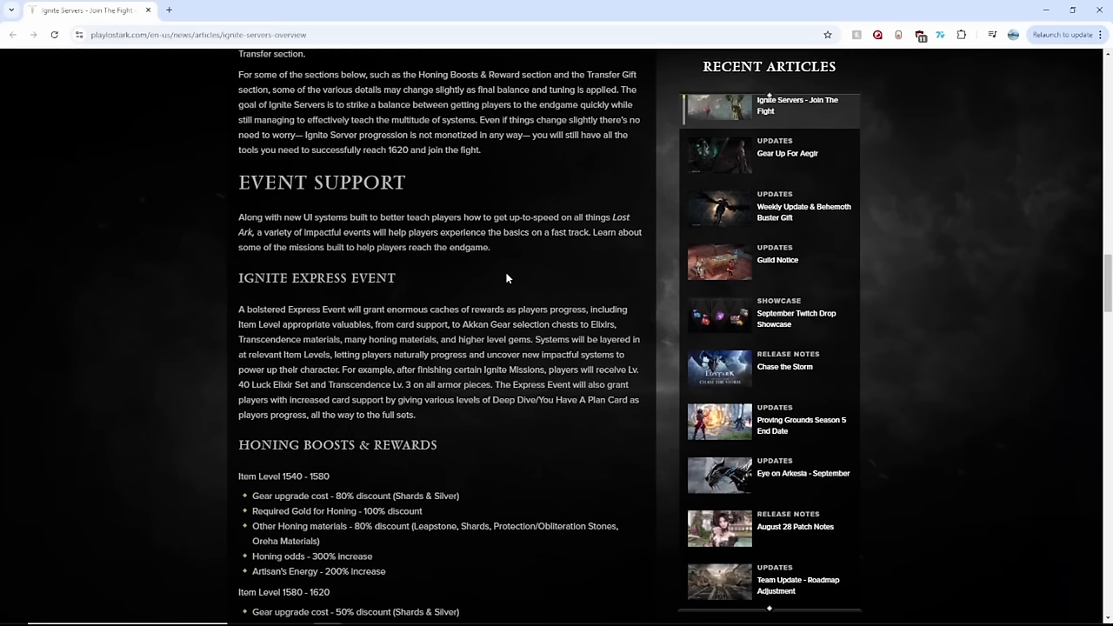
mouse_move(403, 169)
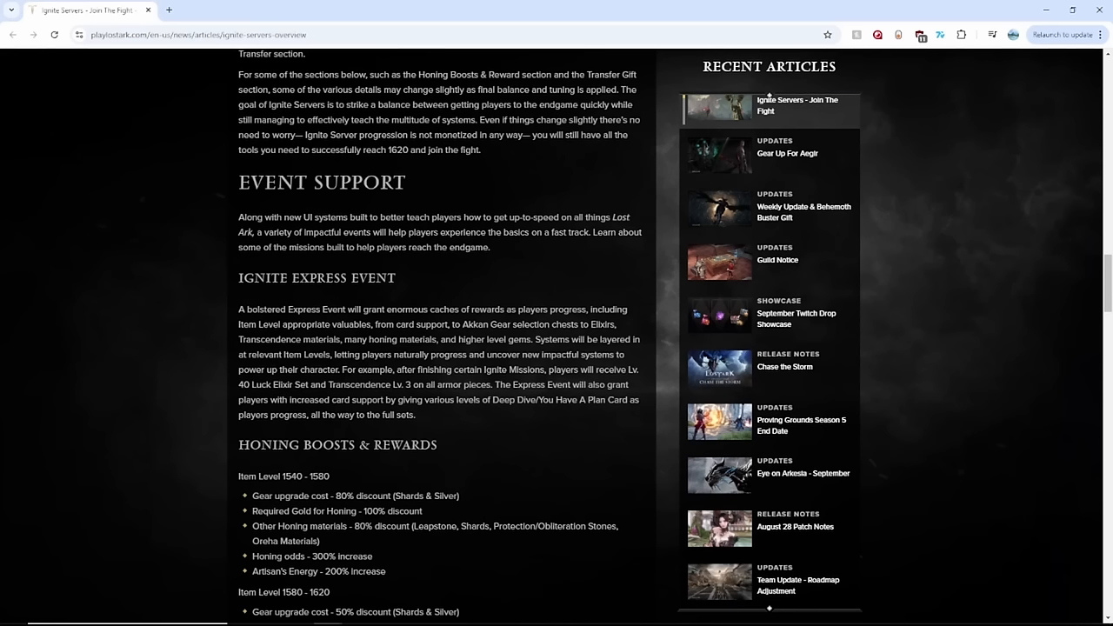
mouse_move(534, 383)
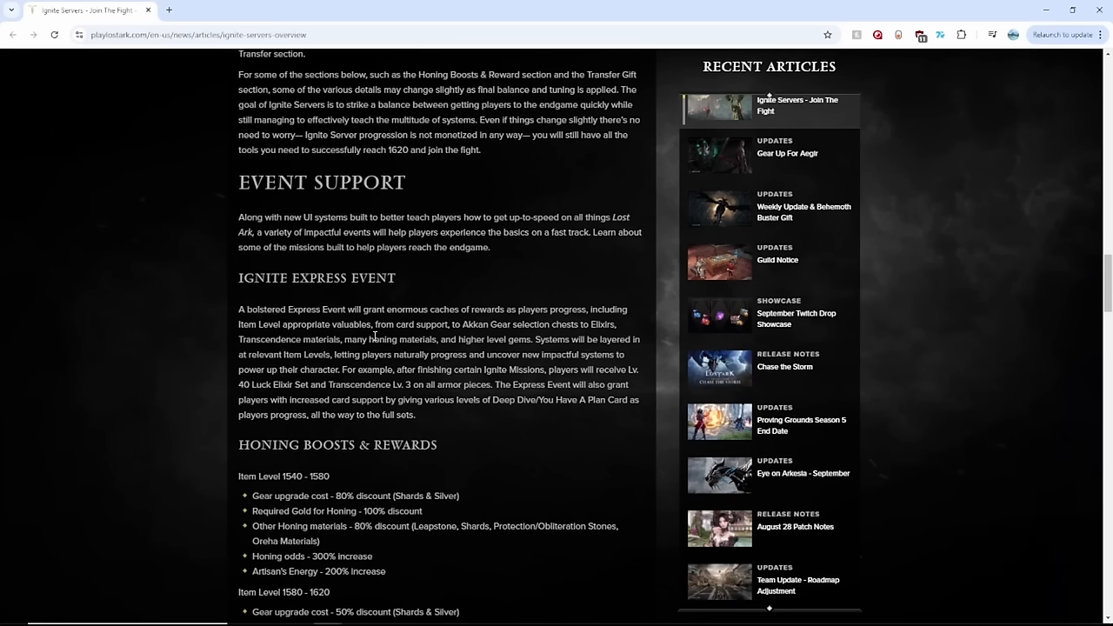
drag(416, 325, 574, 324)
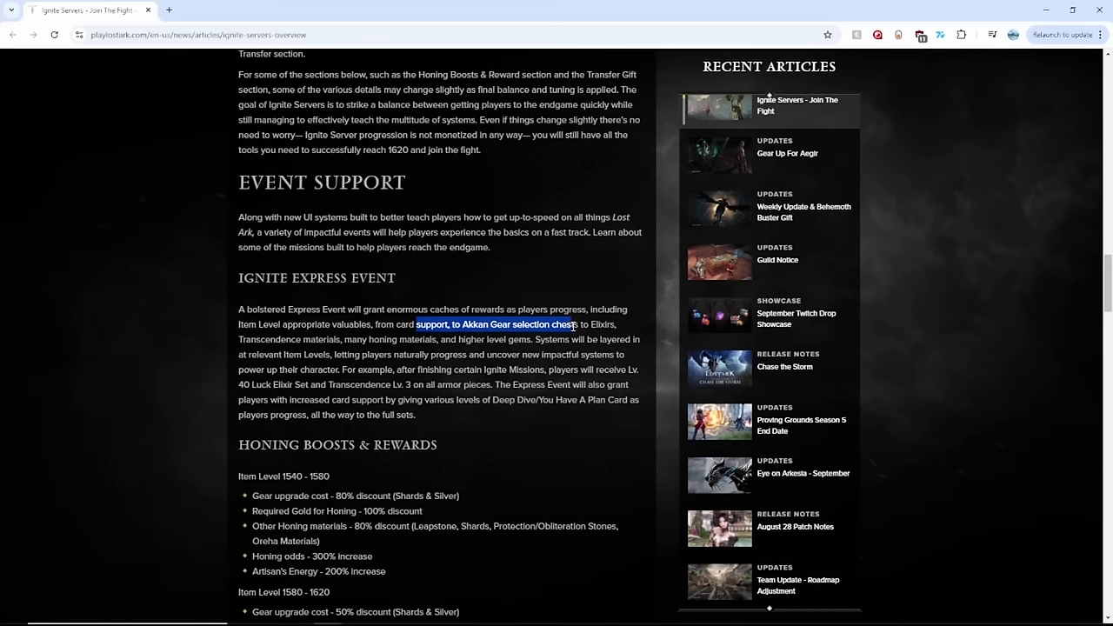
mouse_move(295, 340)
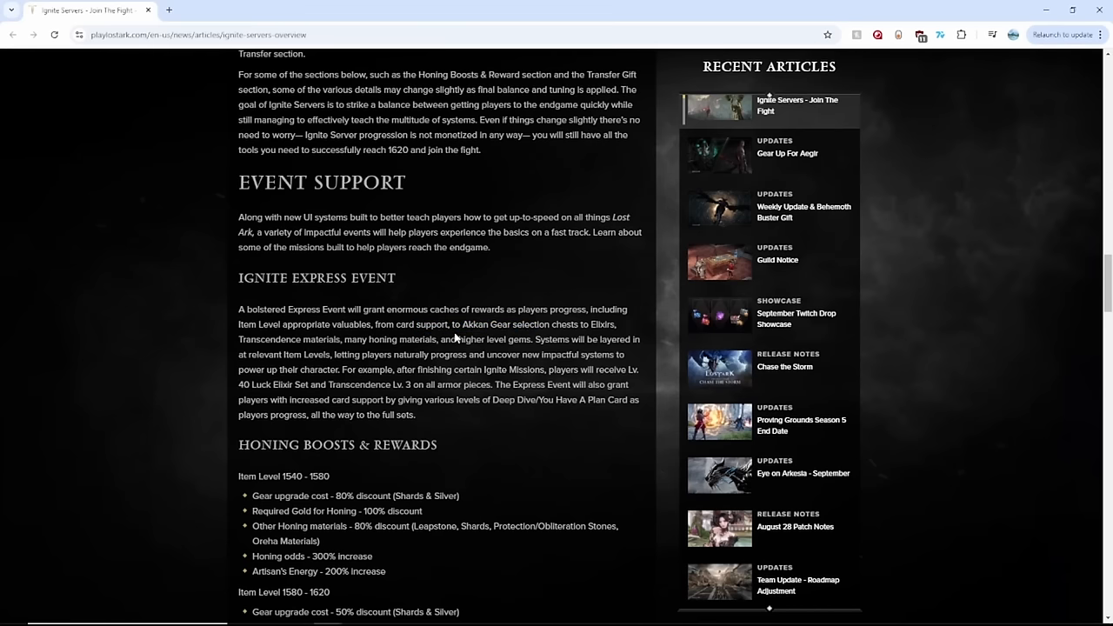
double_click(470, 339)
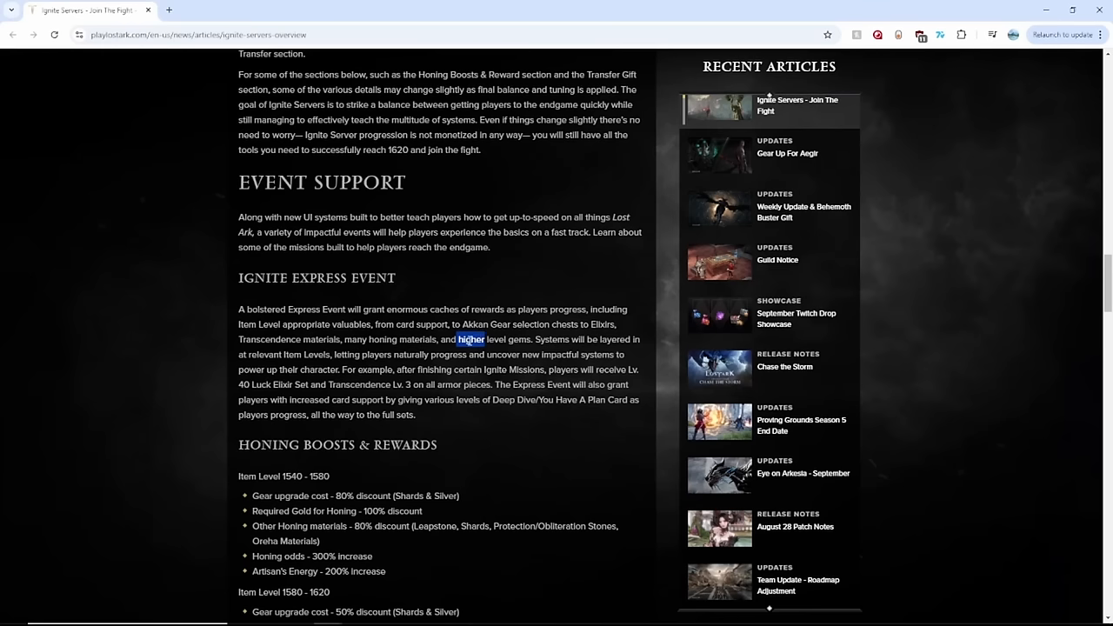
mouse_move(346, 432)
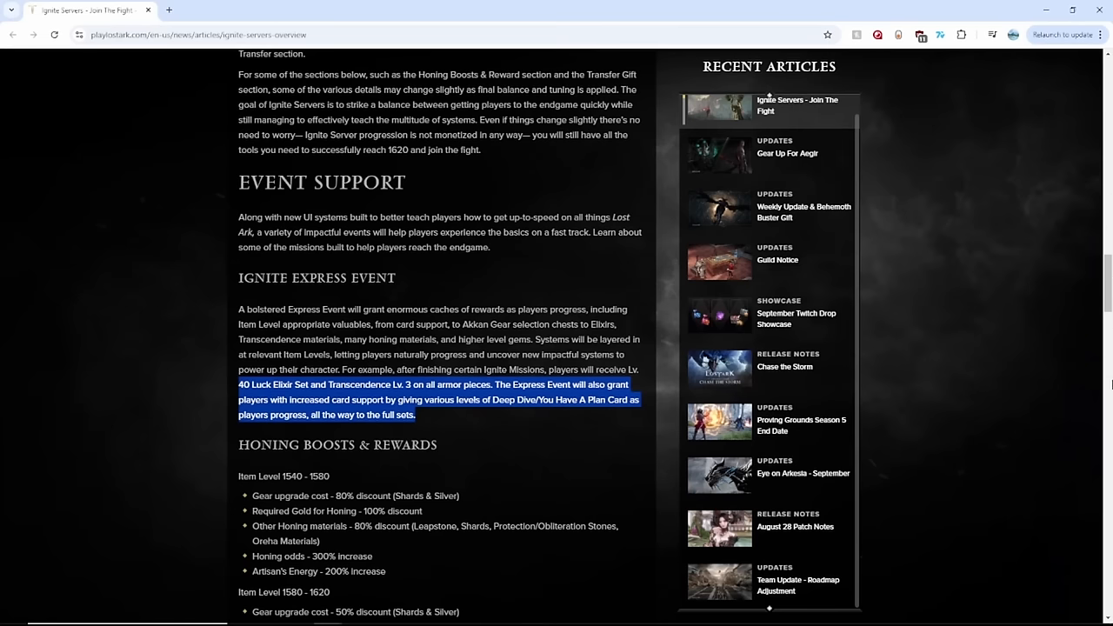
mouse_move(816, 428)
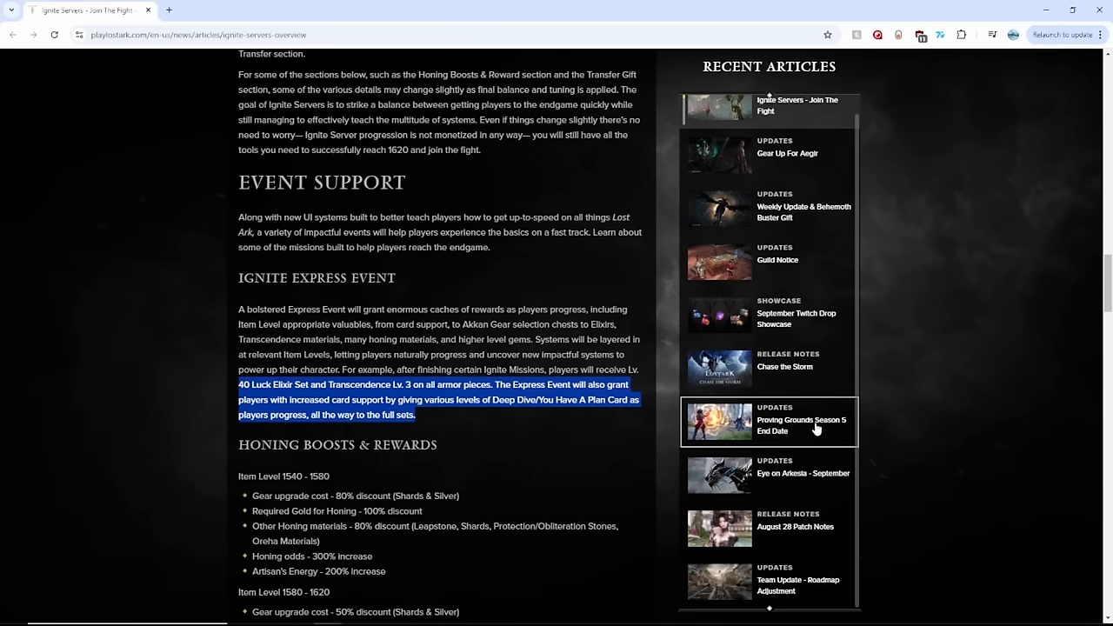
Step: Highlight and clear the Artisan's Energy 200% line and the Item Level 1540–1580 honing boosts
scroll(down, 3)
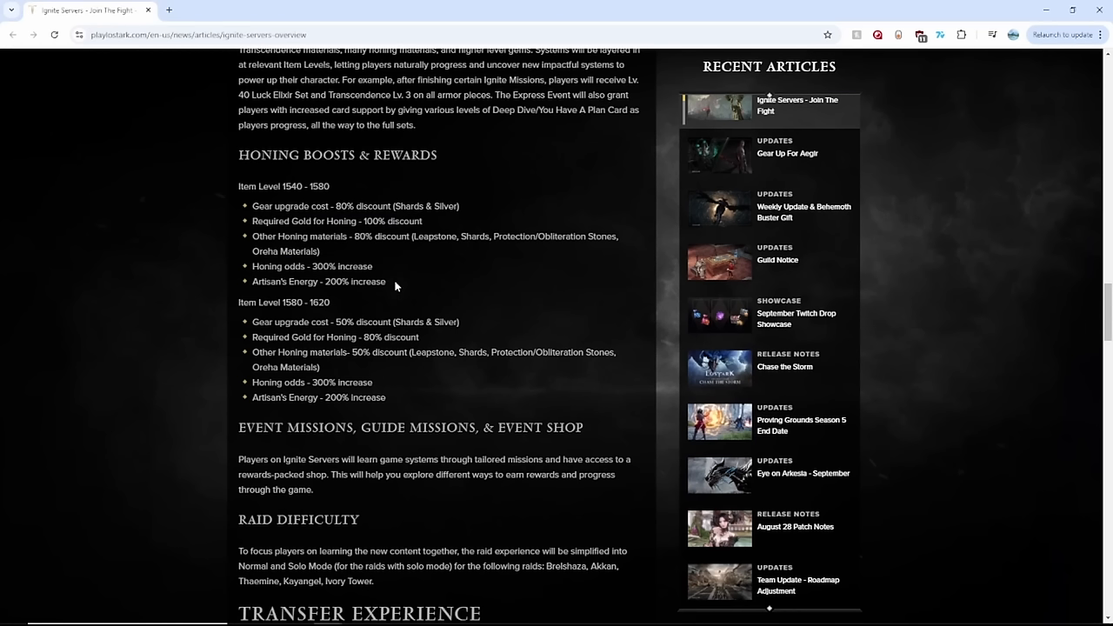
double_click(318, 281)
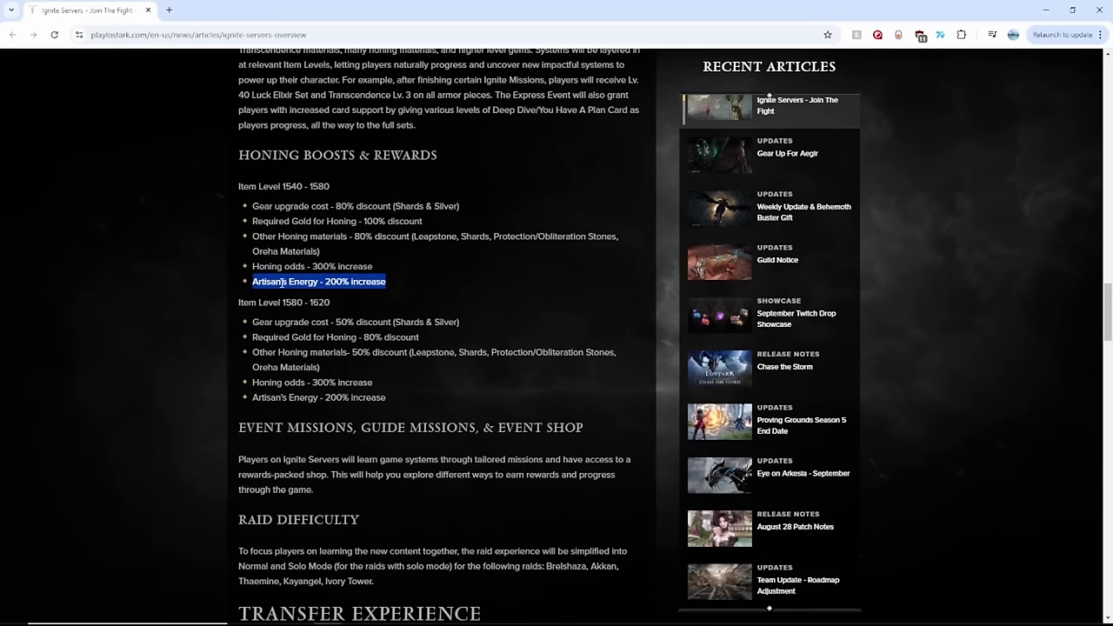
click(287, 281)
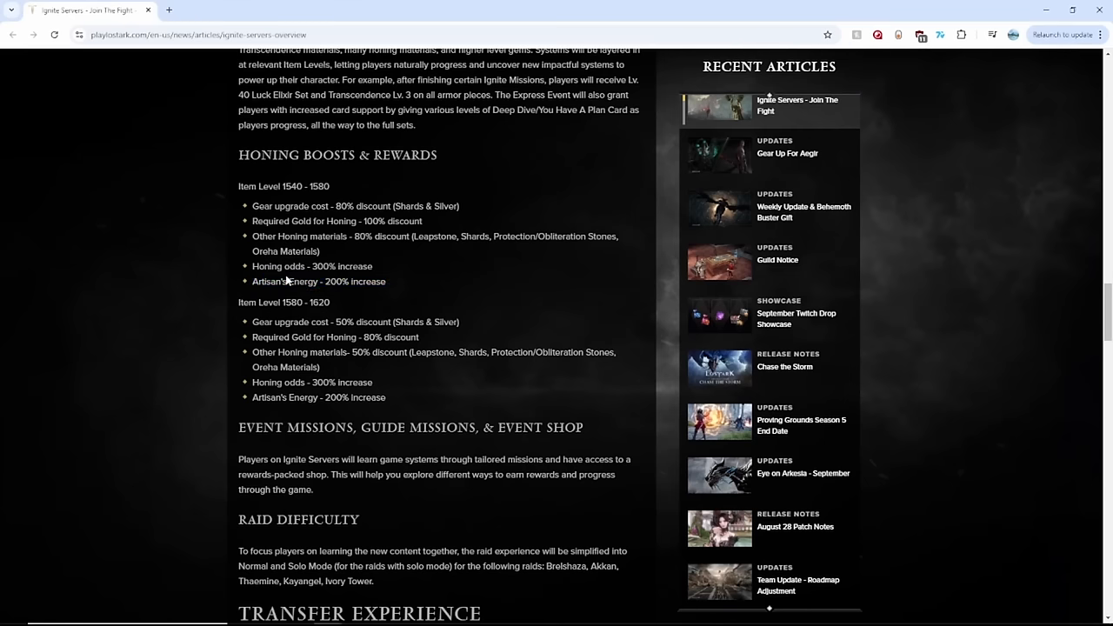
double_click(279, 266)
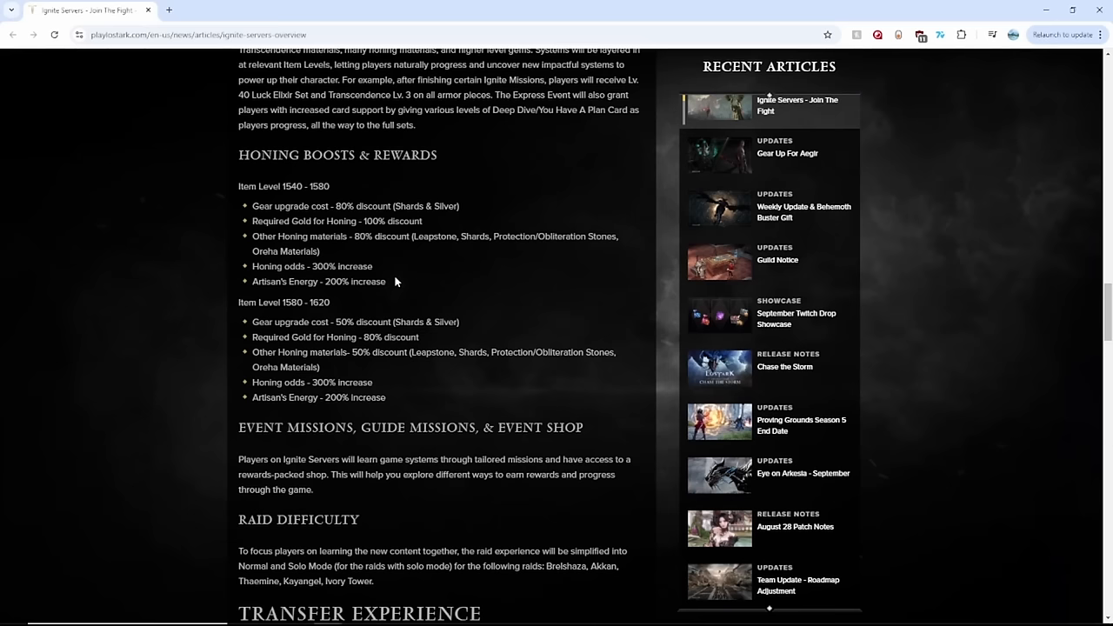
drag(289, 221, 385, 281)
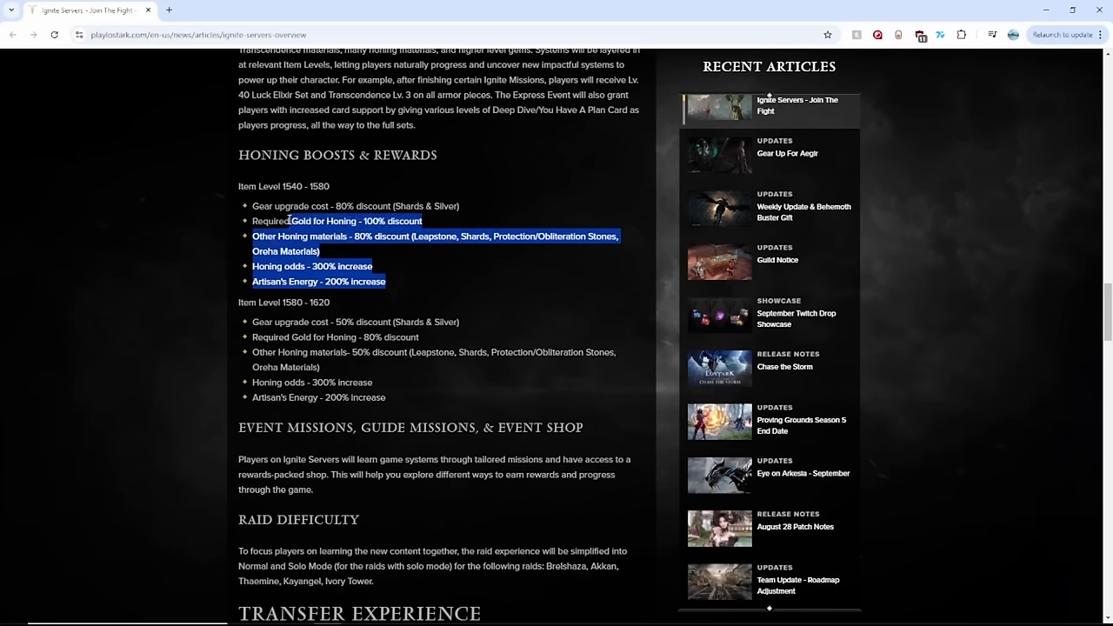
click(374, 266)
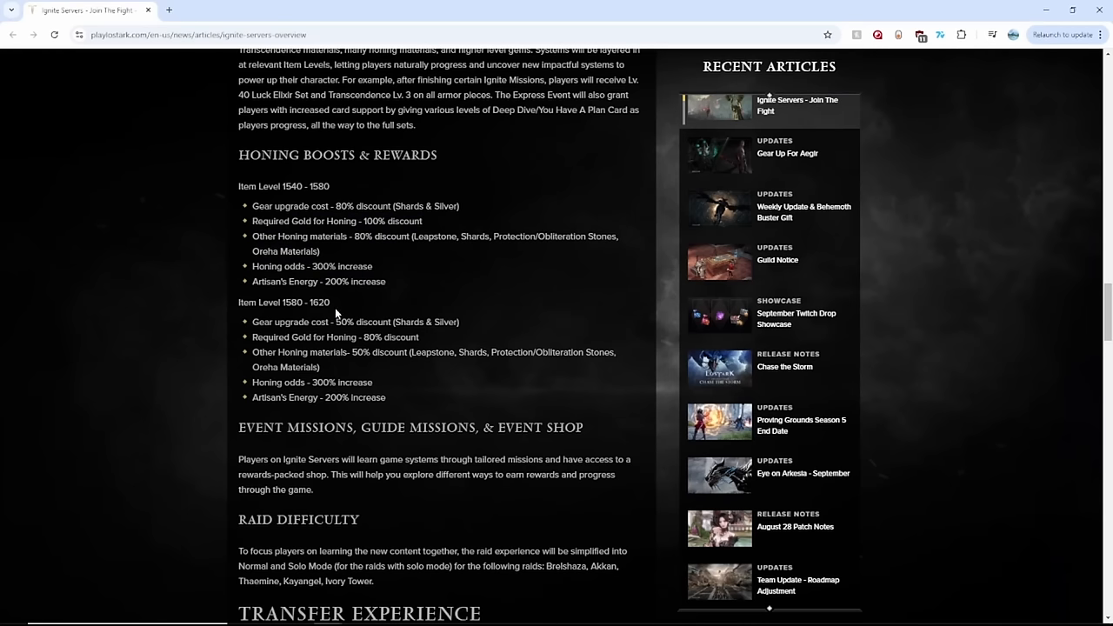
mouse_move(337, 348)
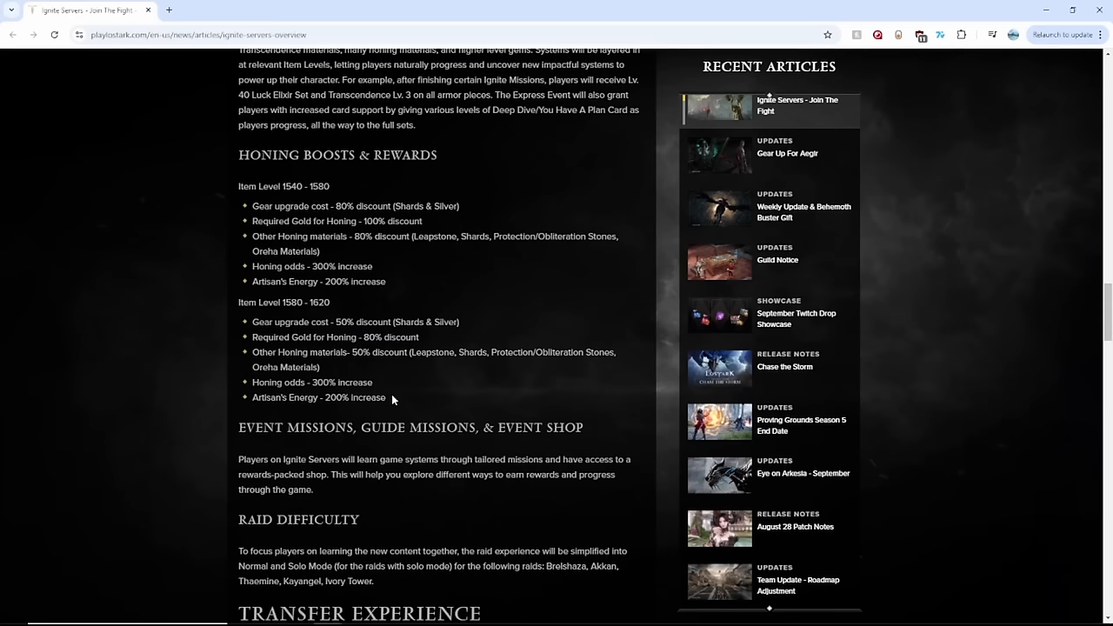
Step: Highlight the 1580–1620 honing odds lines, then leave them unhighlighted
drag(252, 382, 386, 398)
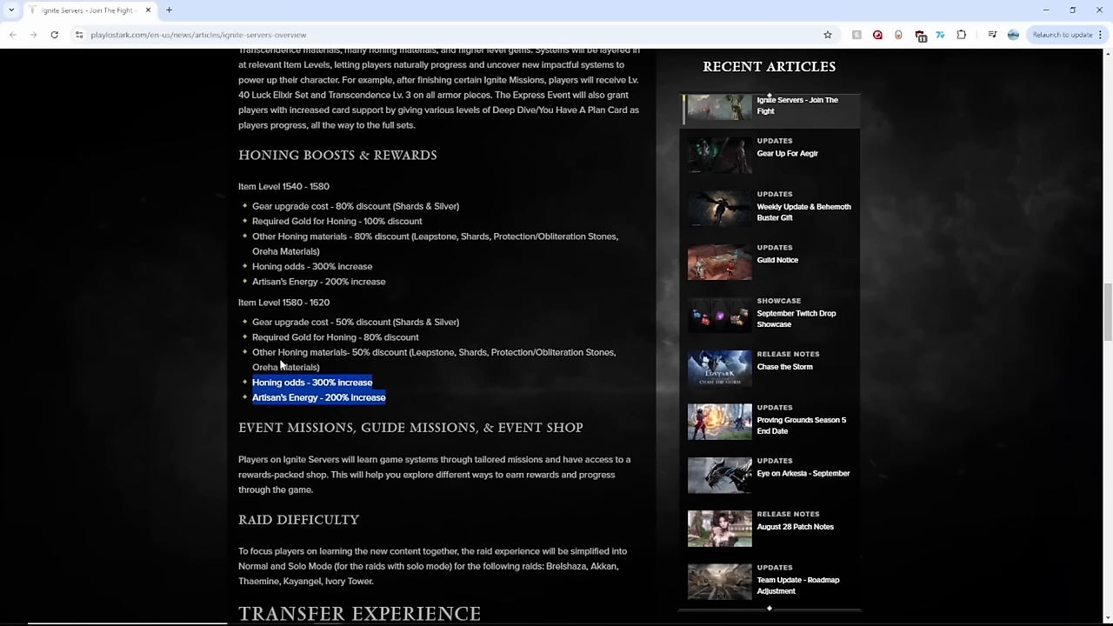
mouse_move(379, 317)
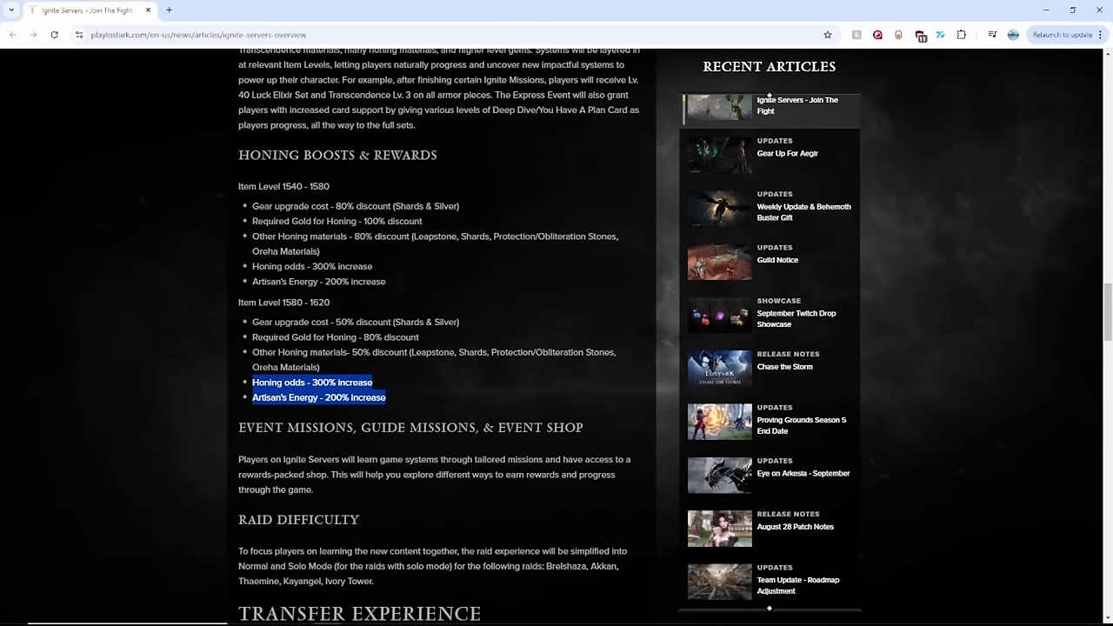
click(400, 369)
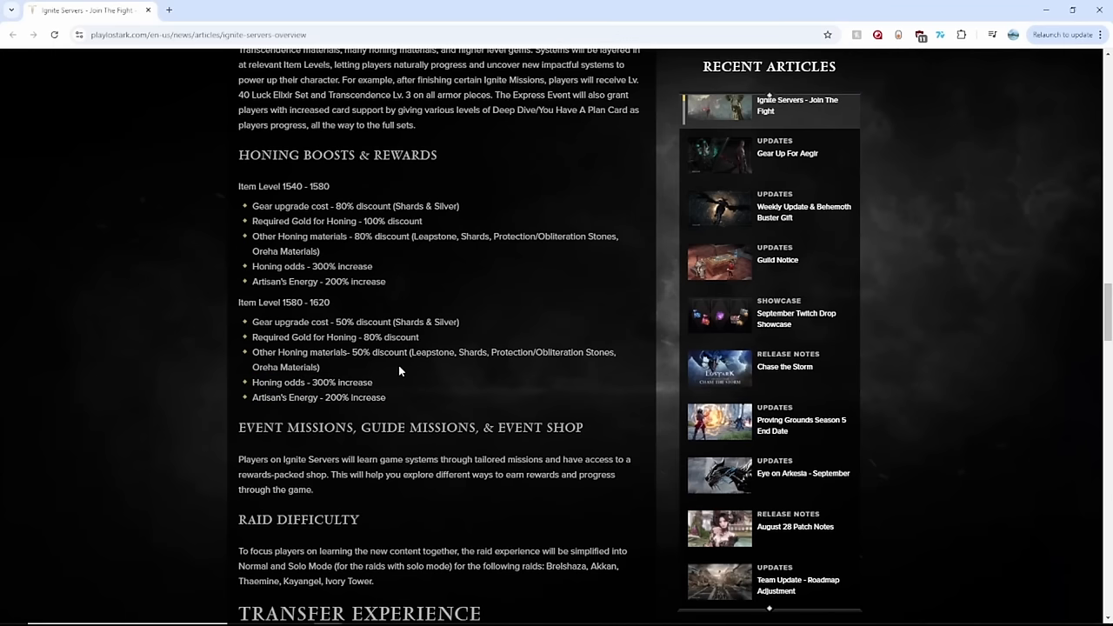
mouse_move(399, 381)
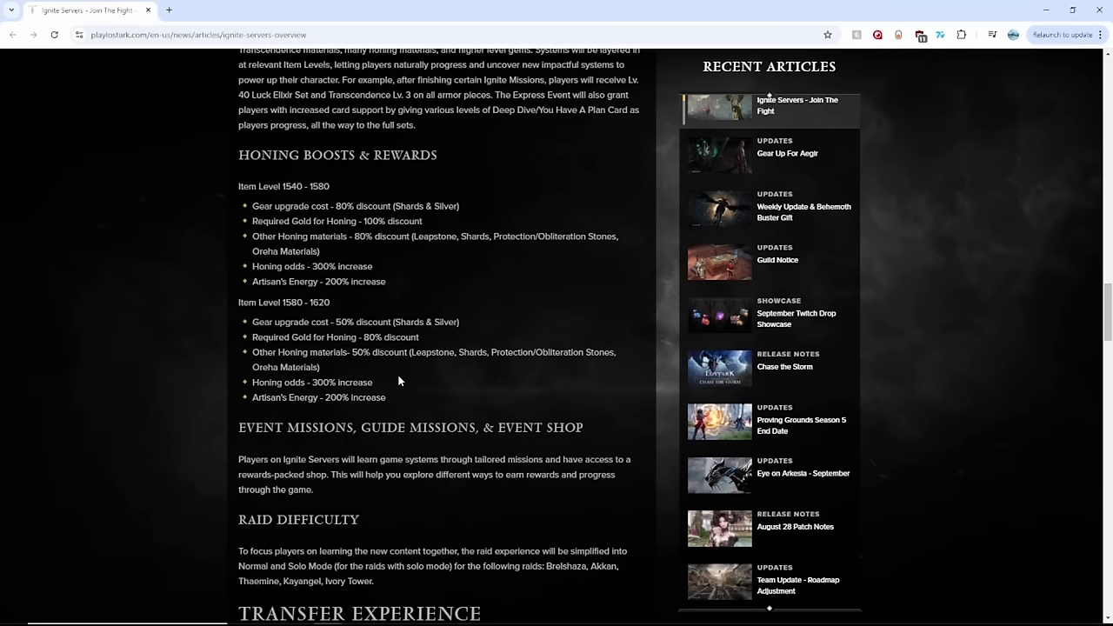
Step: Scroll past Raid Difficulty to the Transfer Experience section with its two transfer options
scroll(down, 3)
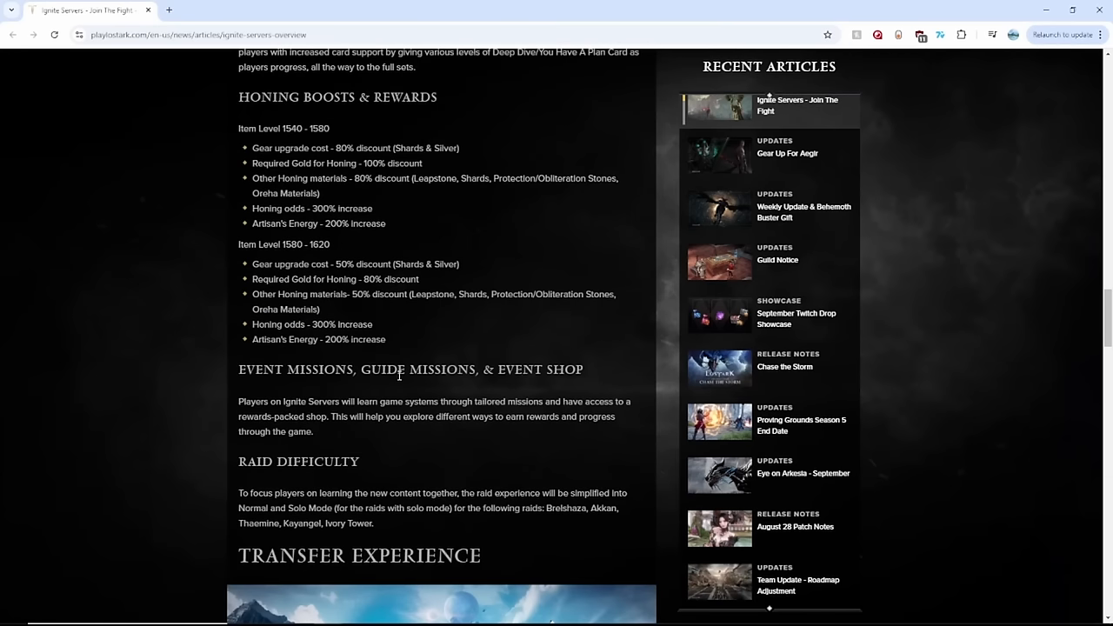
scroll(down, 3)
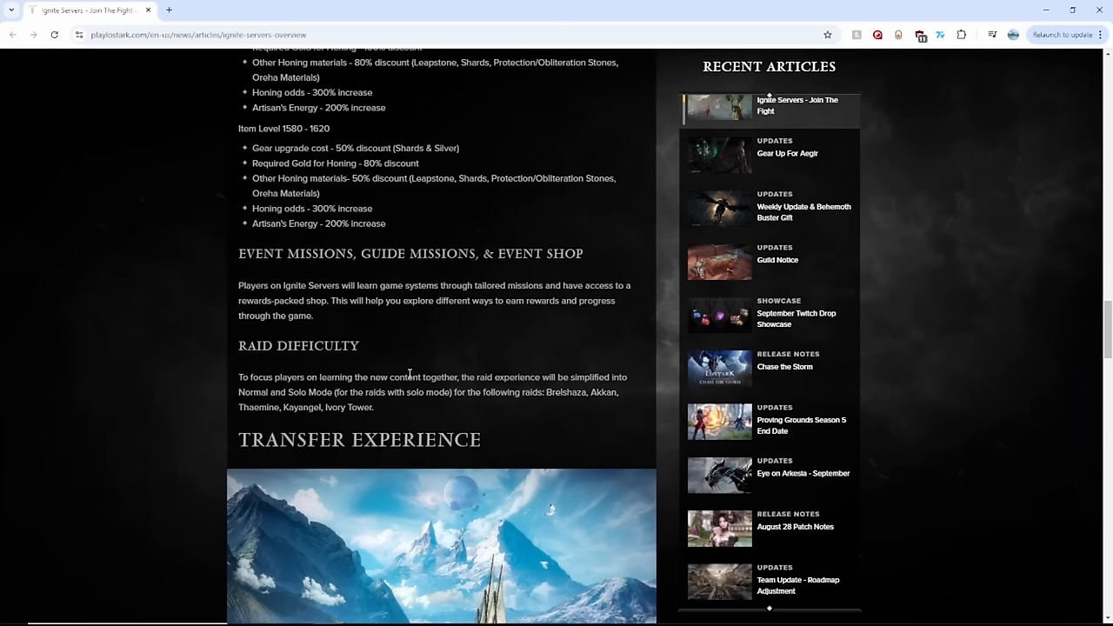
scroll(down, 3)
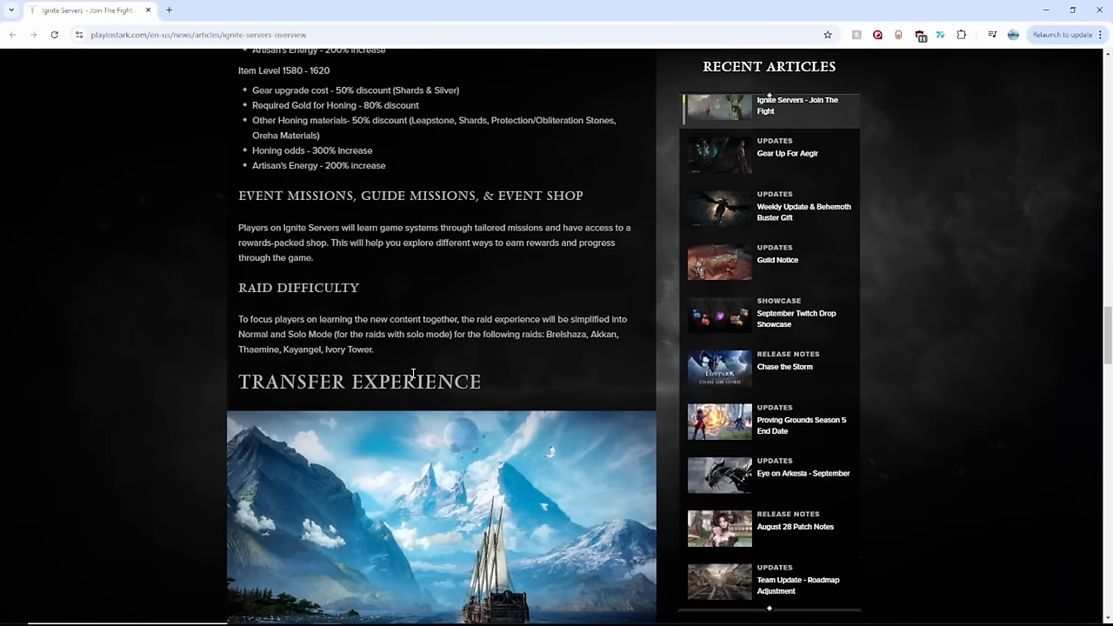
mouse_move(282, 311)
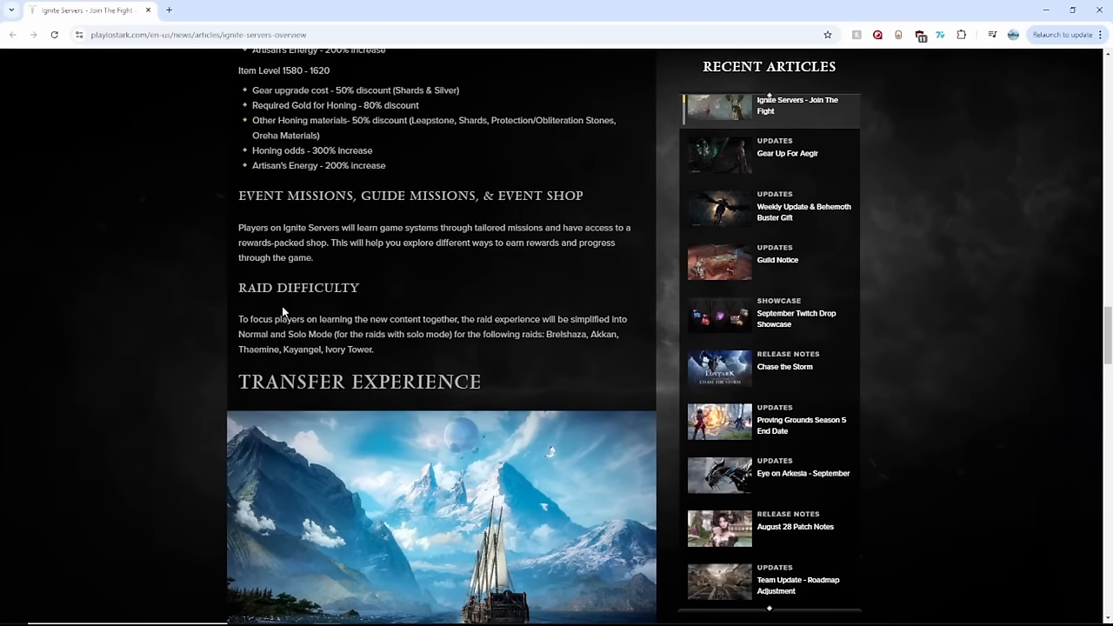
mouse_move(404, 353)
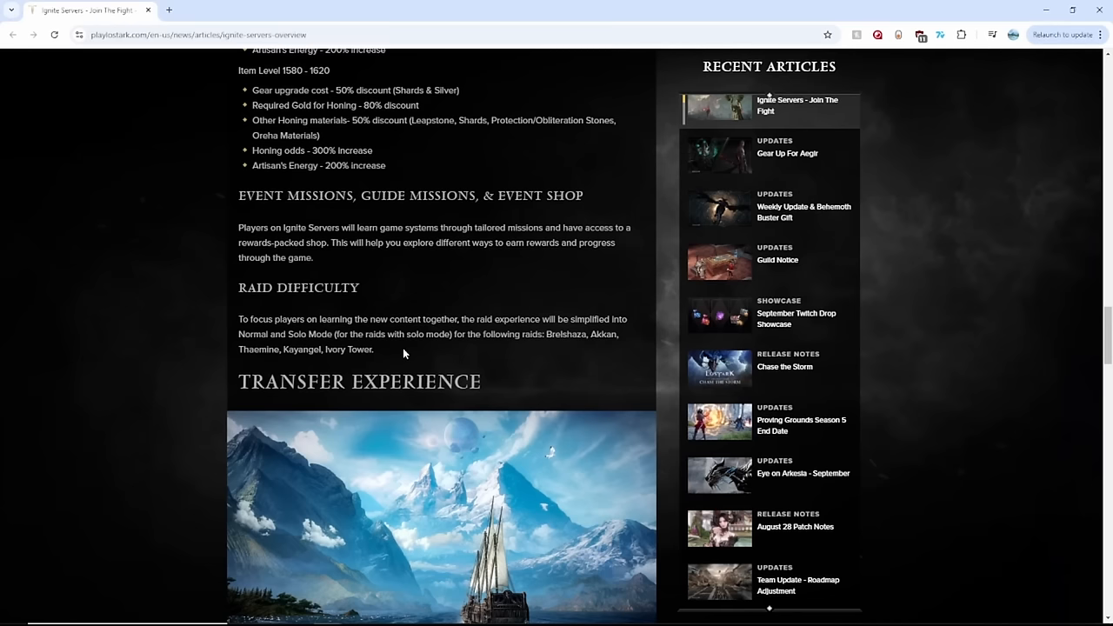
mouse_move(379, 346)
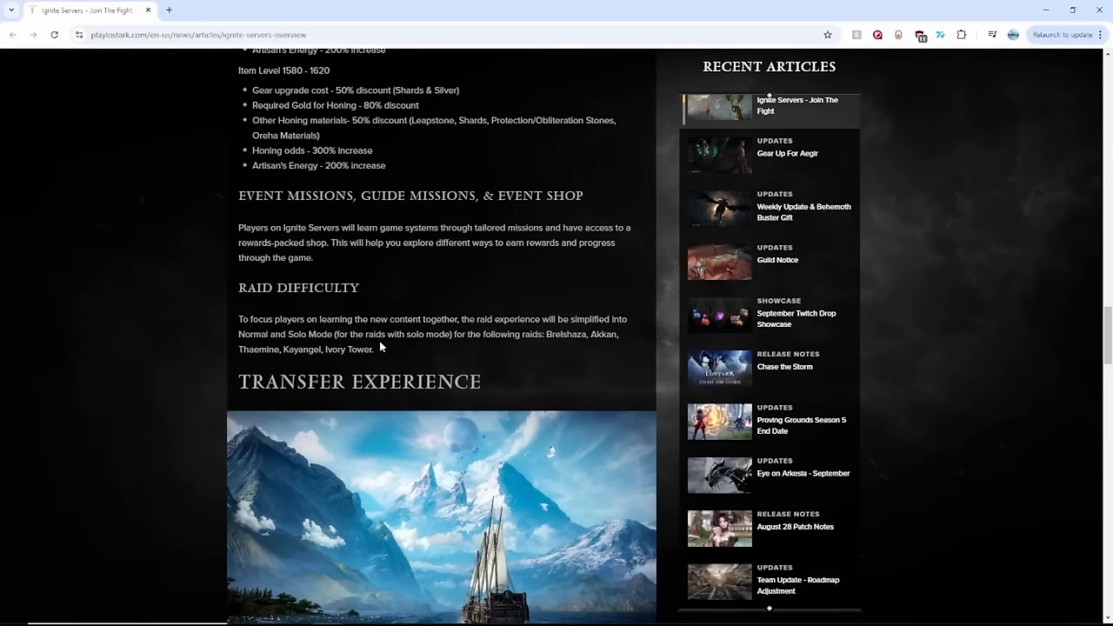
scroll(down, 3)
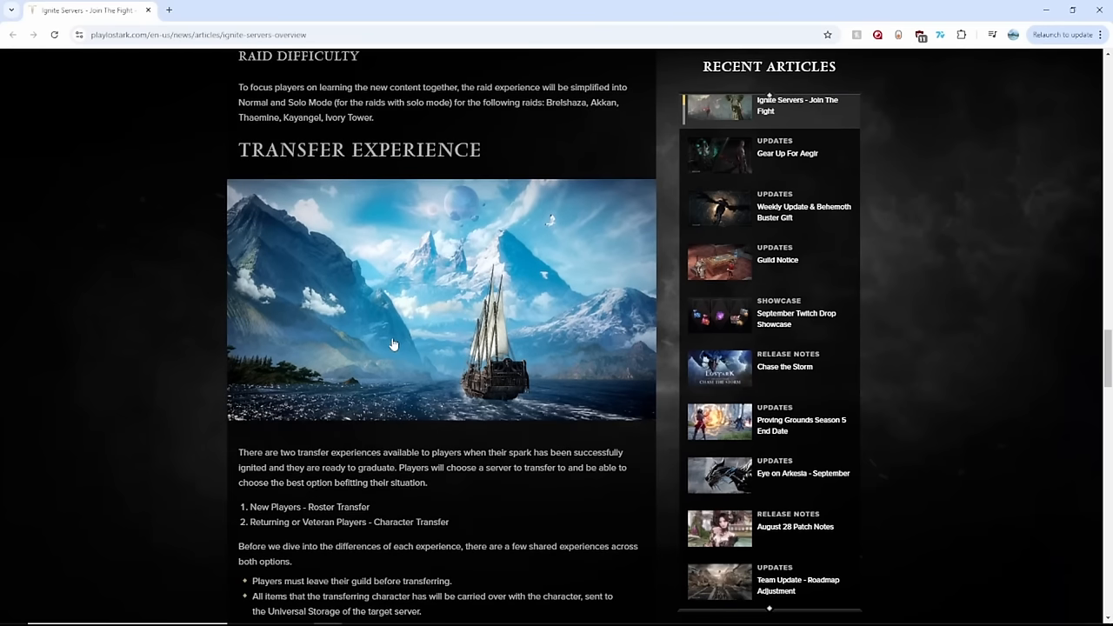
Step: Highlight the shared transfer rules bullet list, then clear the highlight
scroll(down, 3)
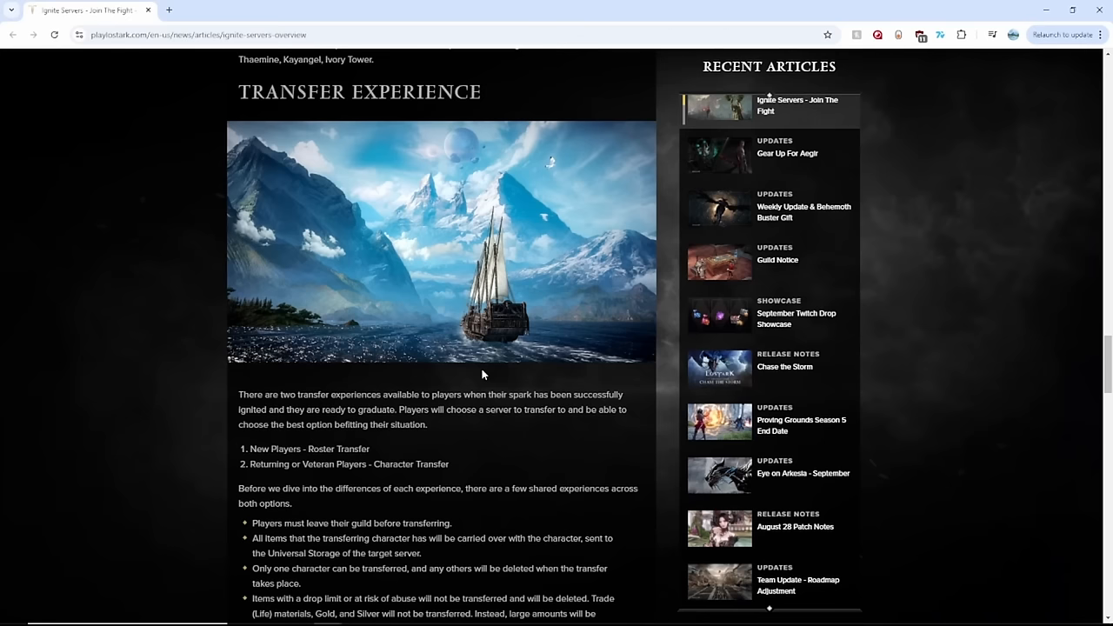
scroll(down, 3)
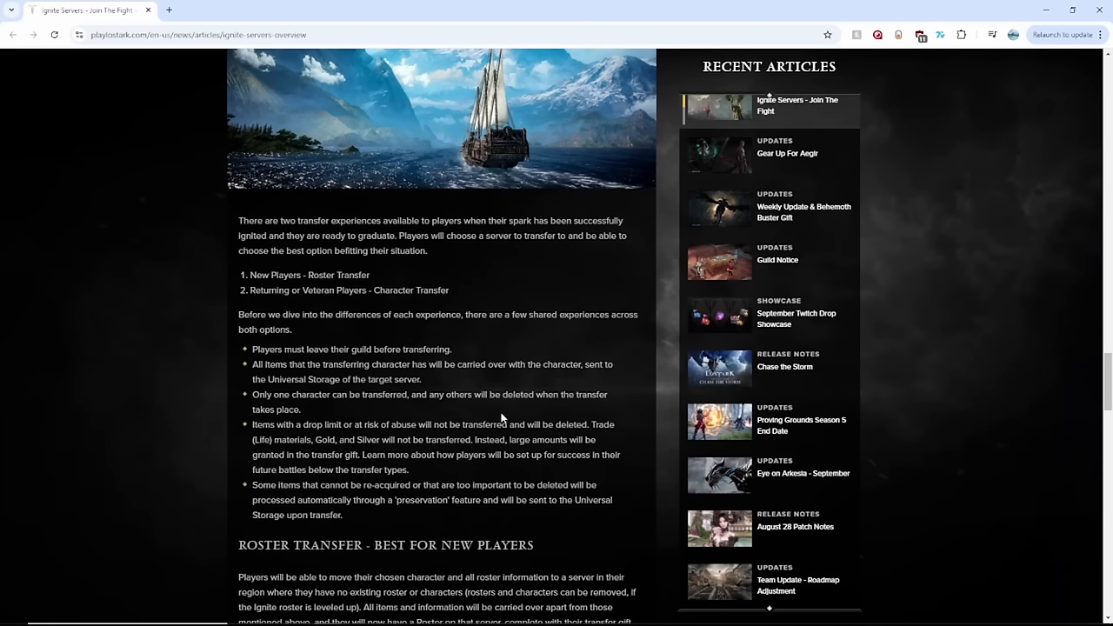
drag(341, 424, 343, 515)
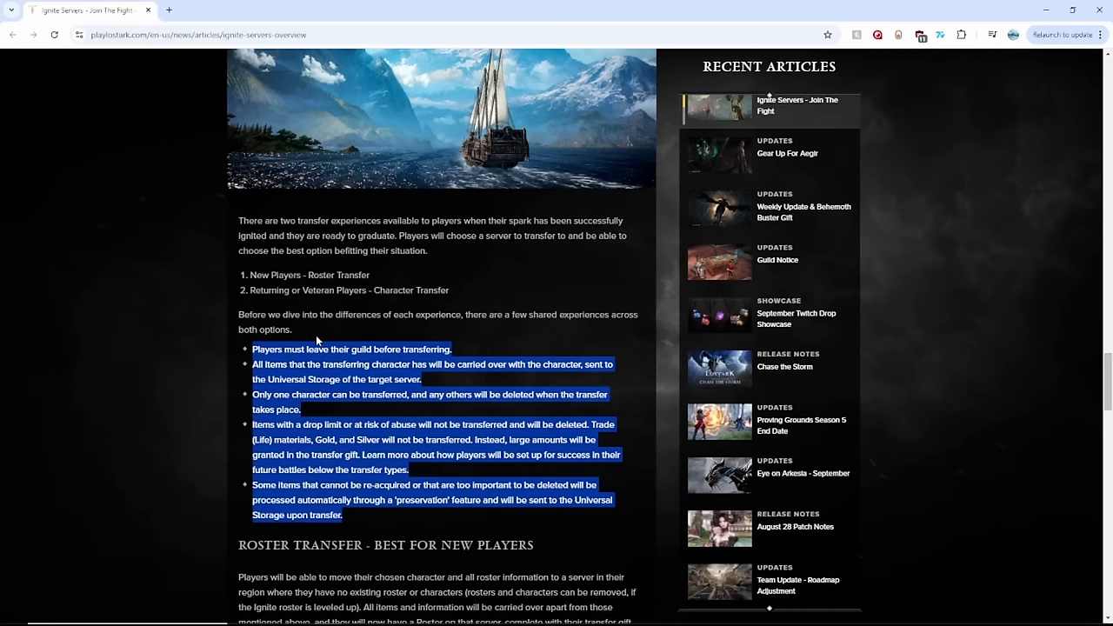
click(416, 394)
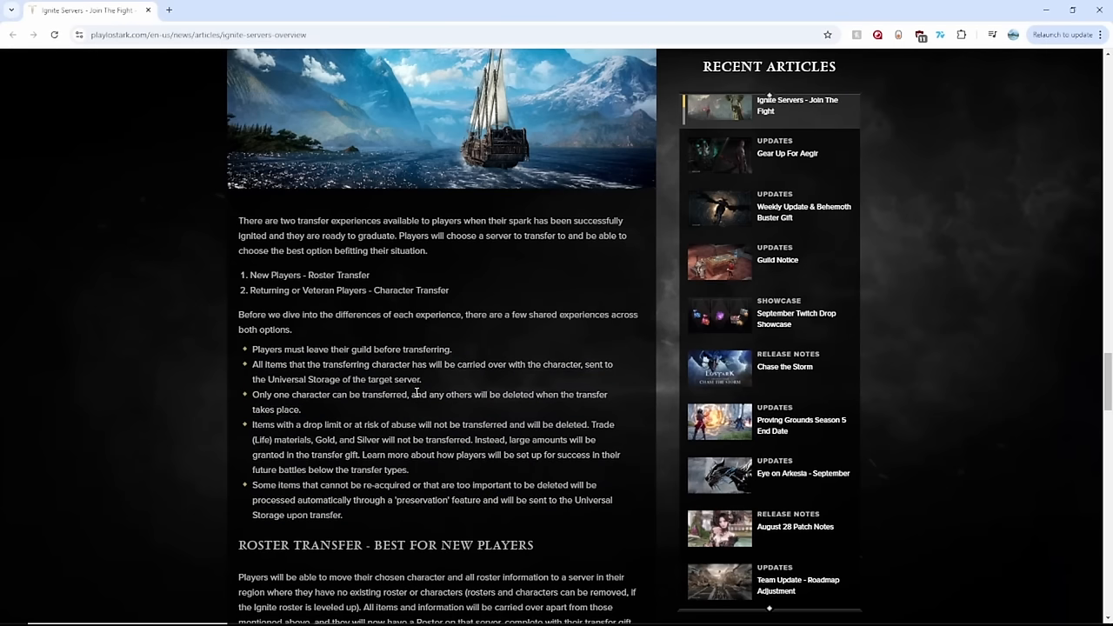
mouse_move(401, 417)
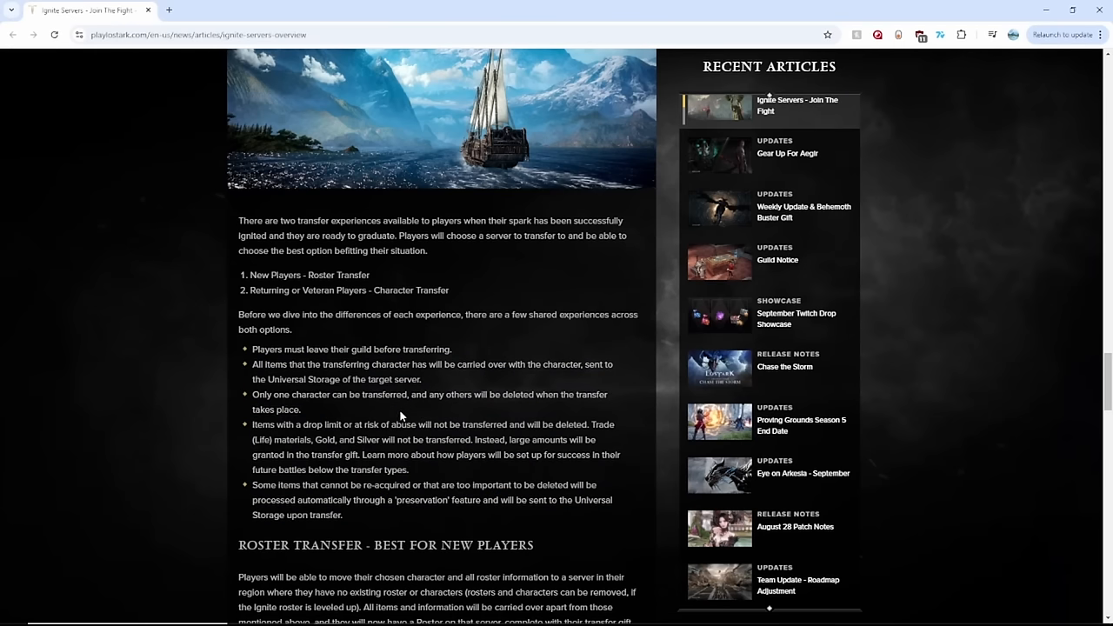
Step: Scroll on to the Roster Transfer and Character Transfer sections with the non-transferable items list
scroll(down, 3)
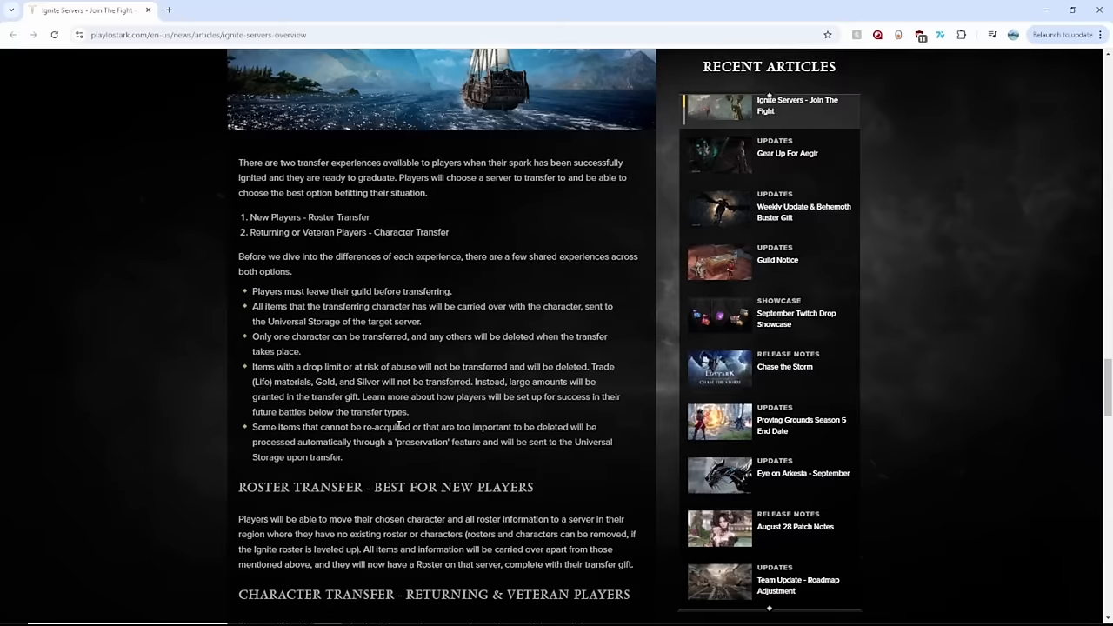
scroll(down, 3)
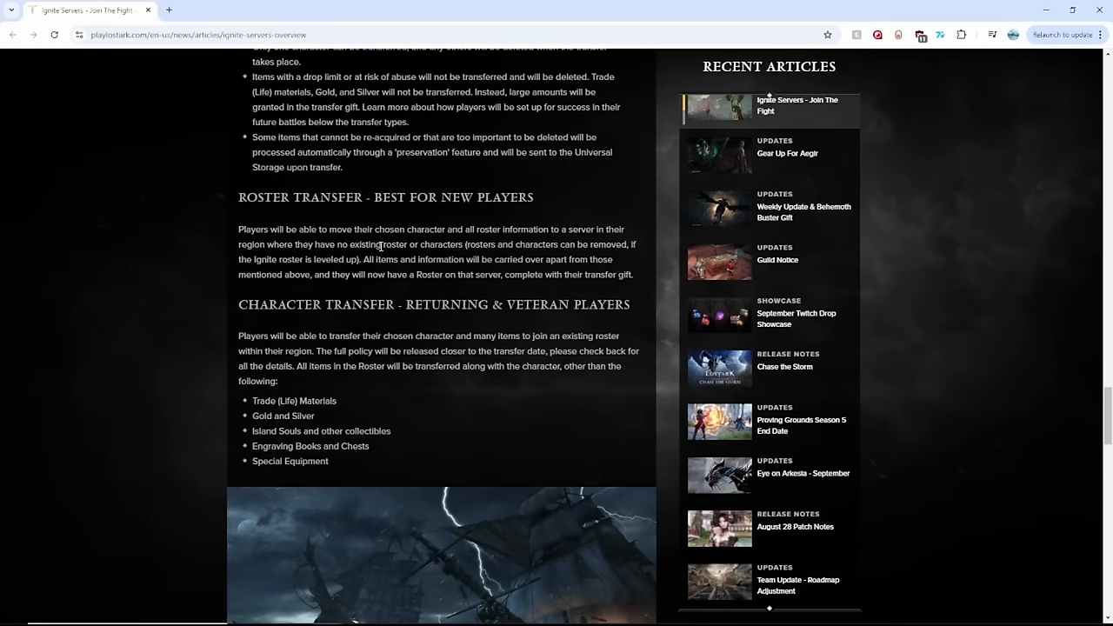
Step: Read the Item Level 1600 Transfer Gift rewards, marking two entries, and continue toward the 1610 tier
scroll(down, 3)
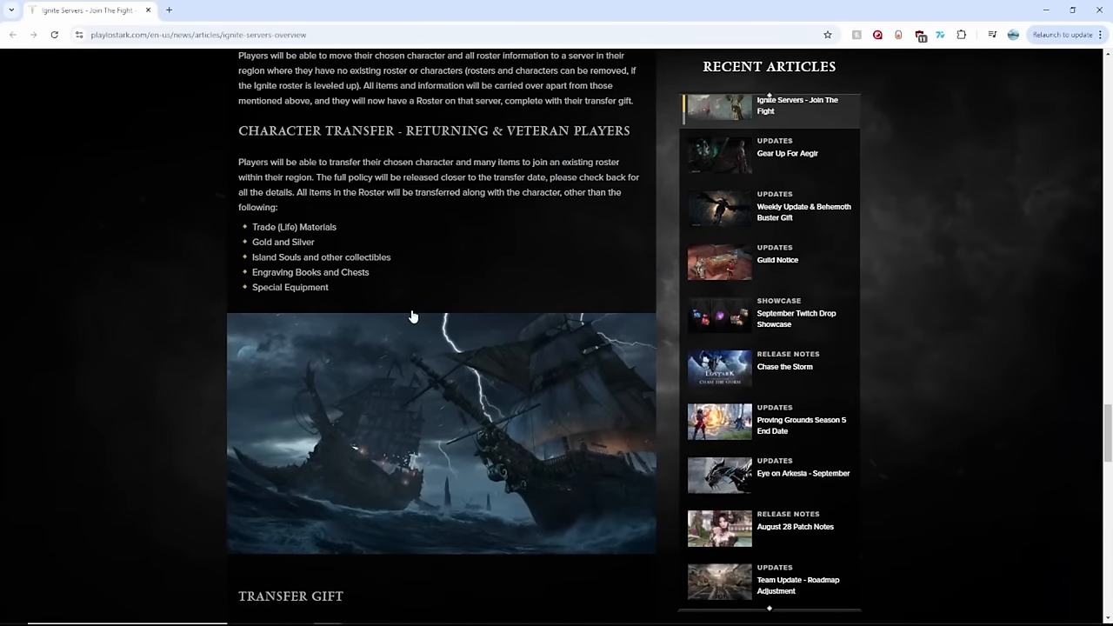
scroll(down, 3)
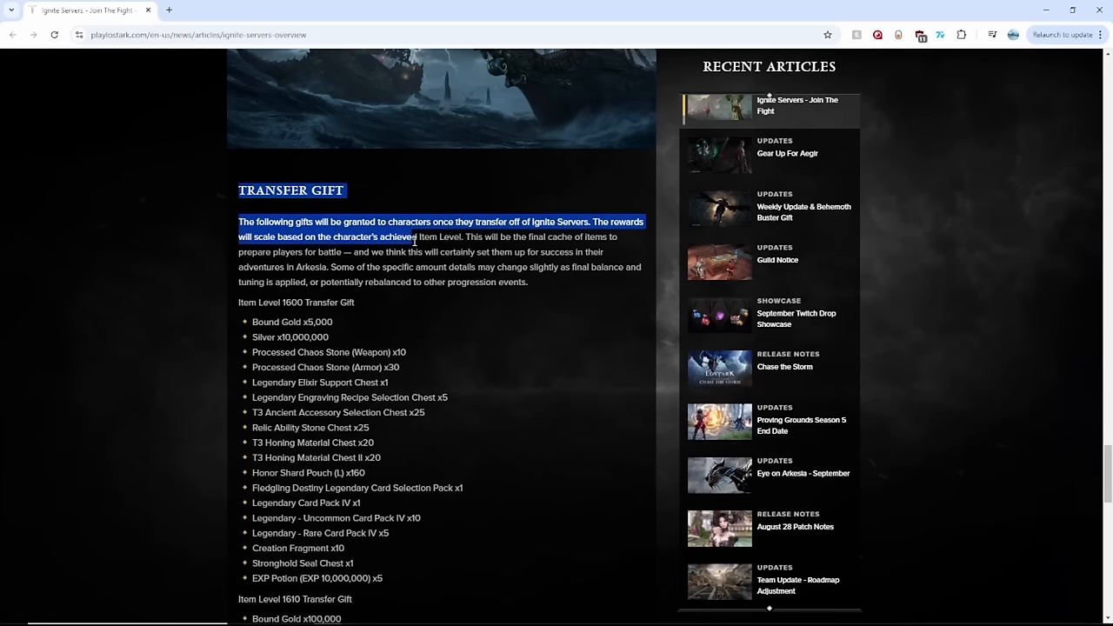
scroll(down, 3)
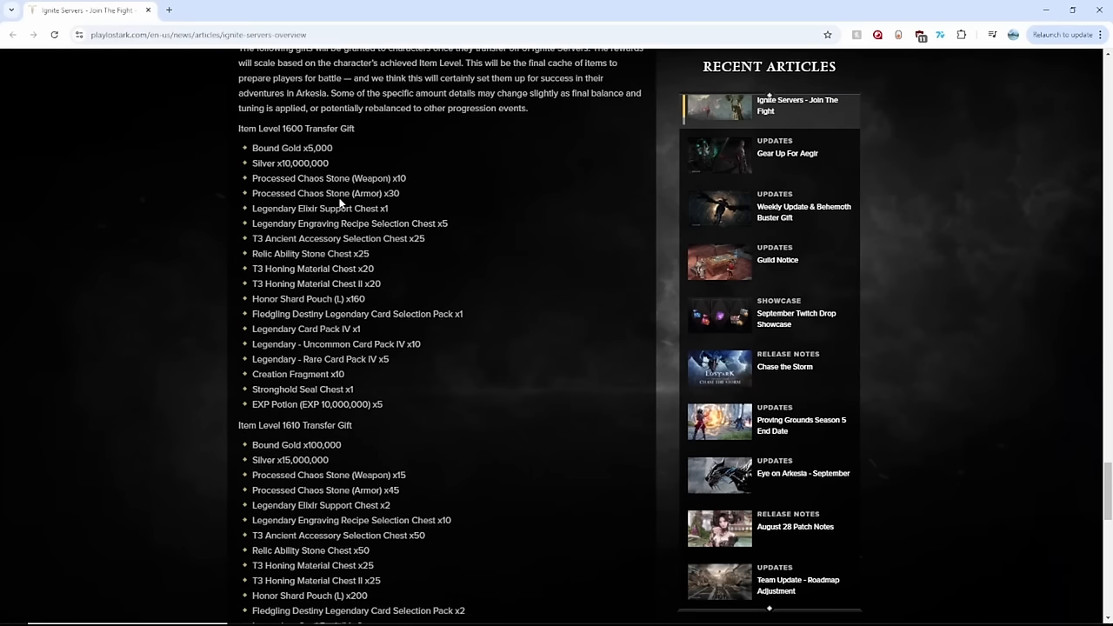
double_click(296, 128)
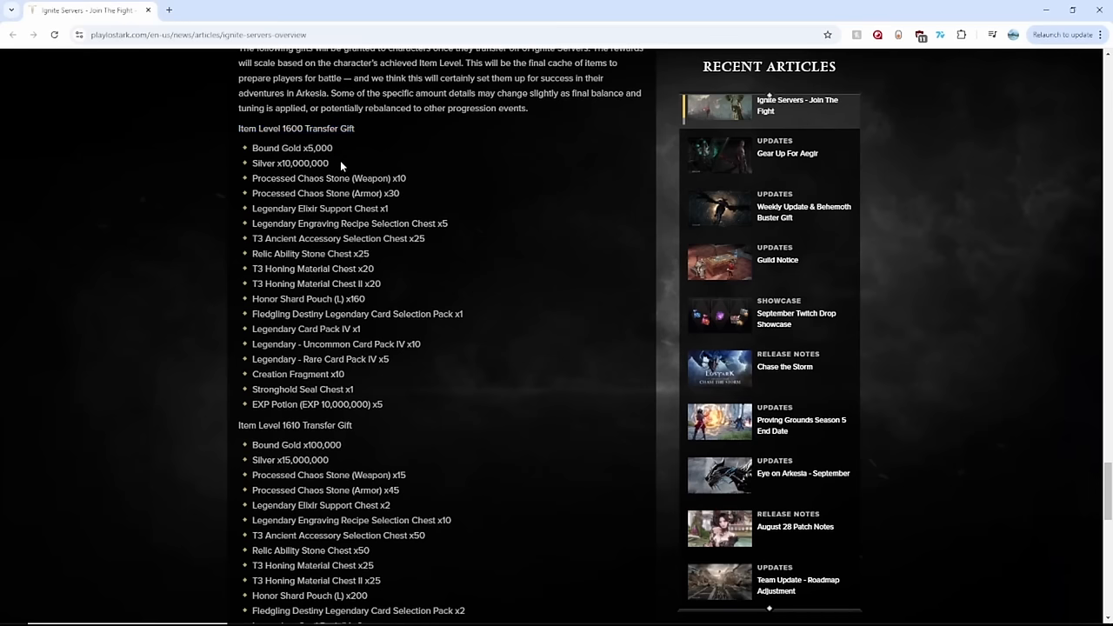
double_click(290, 162)
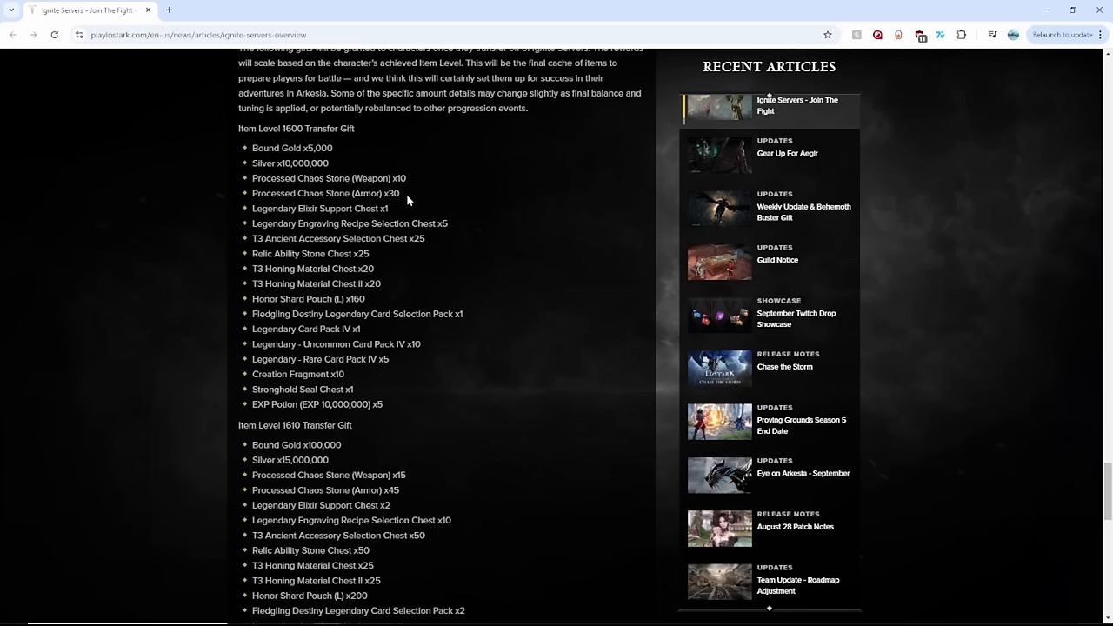
mouse_move(428, 237)
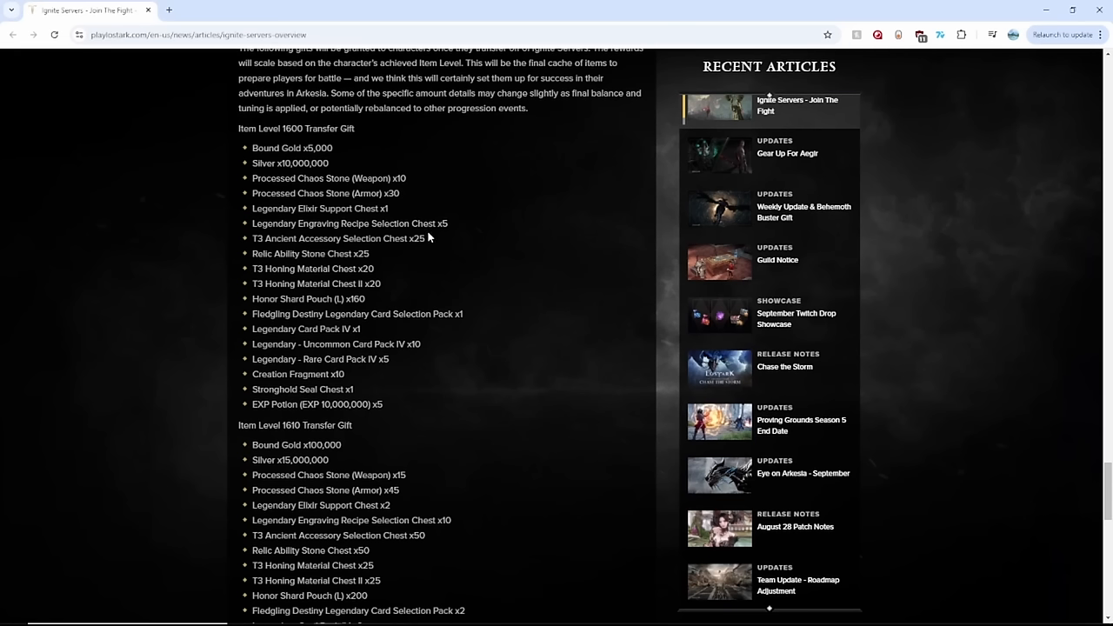
mouse_move(423, 256)
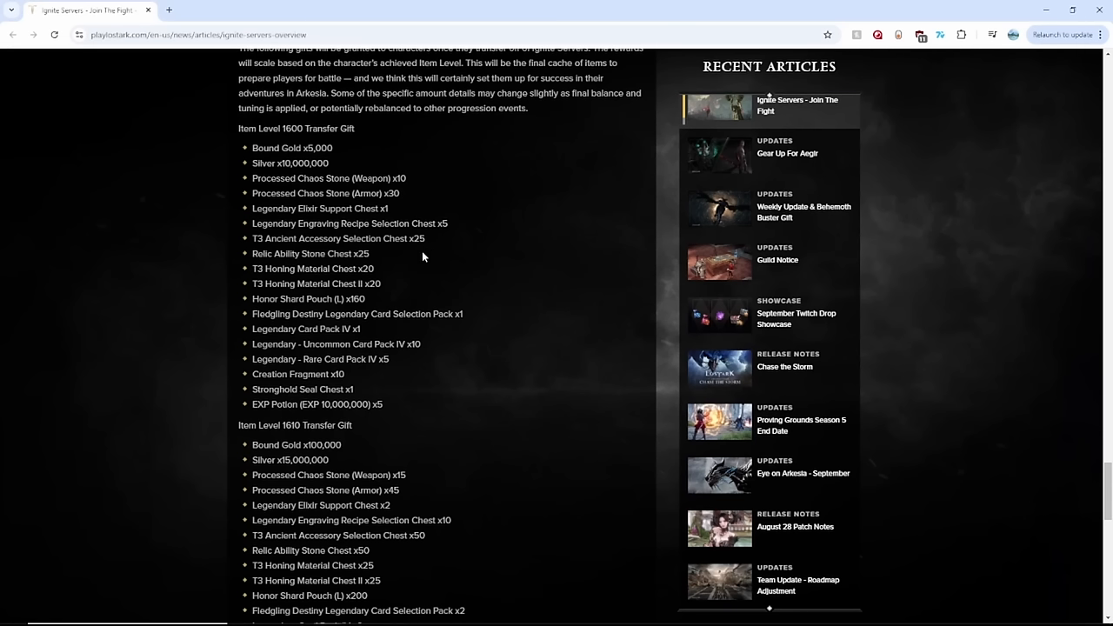
mouse_move(410, 326)
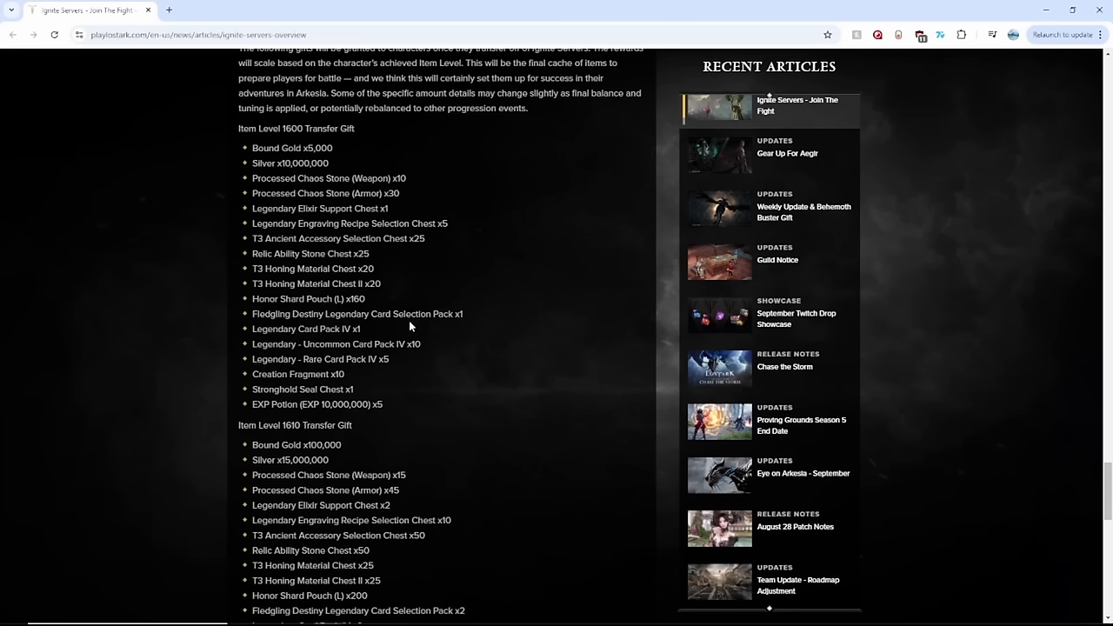
mouse_move(329, 340)
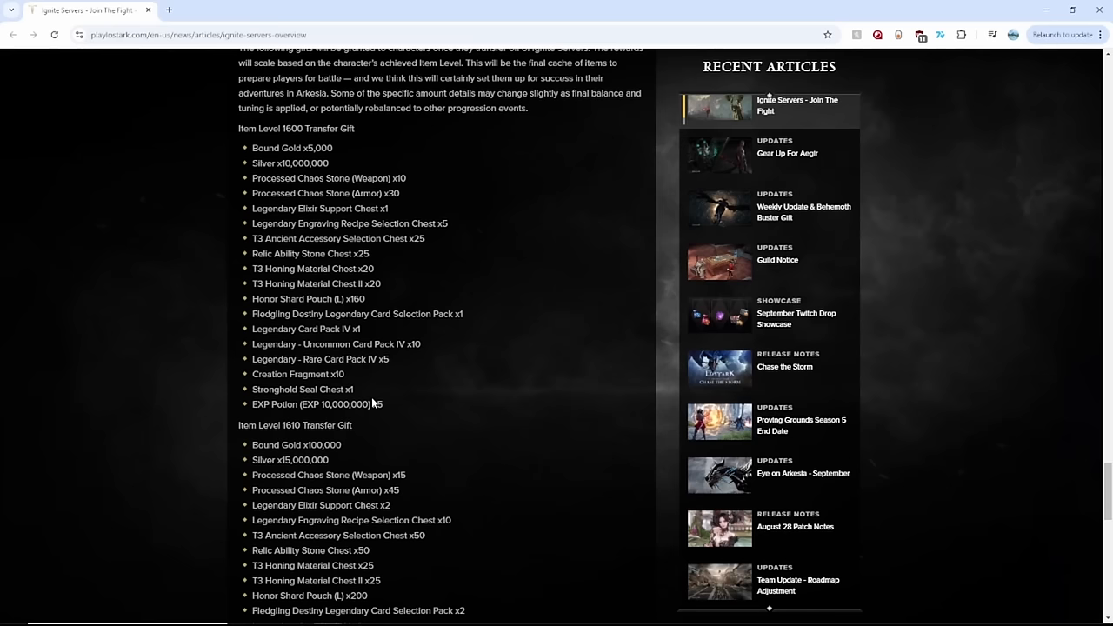
mouse_move(391, 410)
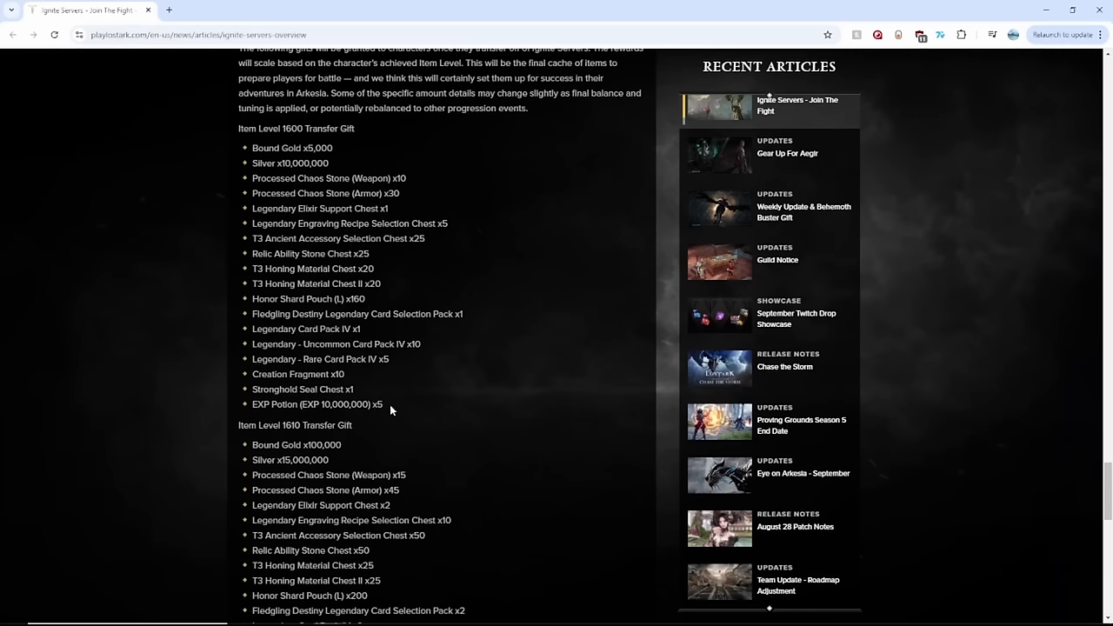
mouse_move(386, 417)
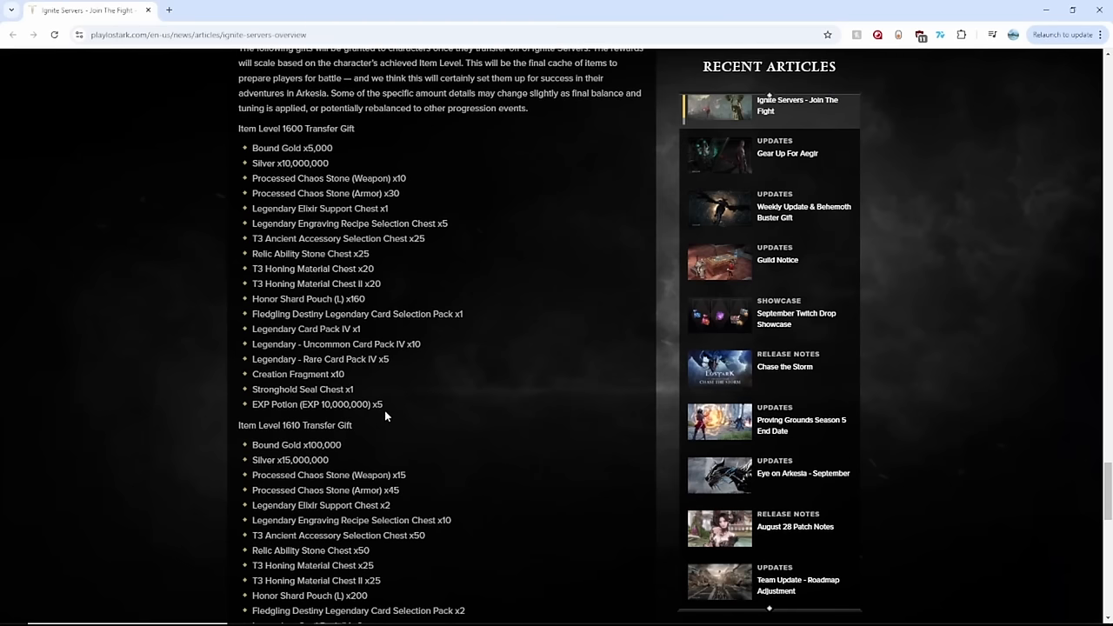
mouse_move(394, 401)
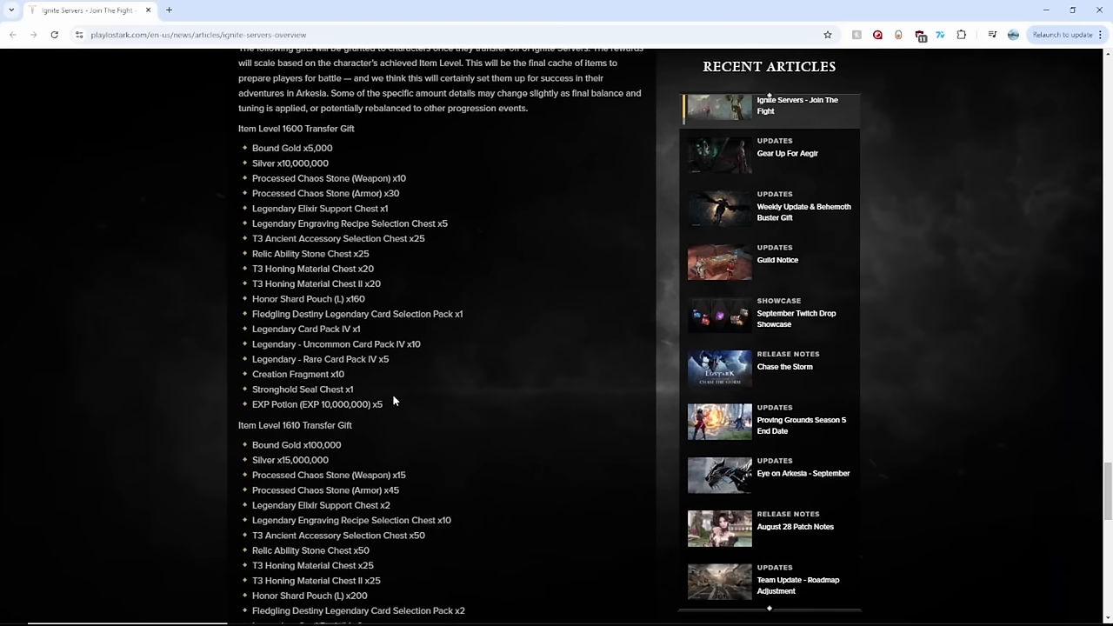
scroll(down, 3)
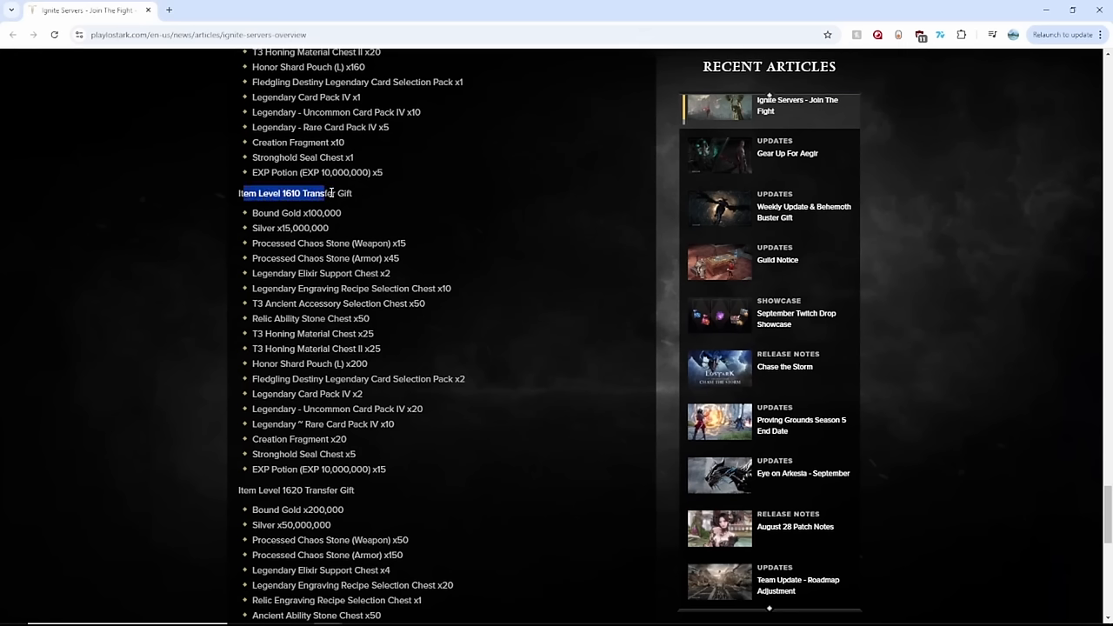
Step: Highlight the 1610 tier rewards from Silver x15,000,000 to Legendary Card Pack IV x2, then reach the 1620 list
click(345, 214)
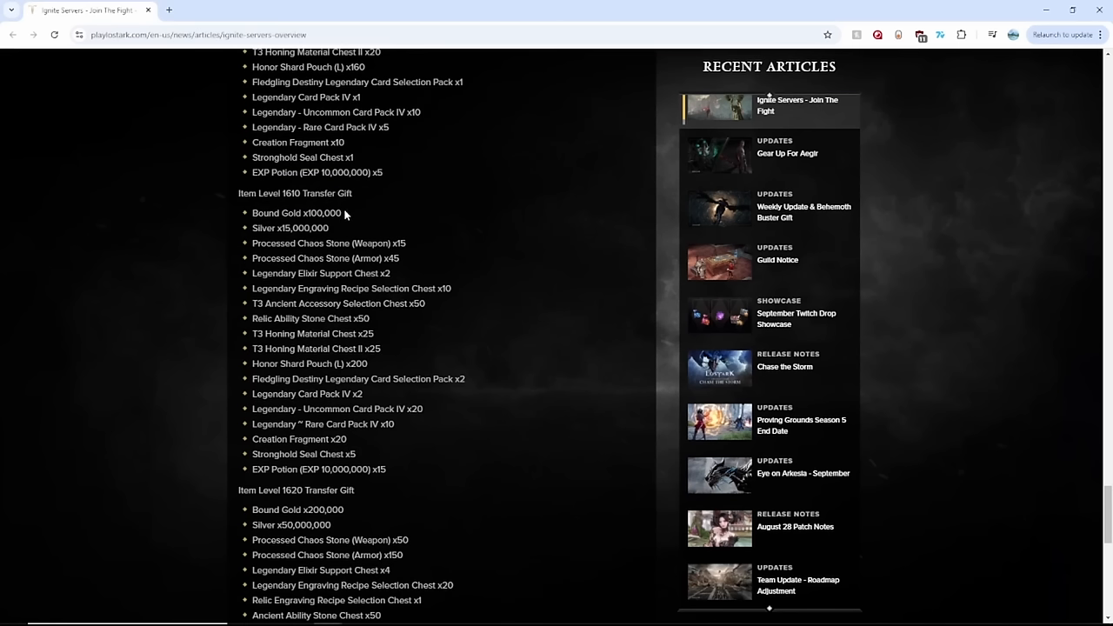
double_click(296, 213)
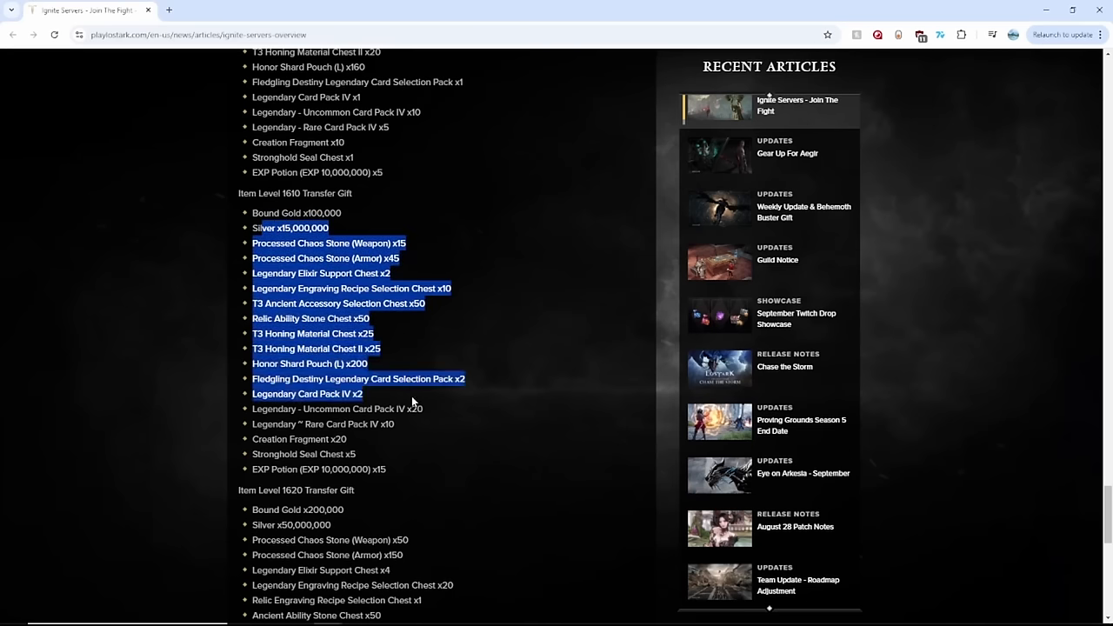
scroll(down, 3)
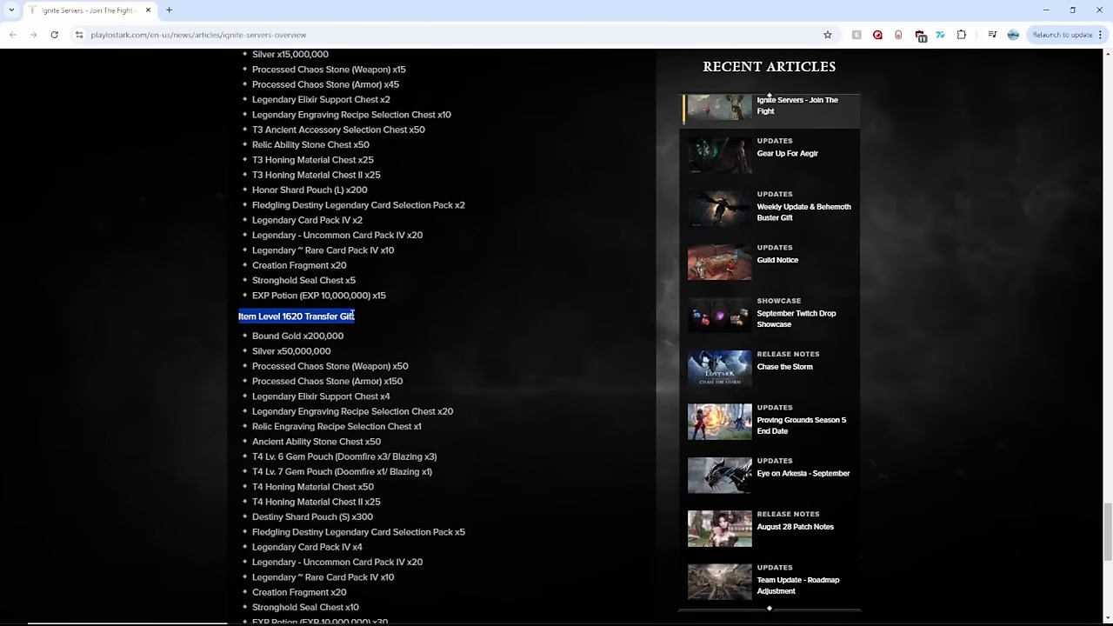
Step: Scroll down to the Item Level 1620 Transfer Gift list, through Transcendence Restoration Tickets and Yoz's Jar
scroll(down, 3)
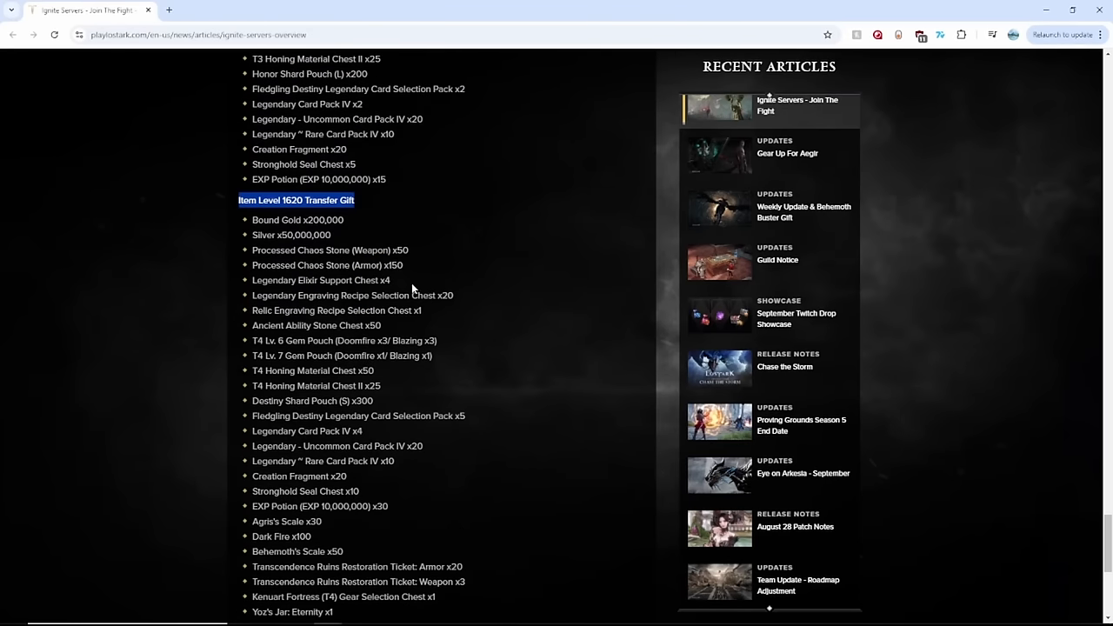
scroll(down, 3)
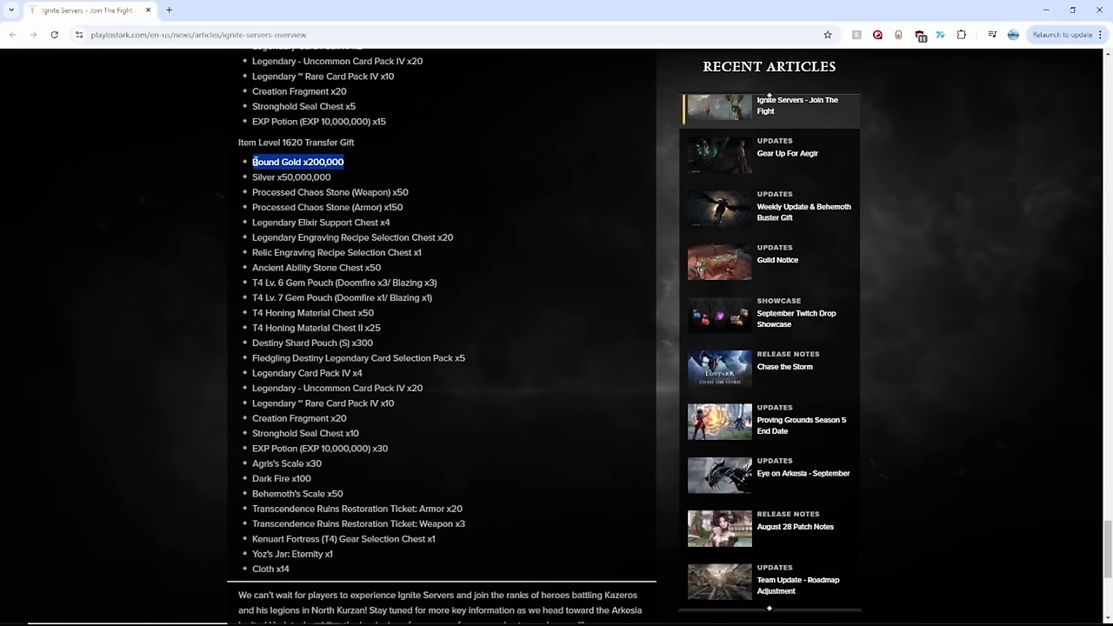
scroll(up, 3)
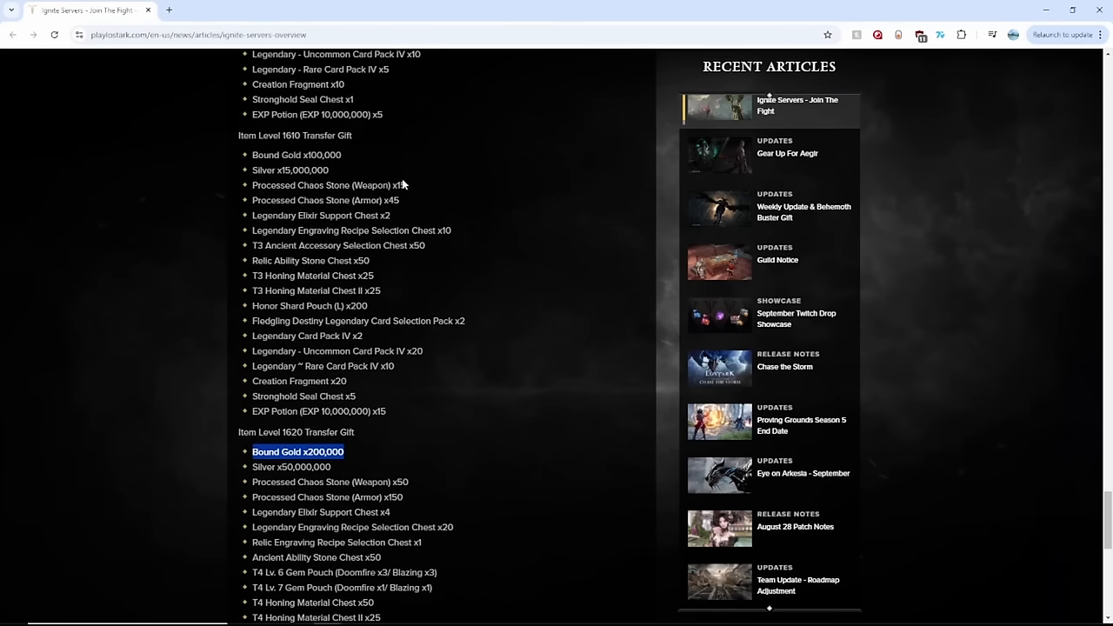
scroll(down, 3)
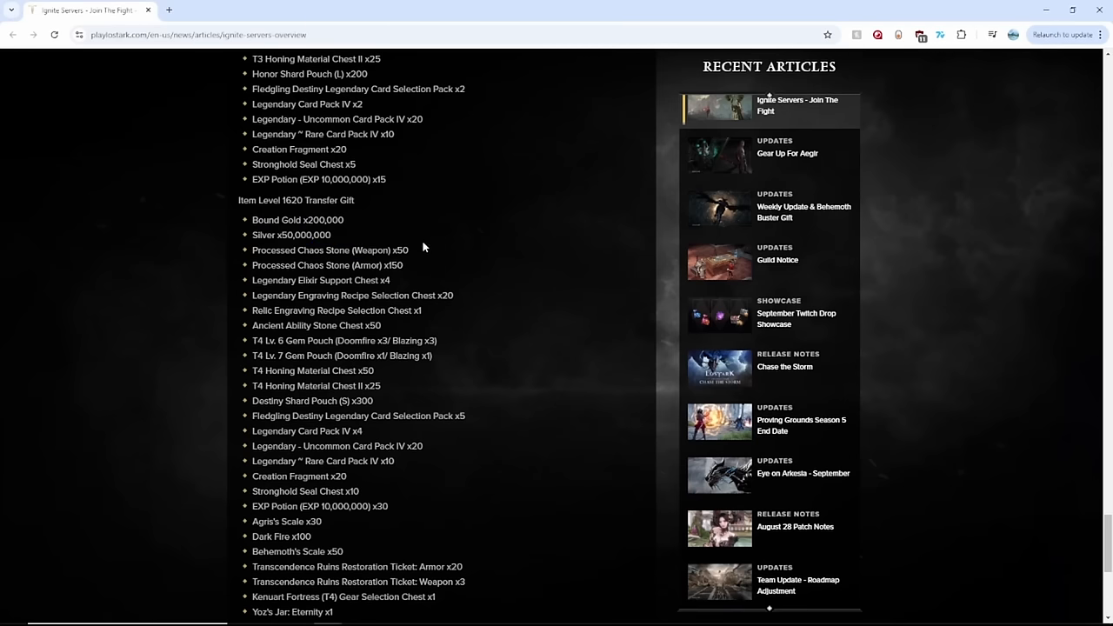
mouse_move(401, 439)
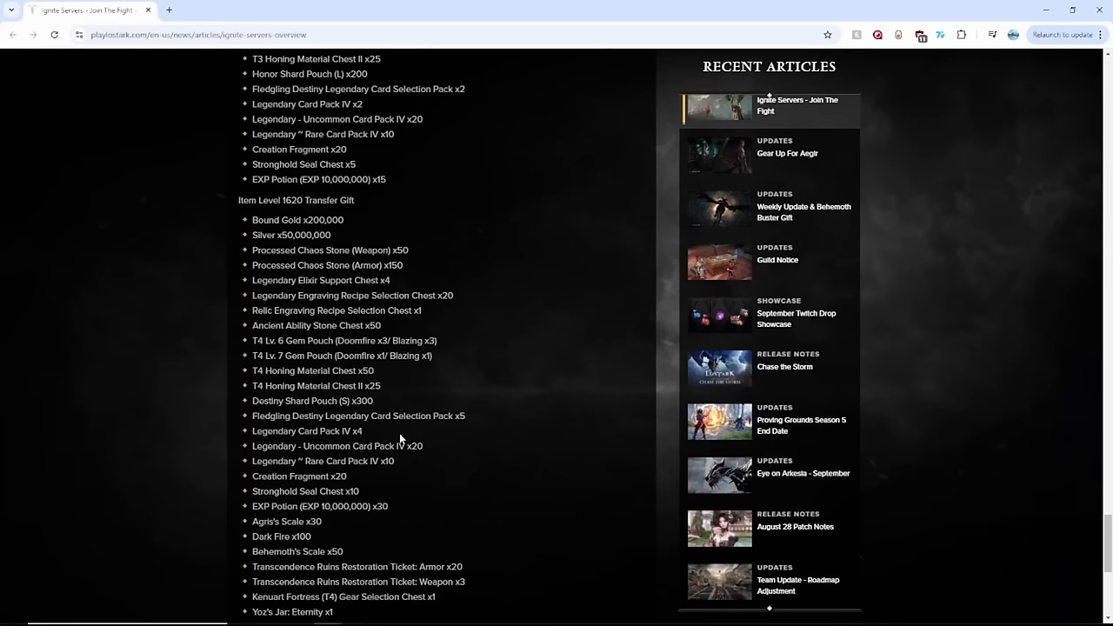
Step: Highlight Dark Fire x100, then the final 1620 reward Cloth x14 above the closing paragraph
scroll(down, 3)
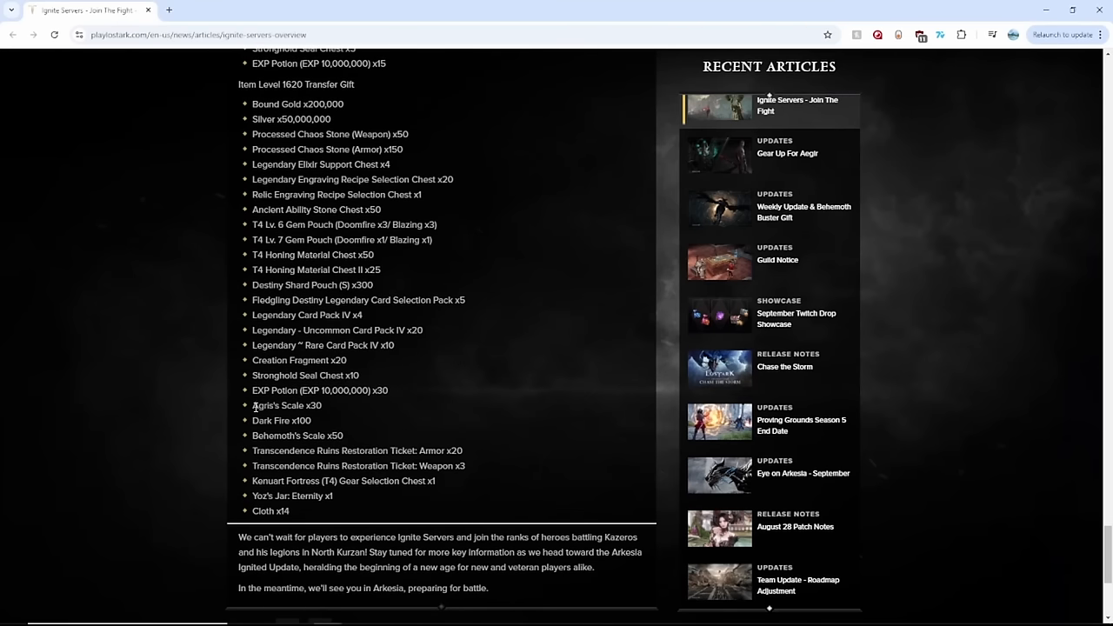
double_click(281, 420)
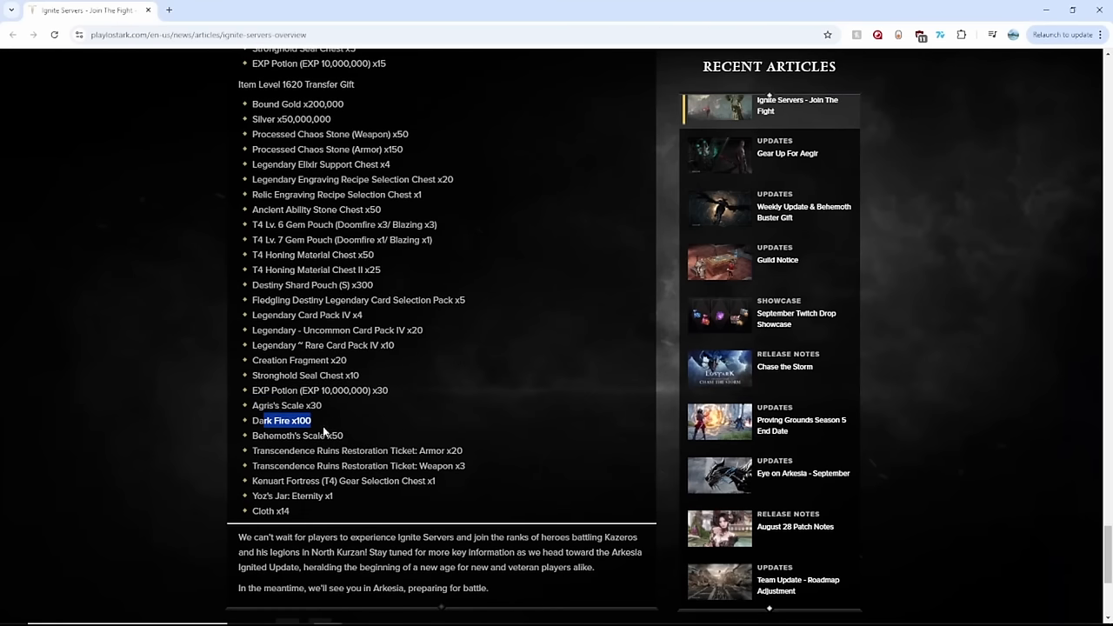
mouse_move(287, 468)
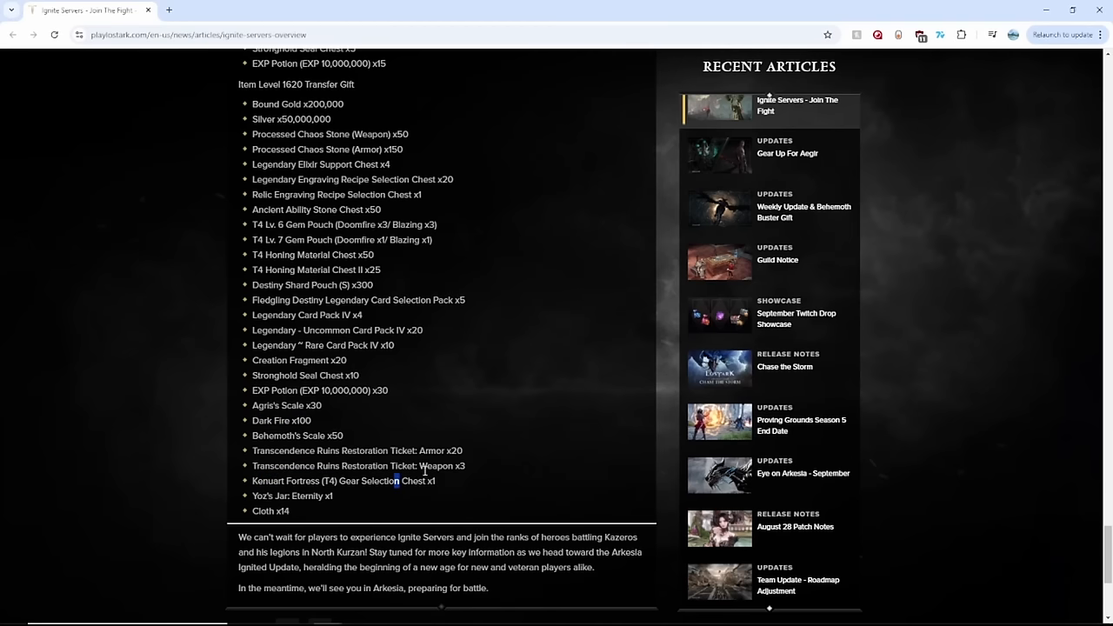
scroll(down, 3)
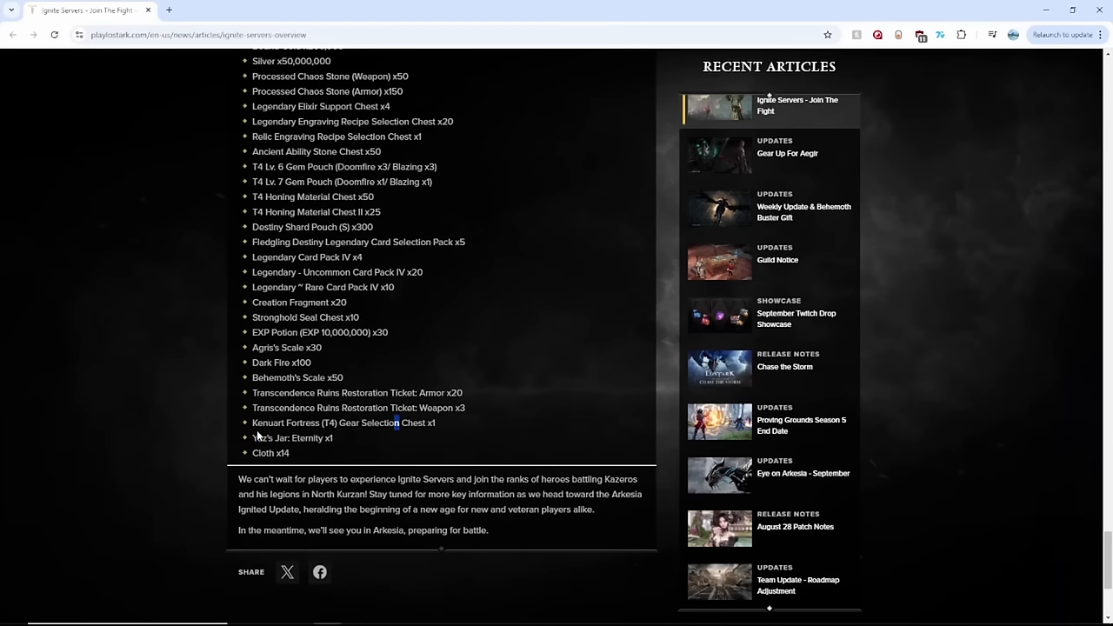
double_click(270, 453)
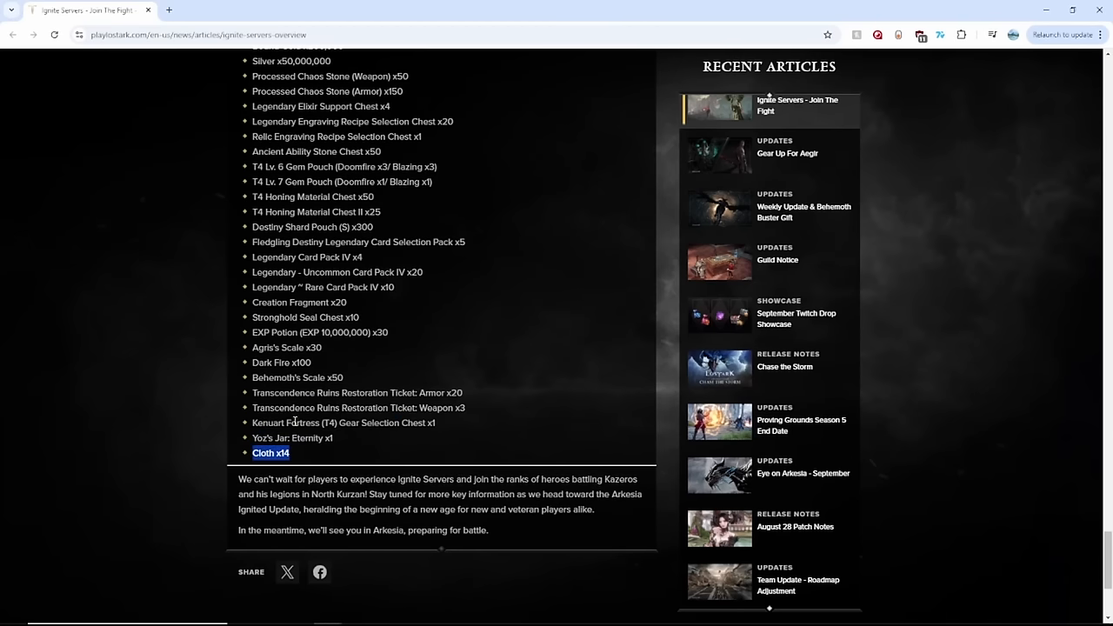
mouse_move(426, 383)
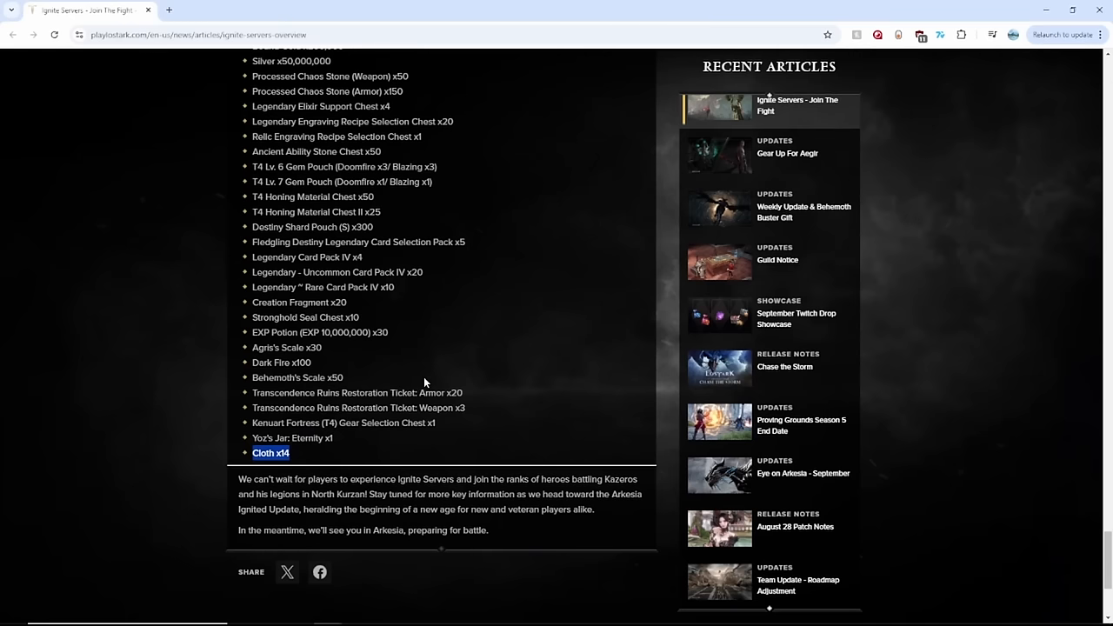
mouse_move(395, 386)
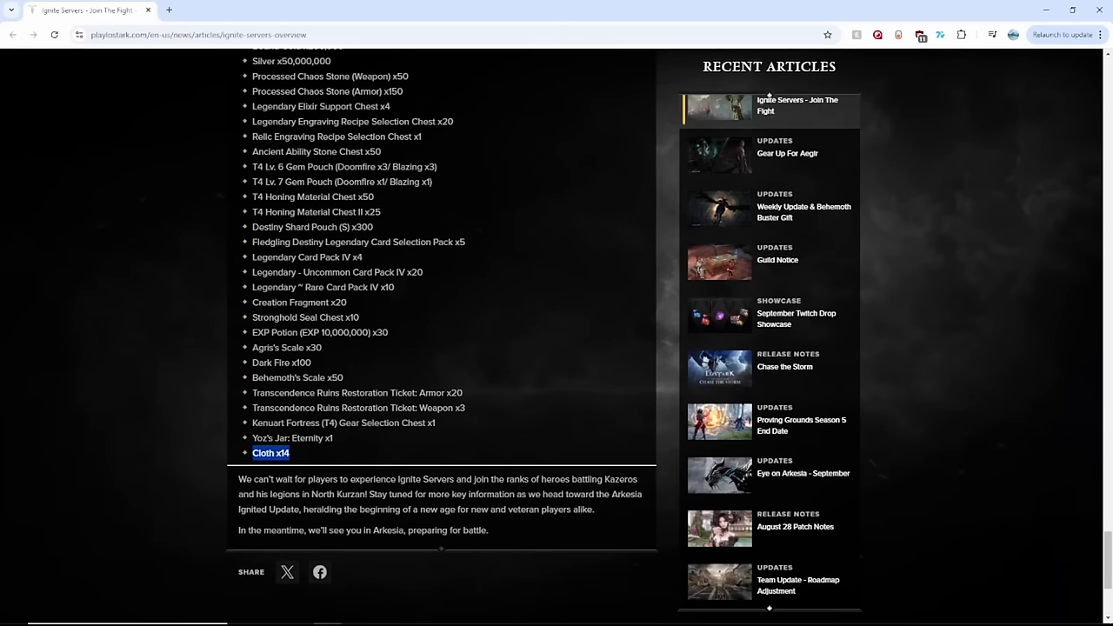
Step: Scroll back up past Transfer Experience and Event Support to the Ignite Server Overview heading
scroll(up, 3)
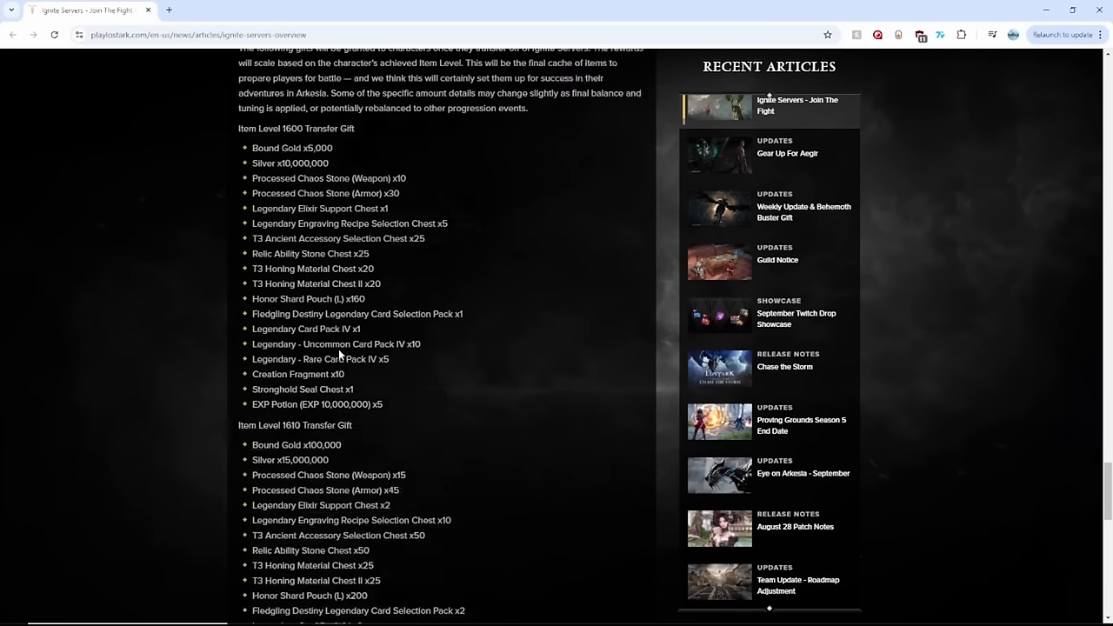
scroll(up, 3)
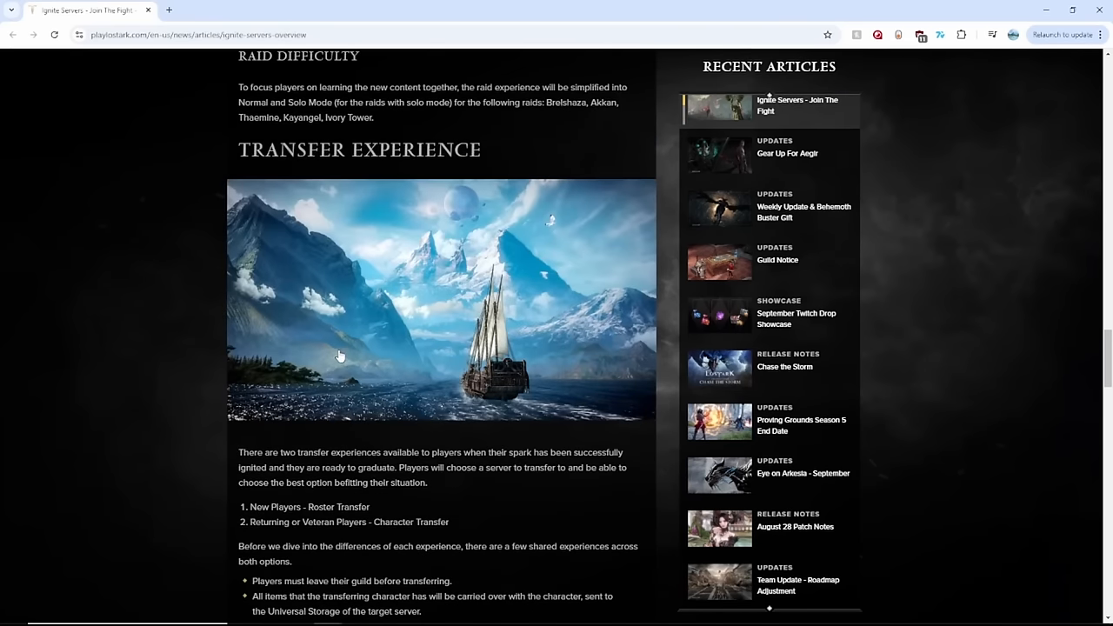
scroll(up, 3)
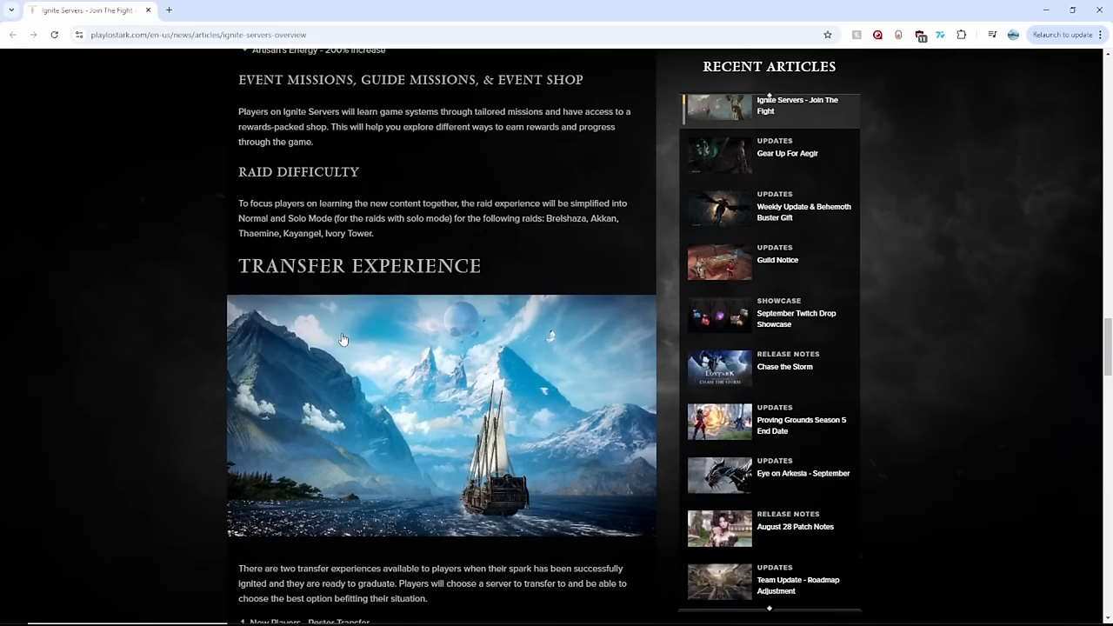
mouse_move(501, 294)
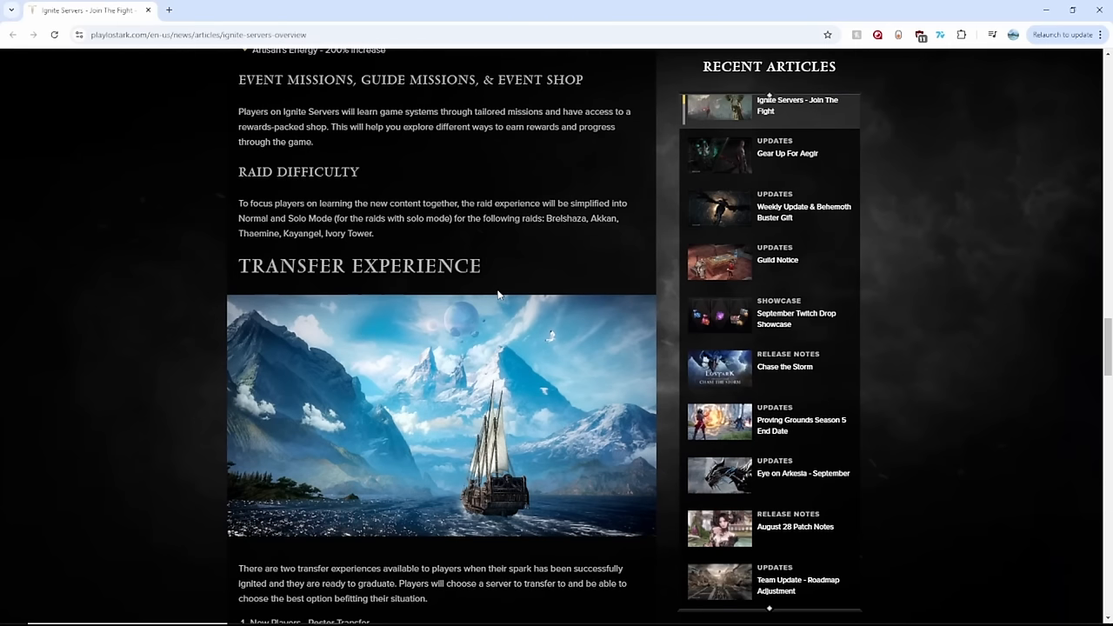
mouse_move(500, 302)
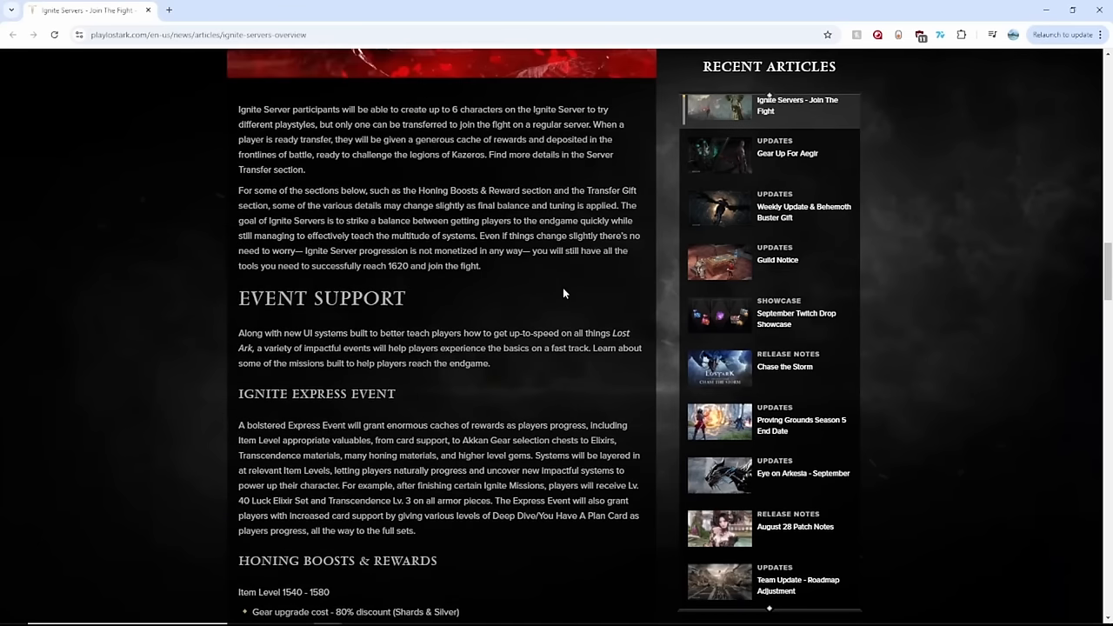
scroll(up, 3)
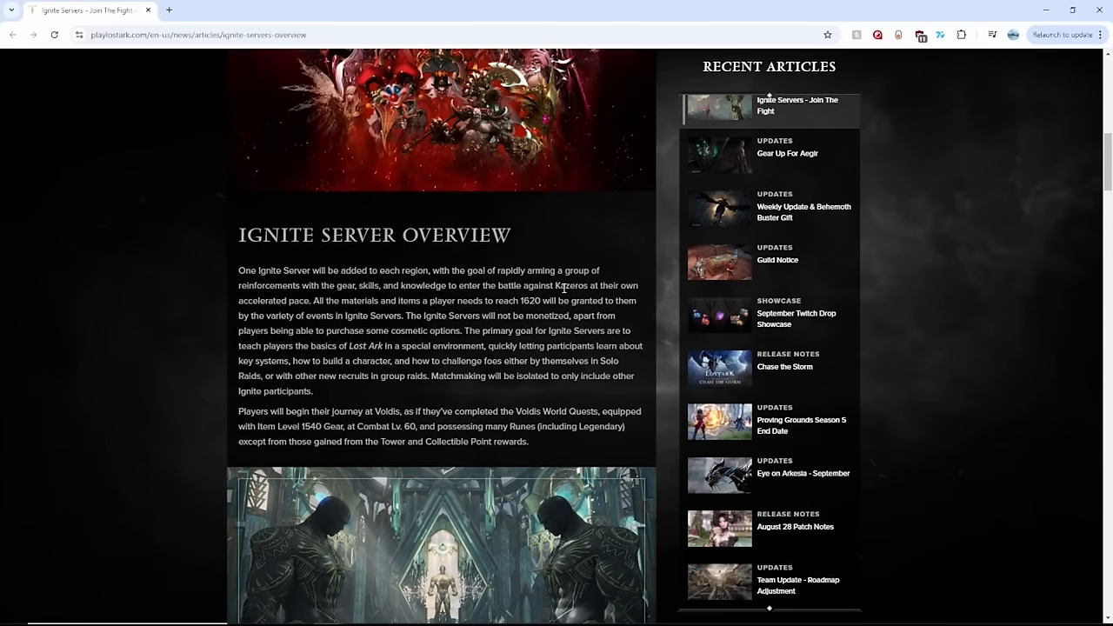